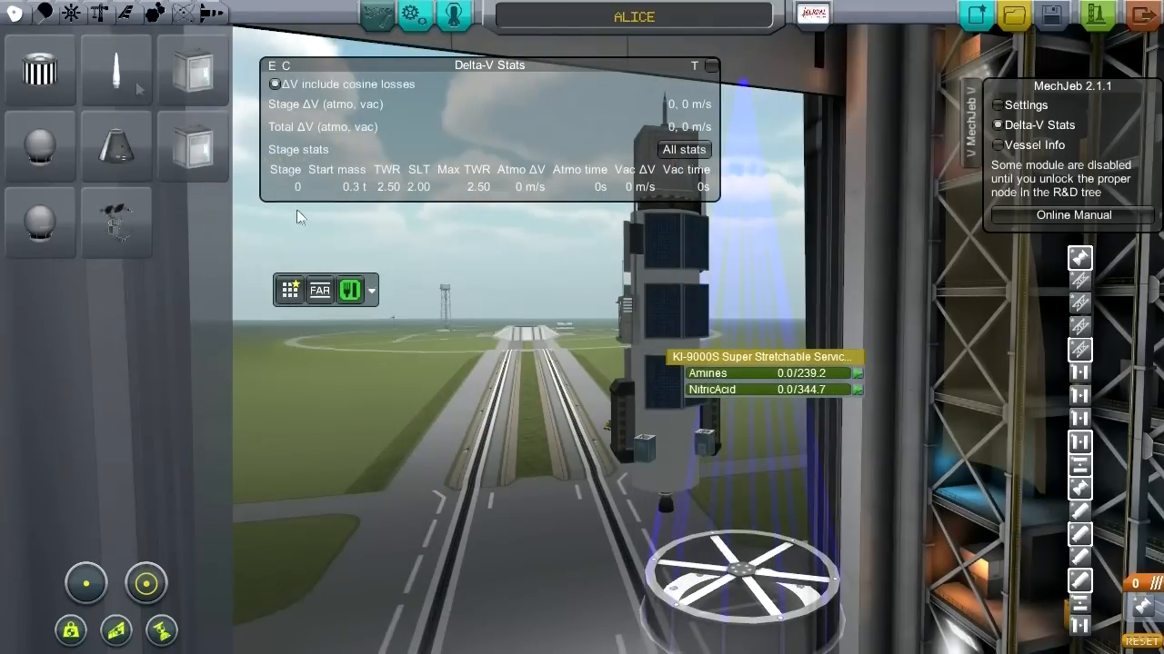
- Show the Coupling category listing the available decoupler parts
{"action": "left_click", "coordinate": [98, 15]}
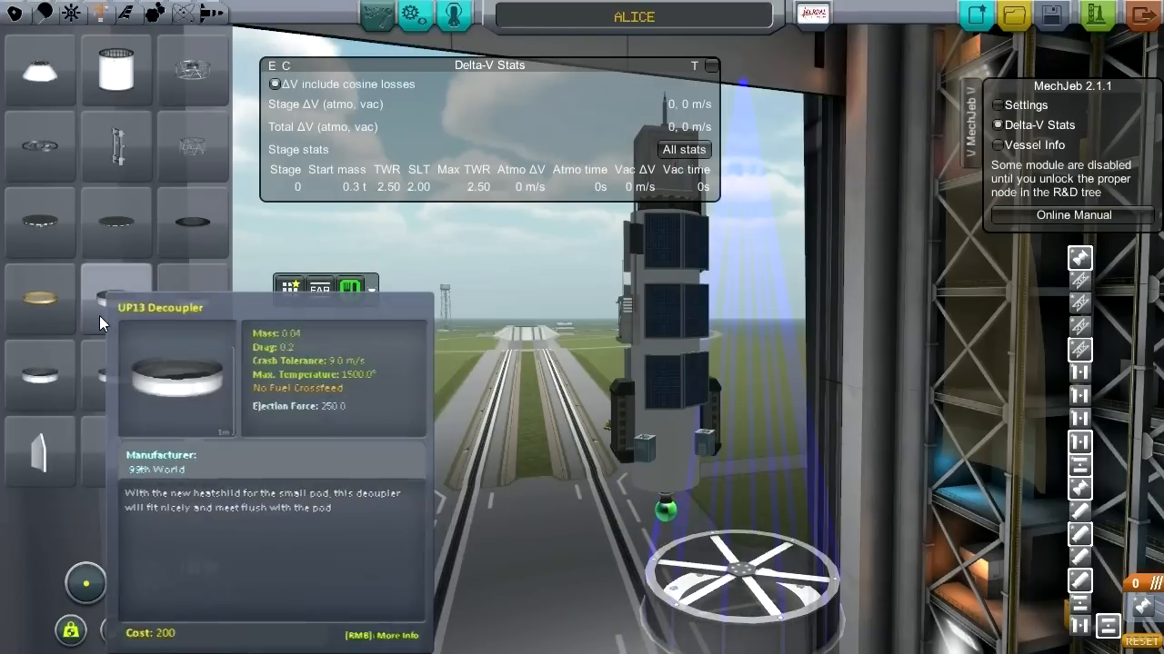
{"action": "mouse_move", "coordinate": [253, 595]}
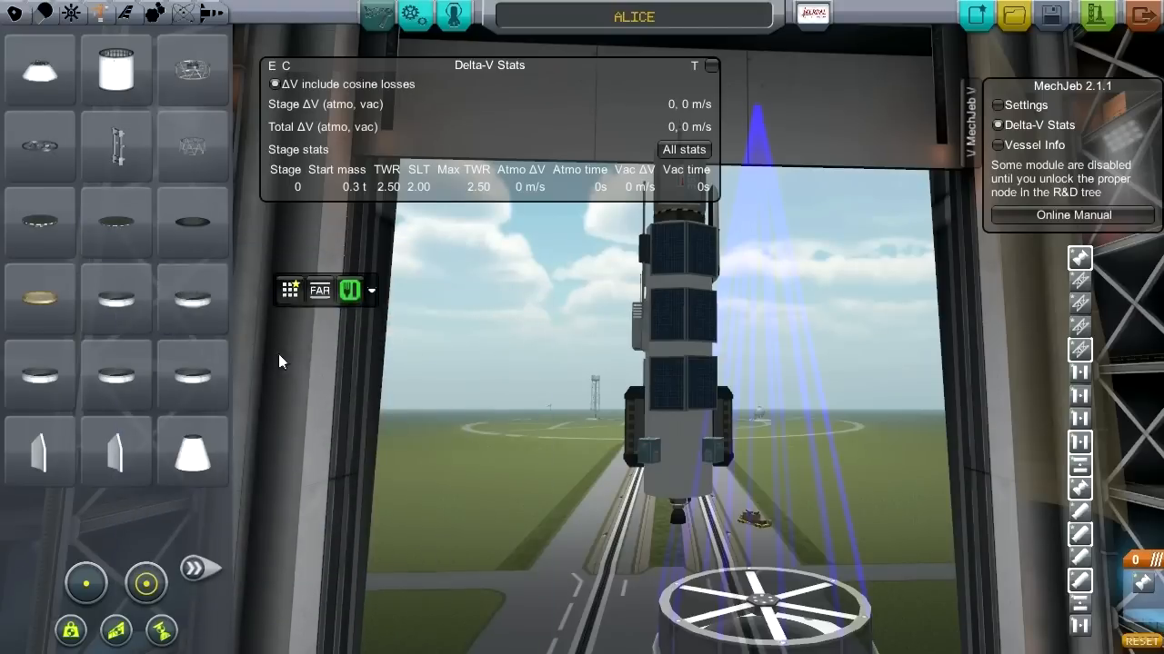
{"action": "mouse_move", "coordinate": [116, 222]}
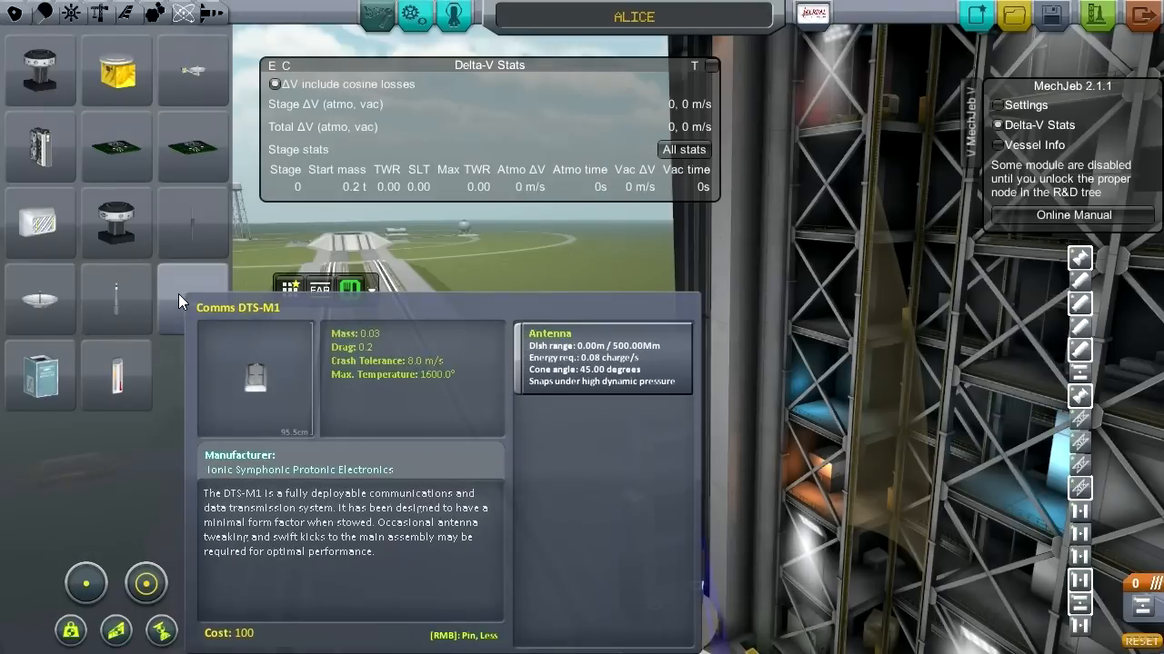
{"action": "mouse_move", "coordinate": [40, 300]}
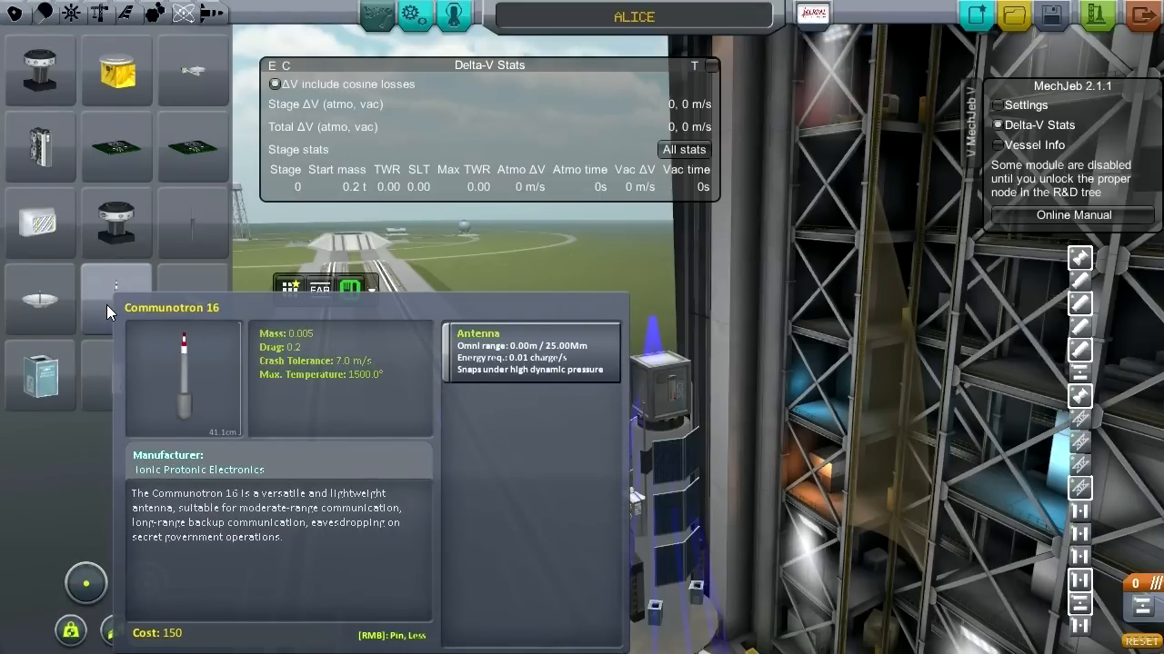
{"action": "mouse_move", "coordinate": [192, 300]}
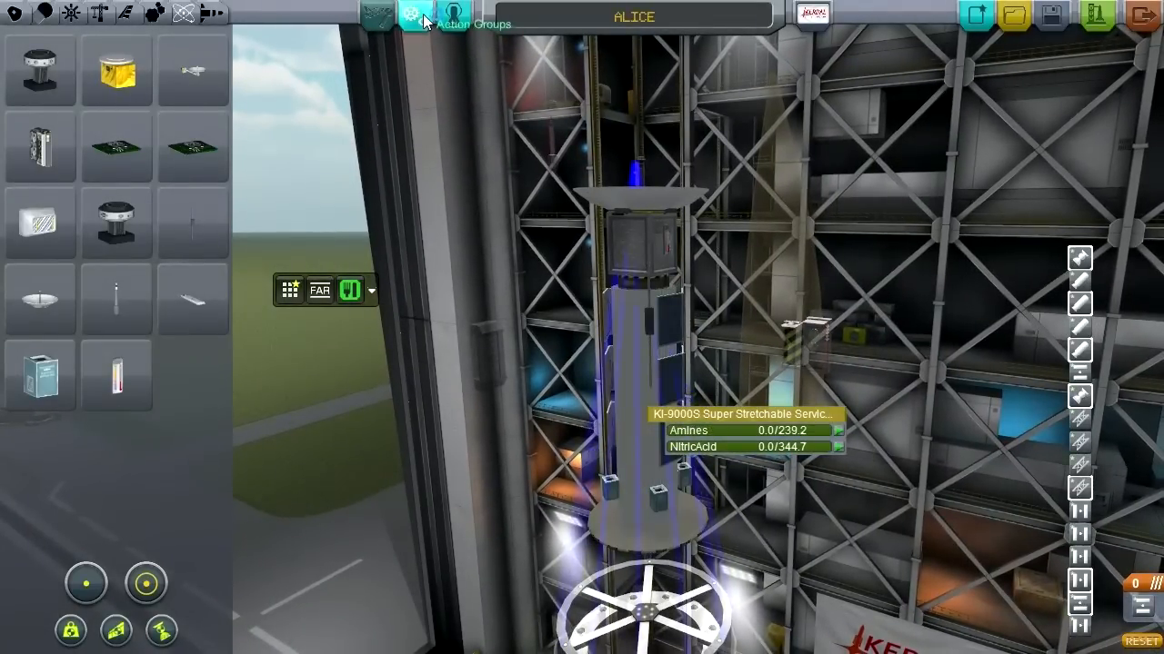
- Fill the KI-9000S service module's Hydrazine tank to 400 units and update it
{"action": "left_click", "coordinate": [395, 20]}
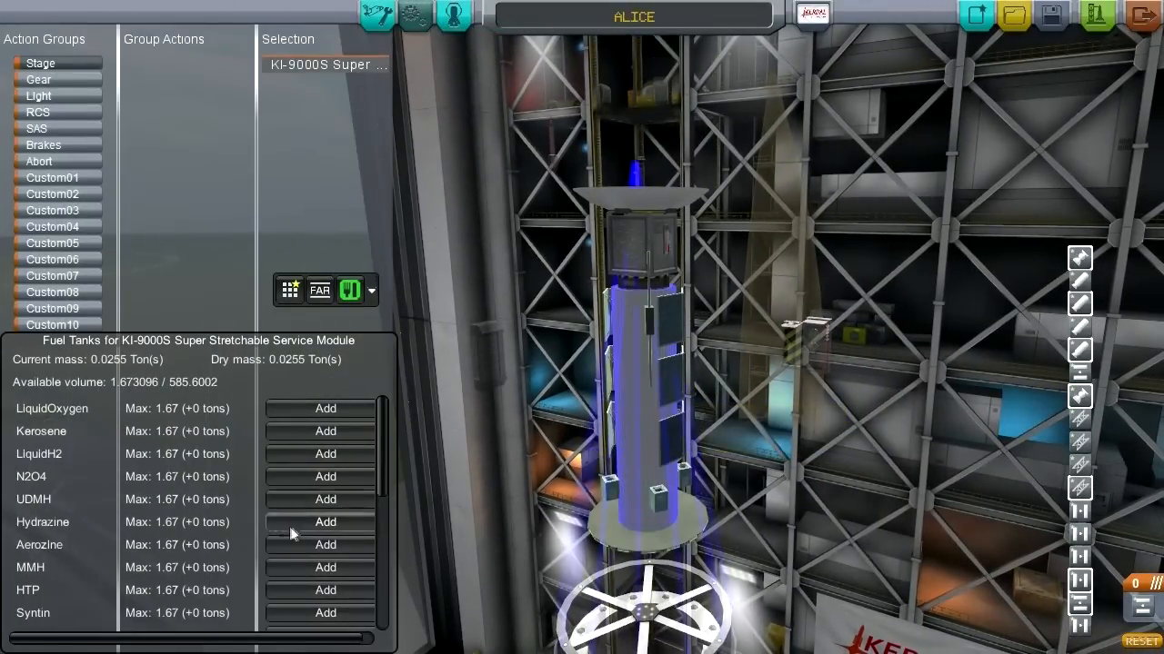
{"action": "scroll", "scroll_direction": "down", "scroll_amount": 3}
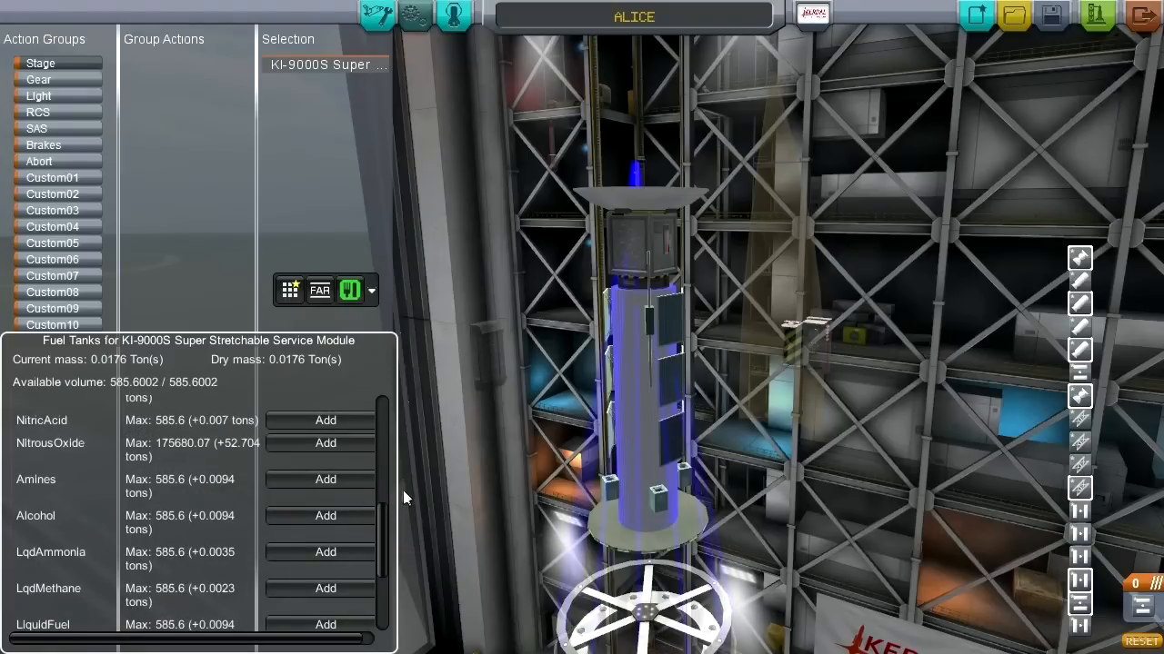
{"action": "scroll", "scroll_direction": "down", "scroll_amount": 3}
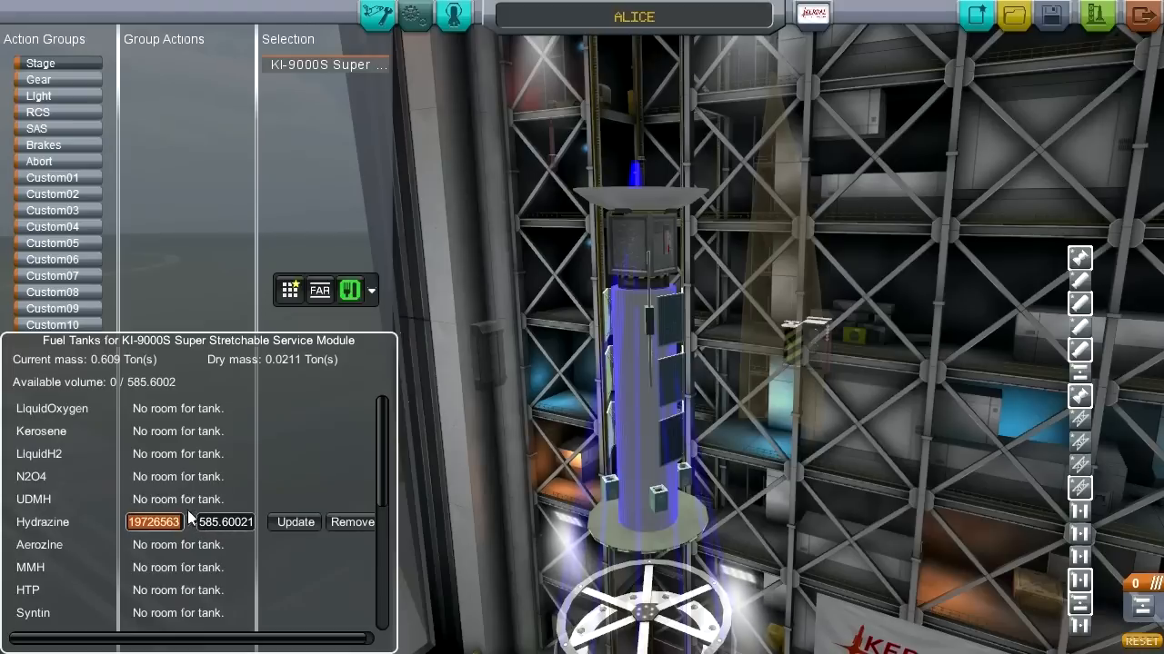
{"action": "mouse_move", "coordinate": [483, 374]}
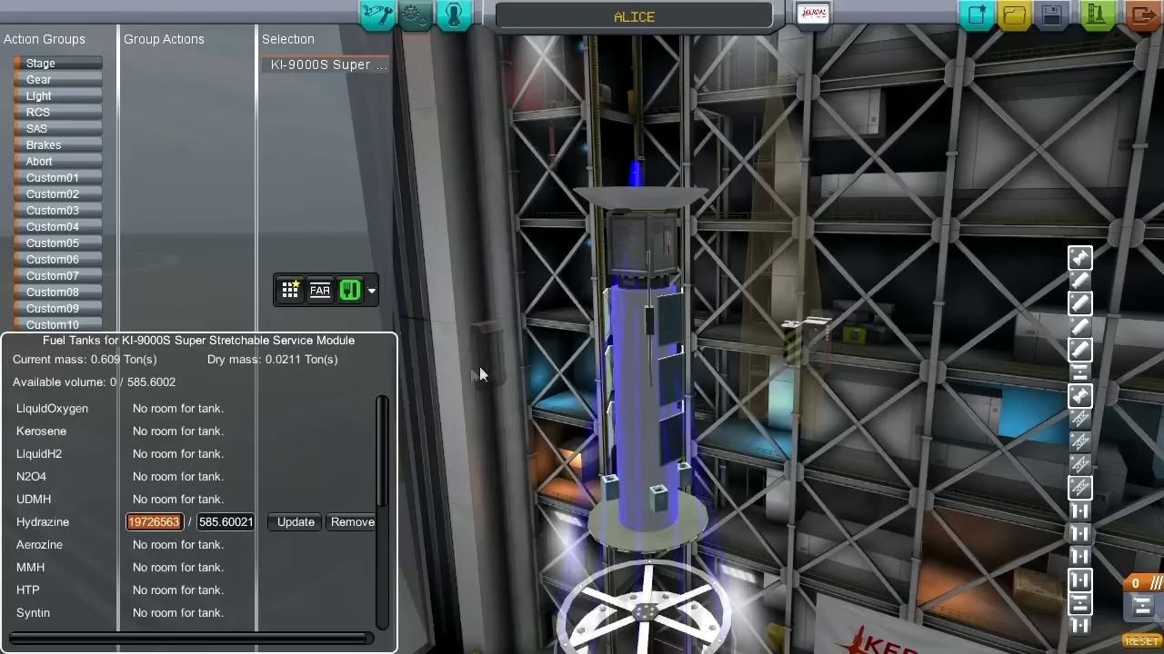
{"action": "type", "text": "400"}
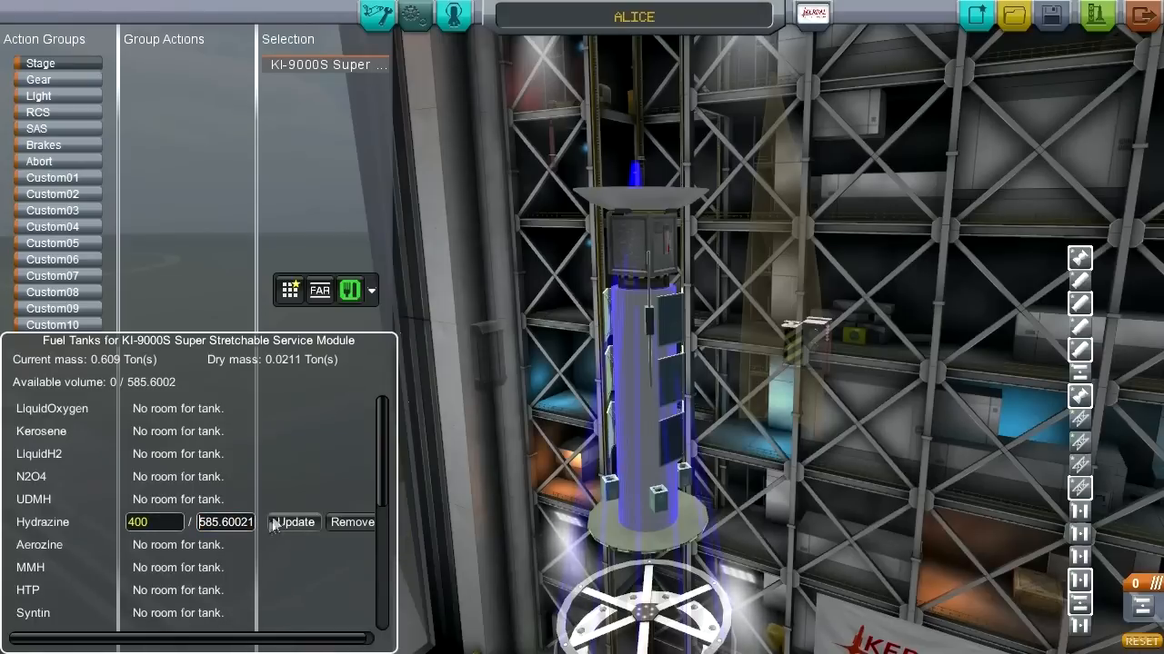
{"action": "mouse_move", "coordinate": [207, 527]}
{"action": "type", "text": "4"}
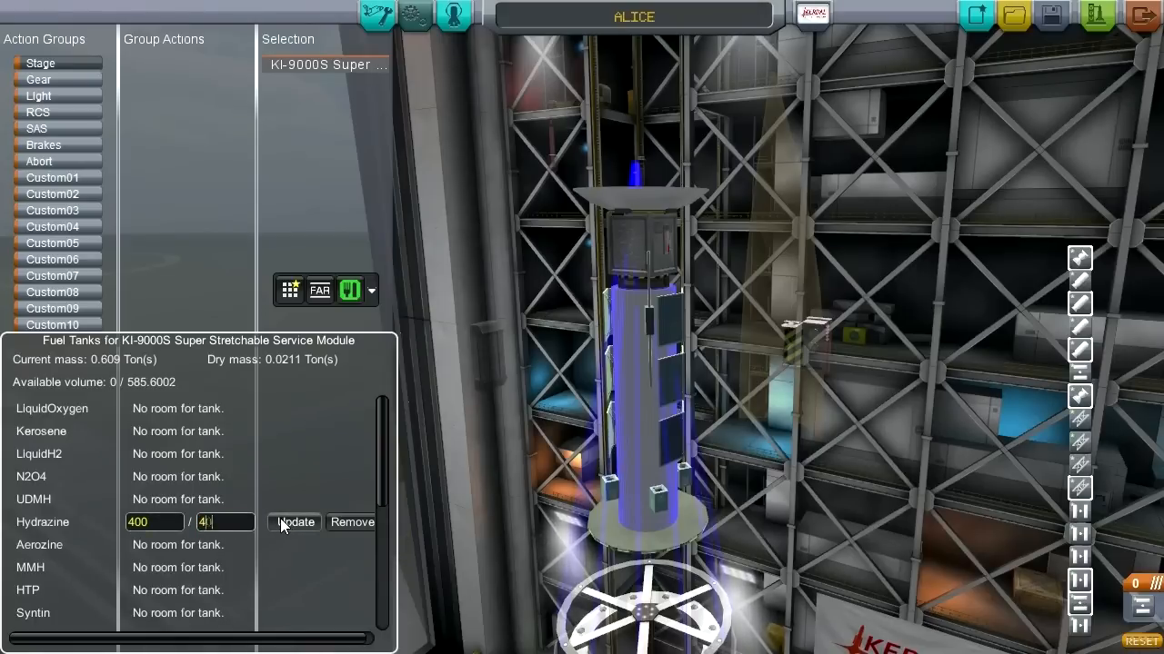
{"action": "left_click", "coordinate": [293, 524]}
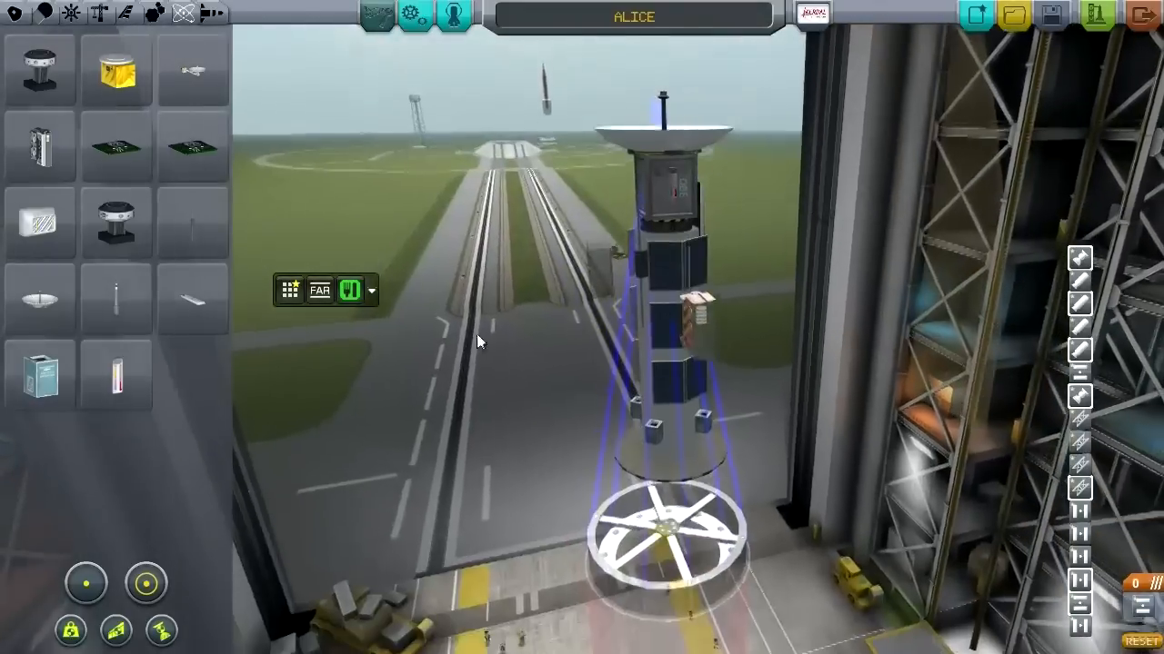
- Show the Aerodynamics category with nose cones and fairing pieces
{"action": "left_click", "coordinate": [100, 13]}
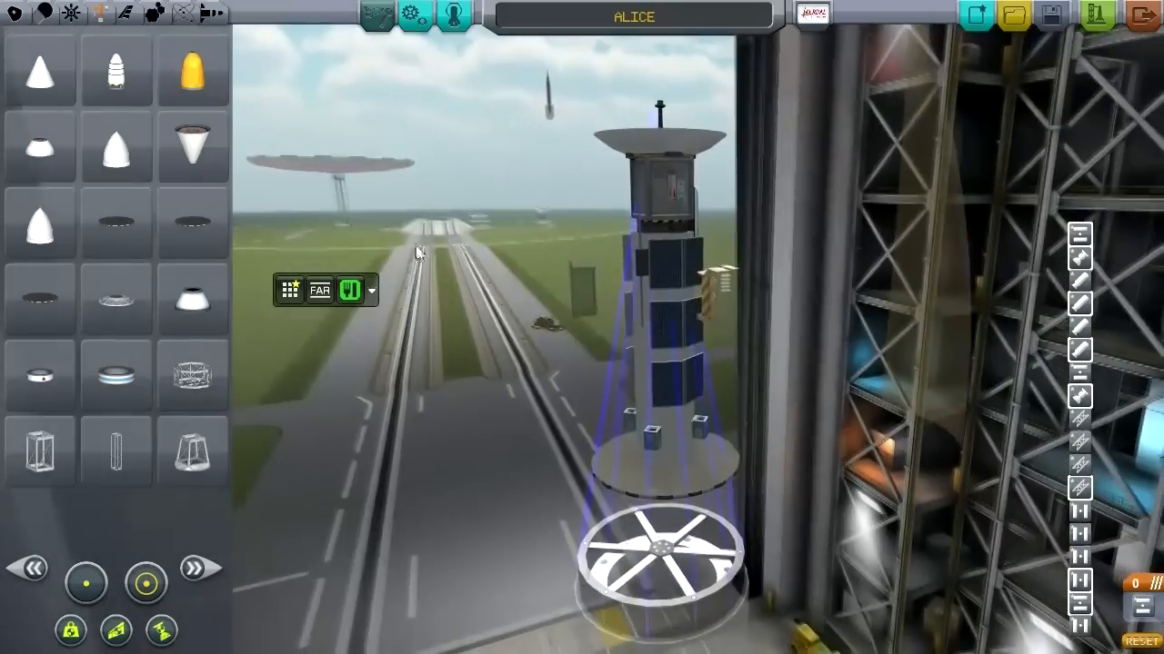
{"action": "mouse_move", "coordinate": [193, 145]}
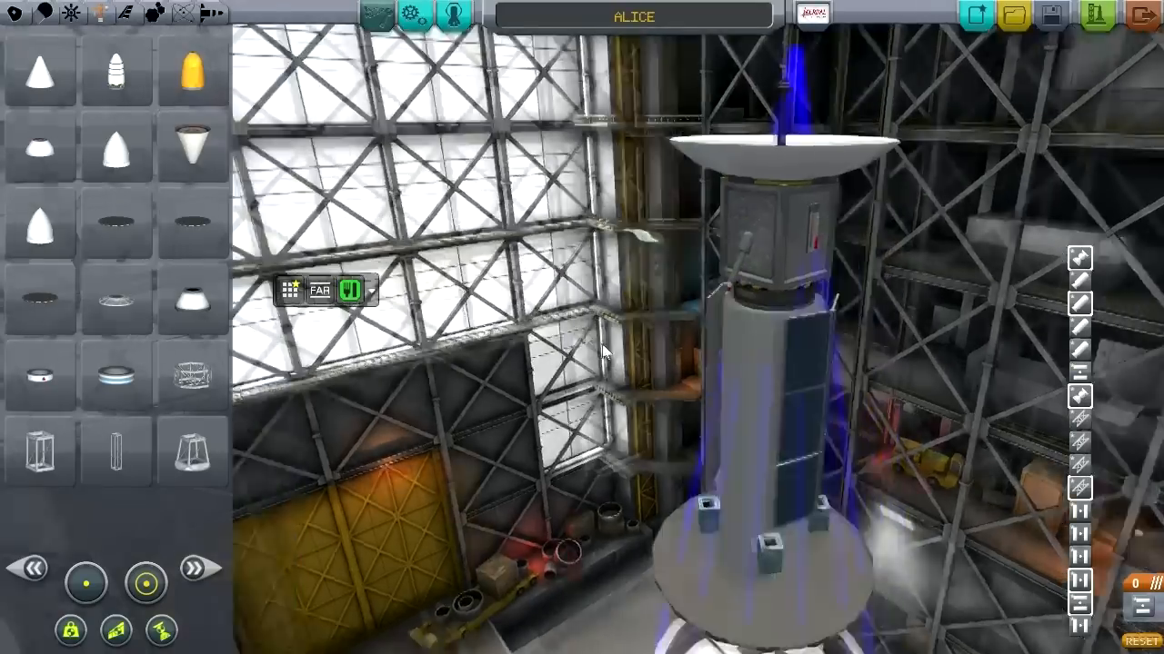
- Give the KI-9000S service module 7500 ElectricCharge and 360 Hydrazine
{"action": "left_click_drag", "start_coordinate": [609, 349], "coordinate": [709, 421]}
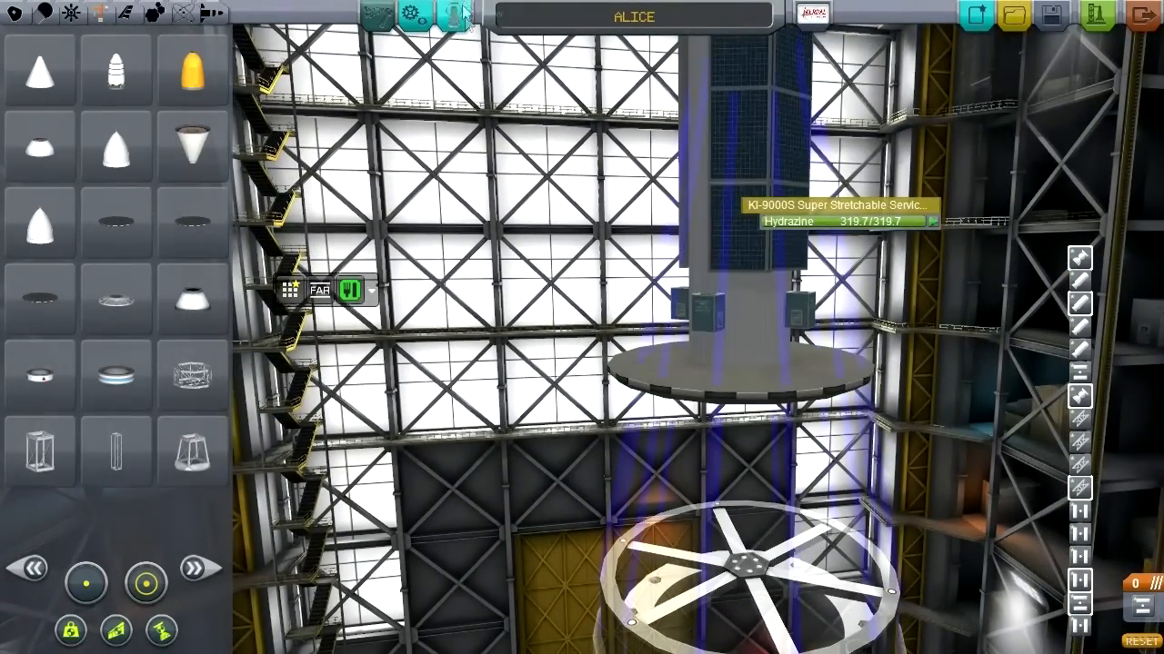
{"action": "left_click", "coordinate": [411, 18]}
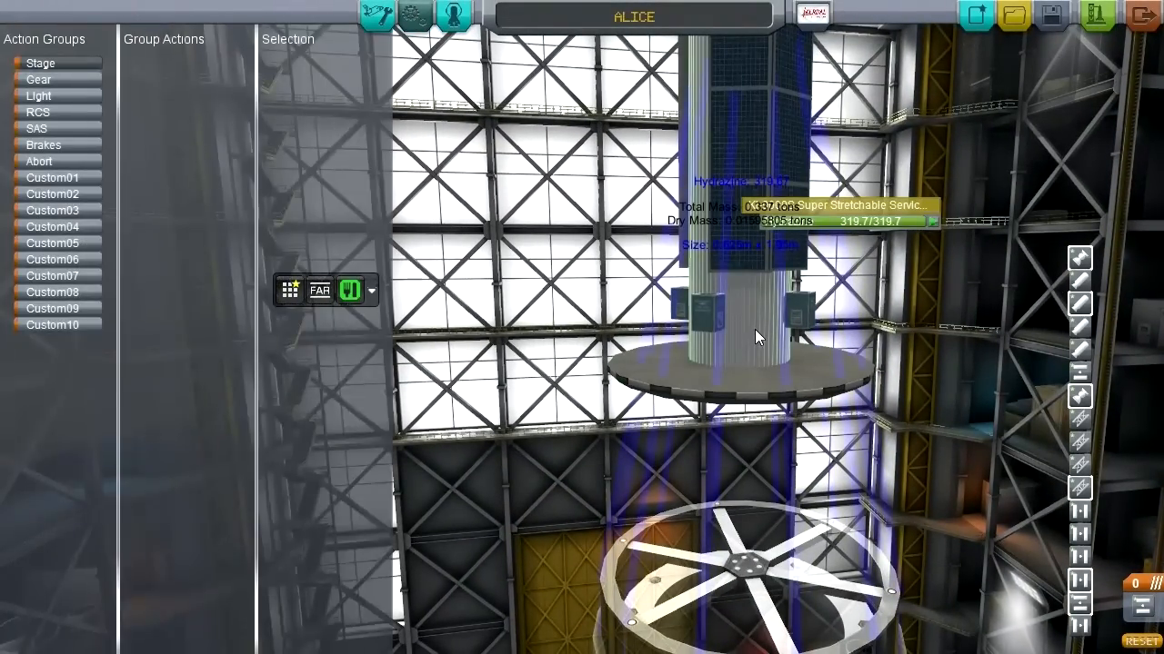
{"action": "left_click", "coordinate": [760, 327]}
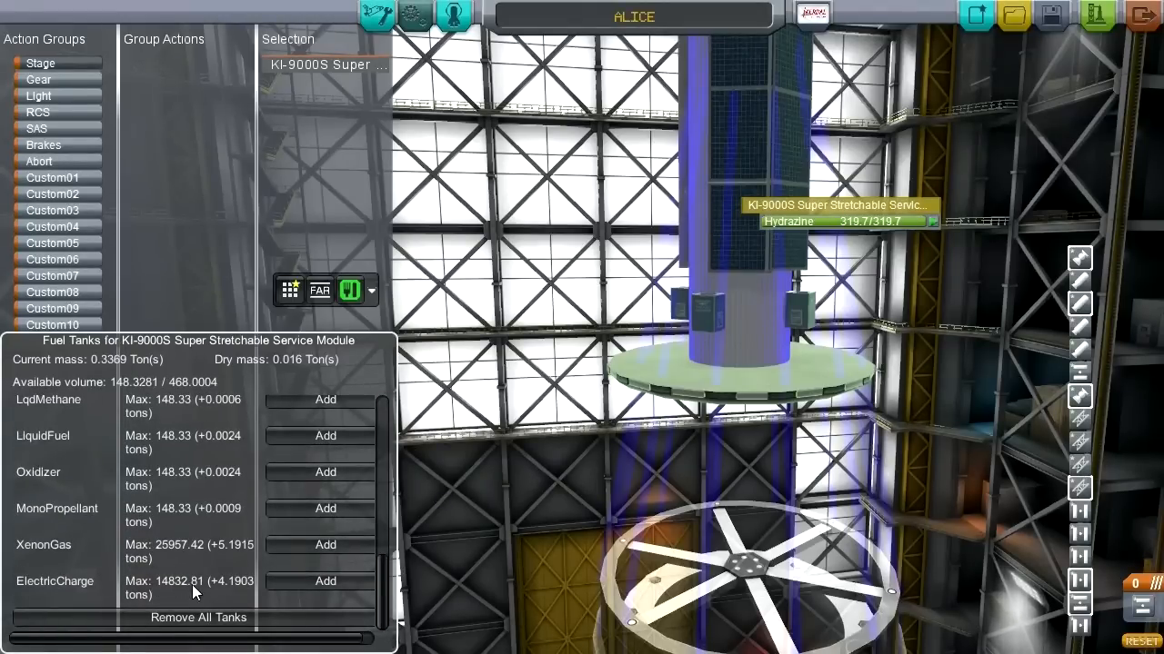
{"action": "left_click", "coordinate": [323, 582]}
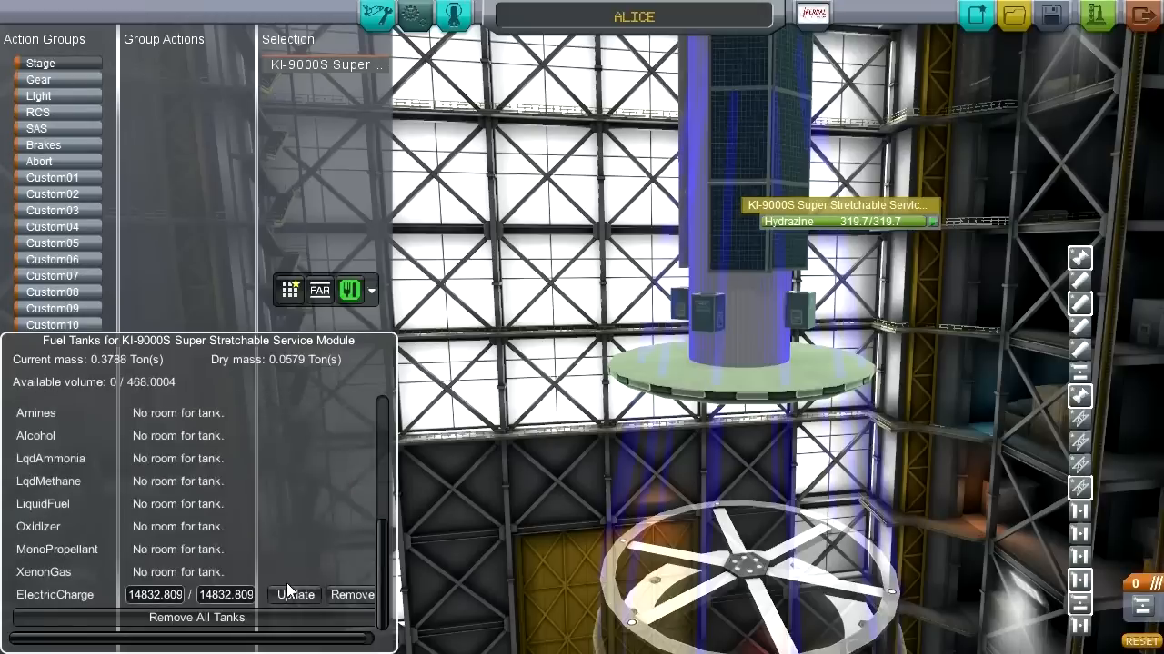
{"action": "left_click", "coordinate": [154, 594]}
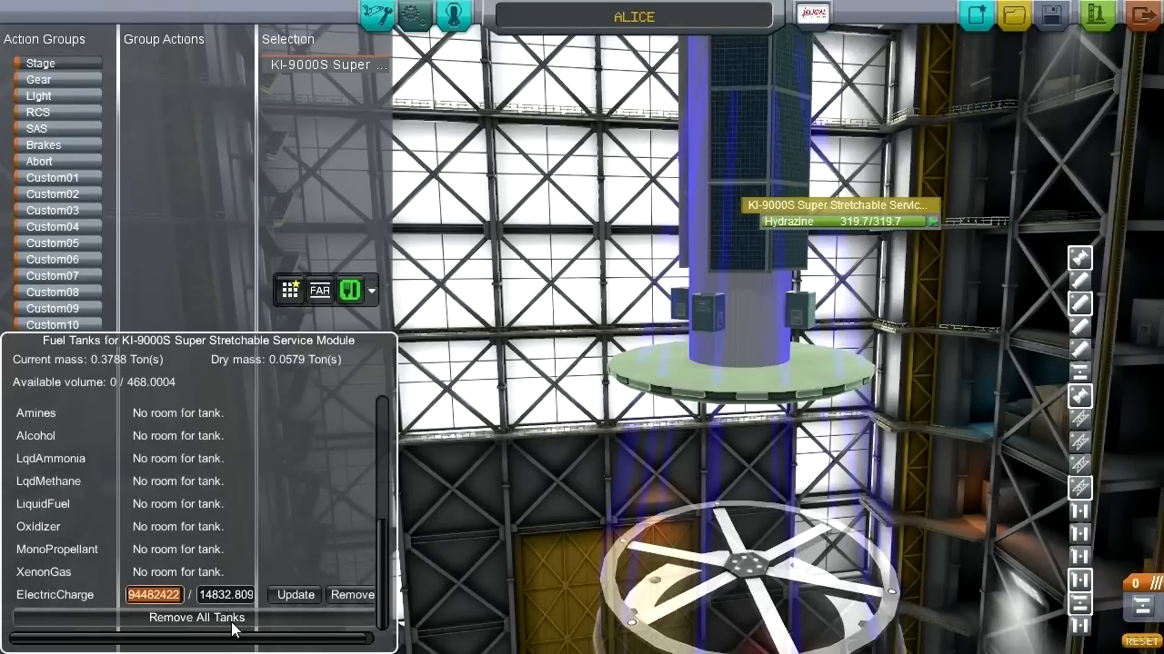
{"action": "type", "text": "7500"}
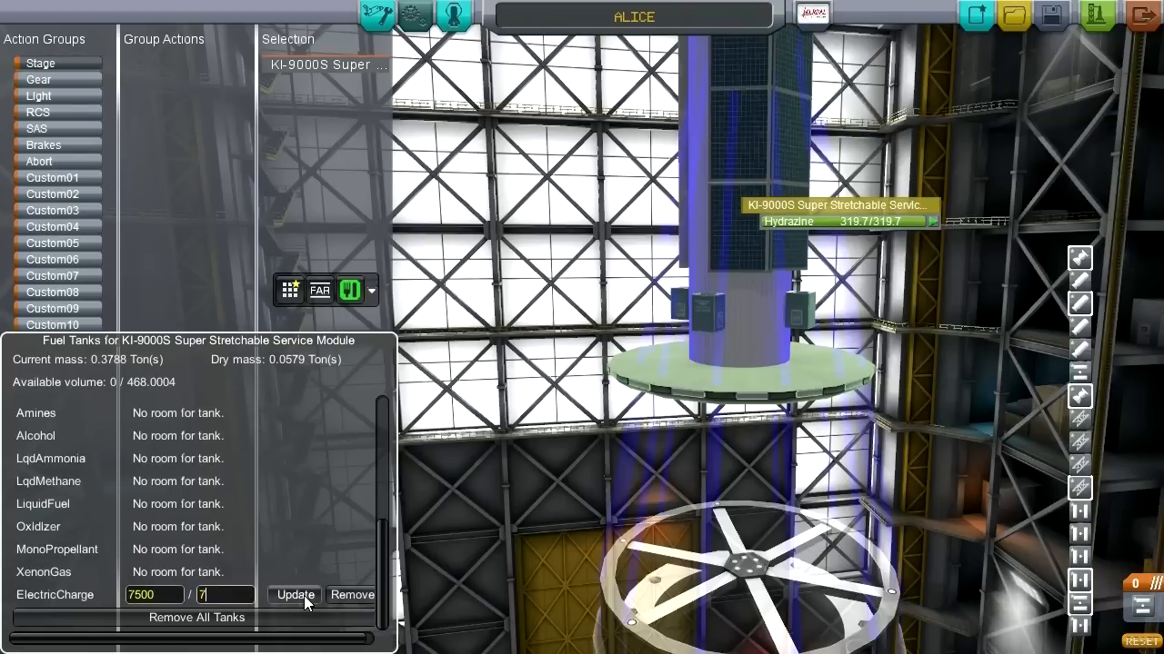
{"action": "type", "text": "500"}
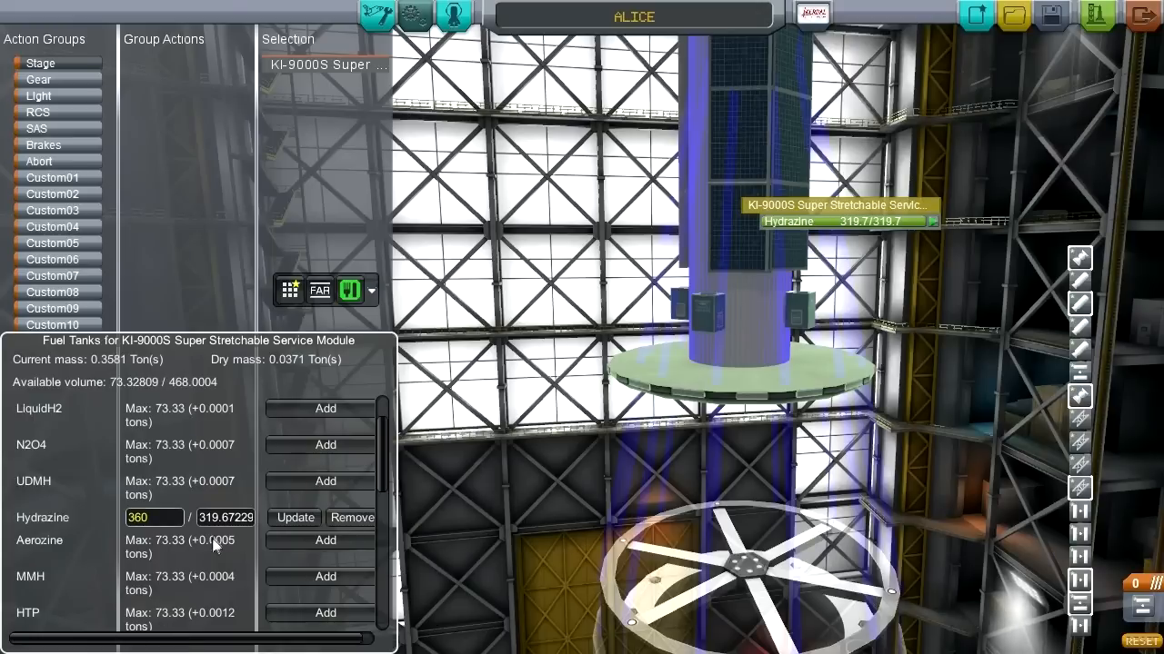
{"action": "type", "text": "360"}
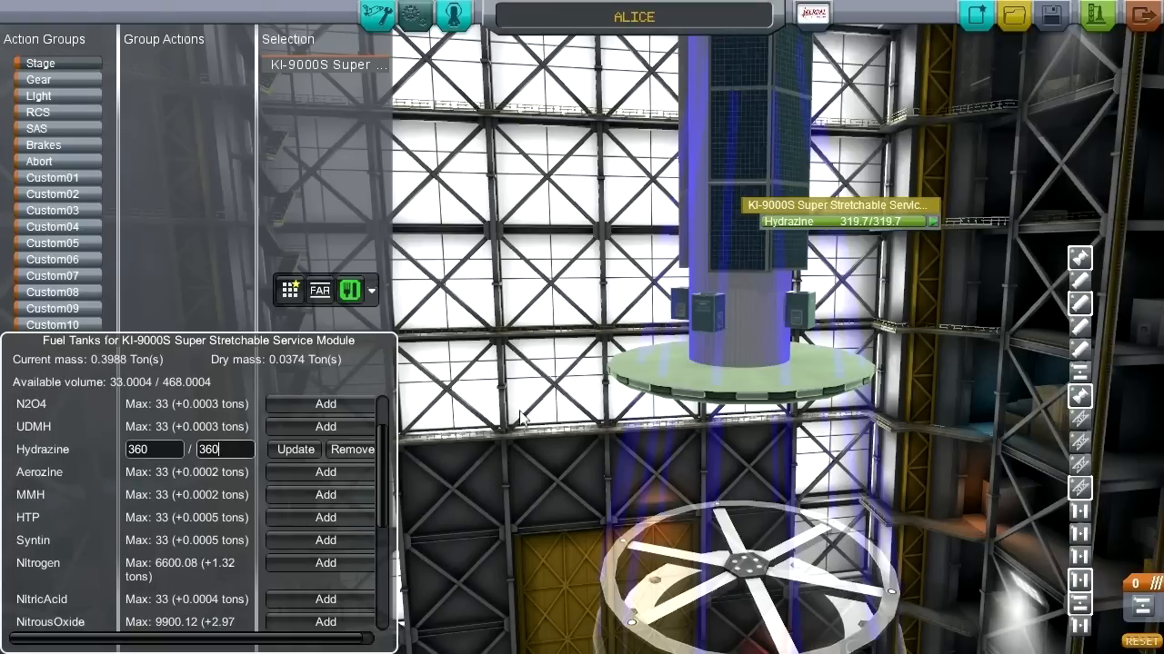
{"action": "mouse_move", "coordinate": [536, 411]}
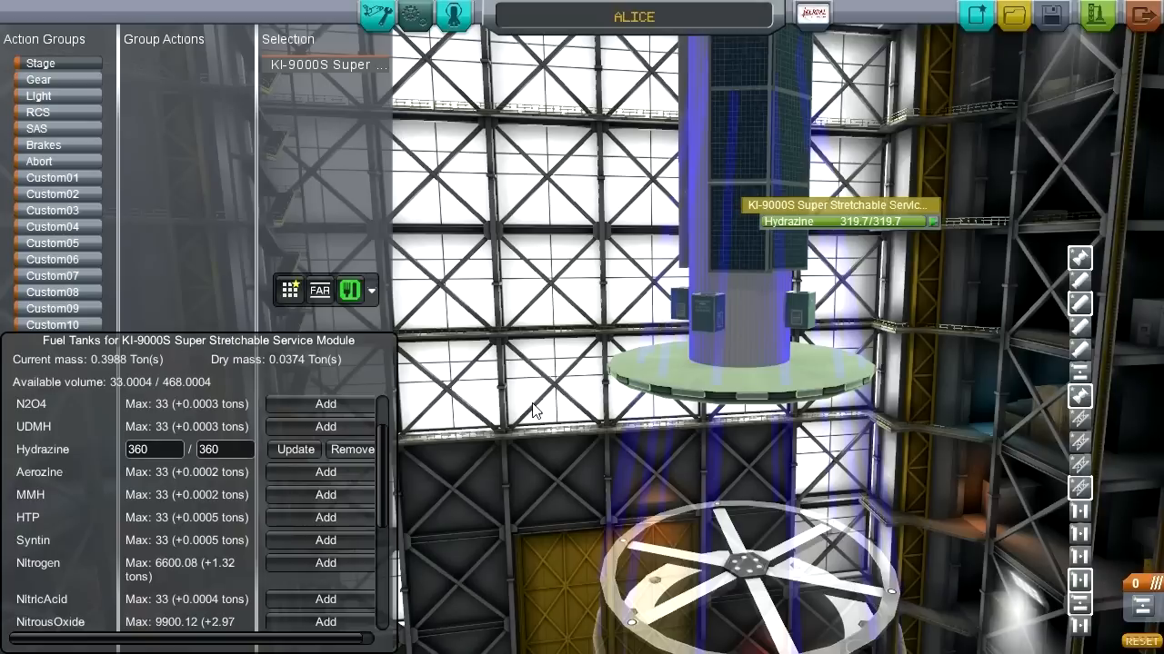
{"action": "mouse_move", "coordinate": [456, 211]}
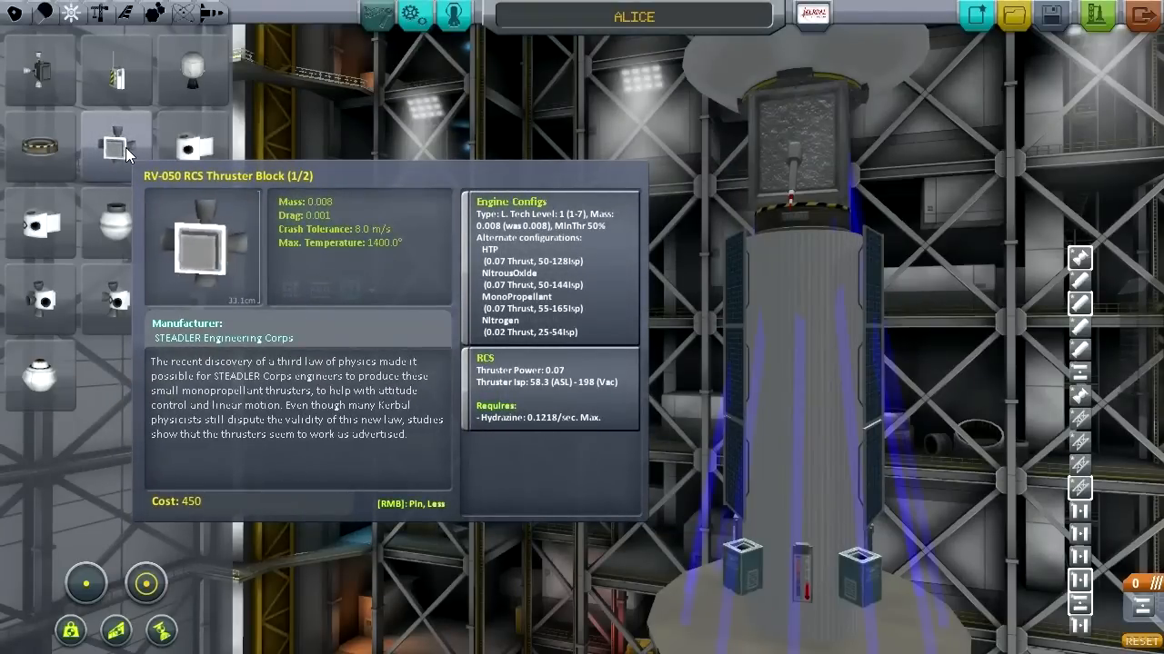
{"action": "mouse_move", "coordinate": [167, 570]}
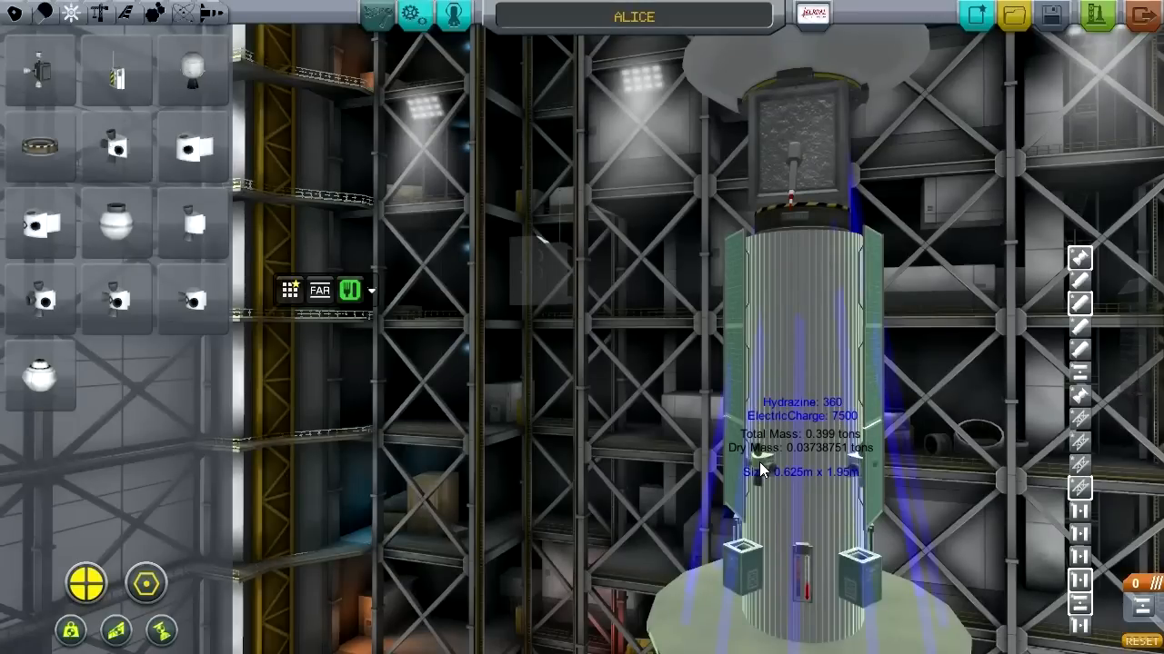
{"action": "mouse_move", "coordinate": [763, 404]}
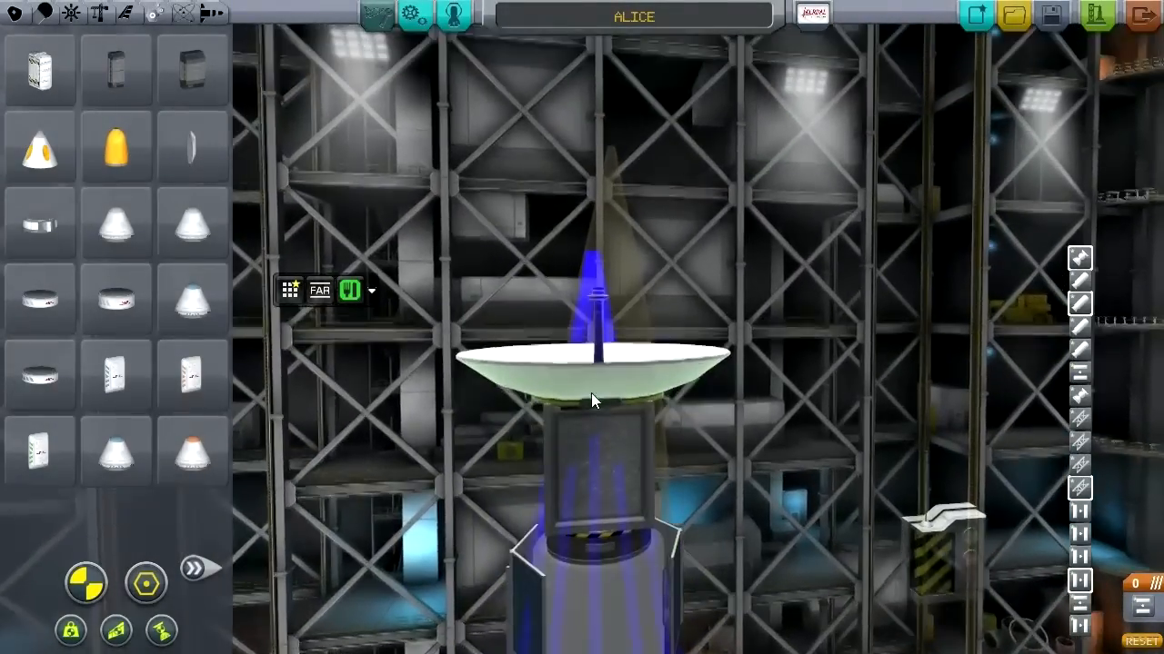
{"action": "mouse_move", "coordinate": [116, 373]}
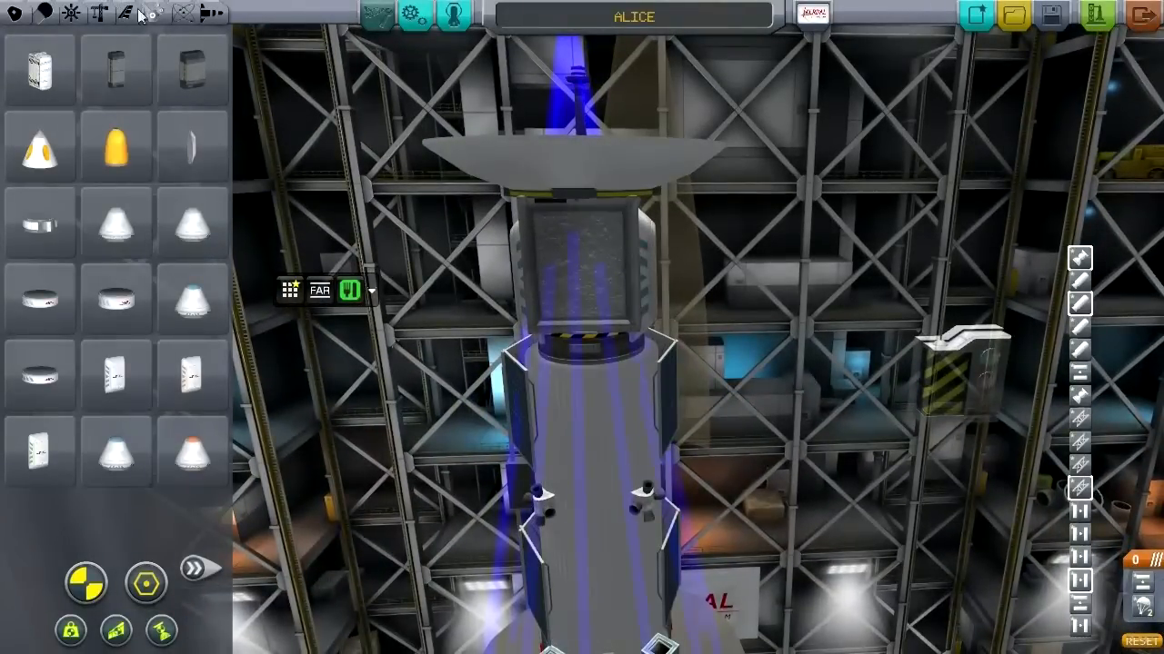
- Switch the parts catalogue to another page of pods and structural pieces
{"action": "left_click", "coordinate": [193, 570]}
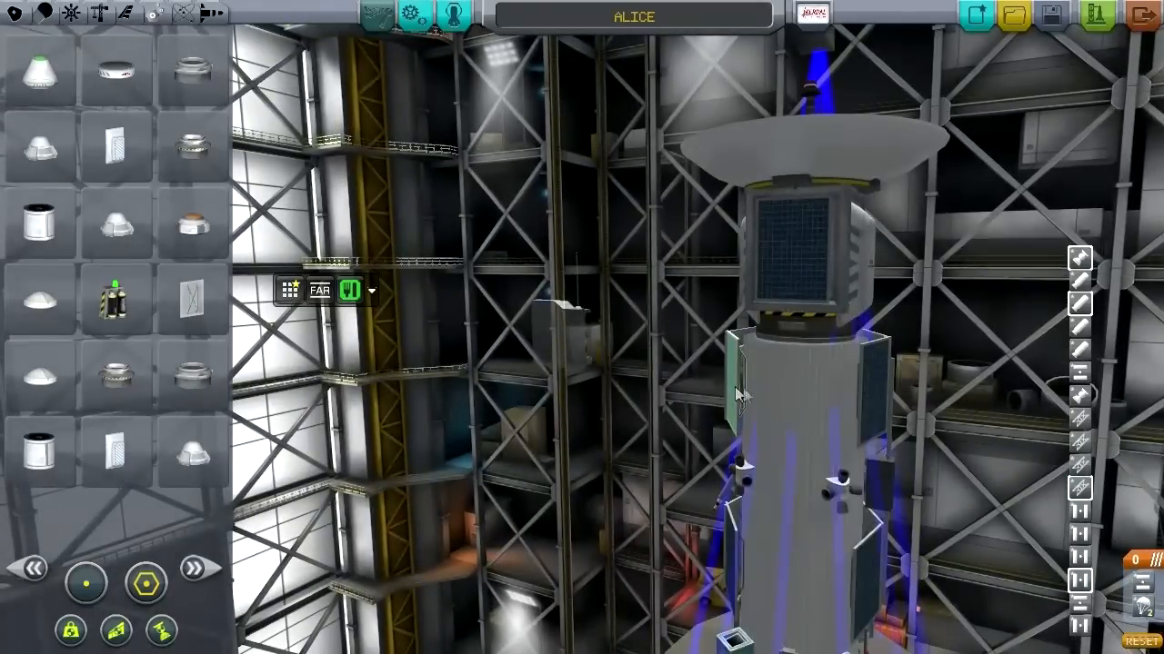
{"action": "mouse_move", "coordinate": [772, 396]}
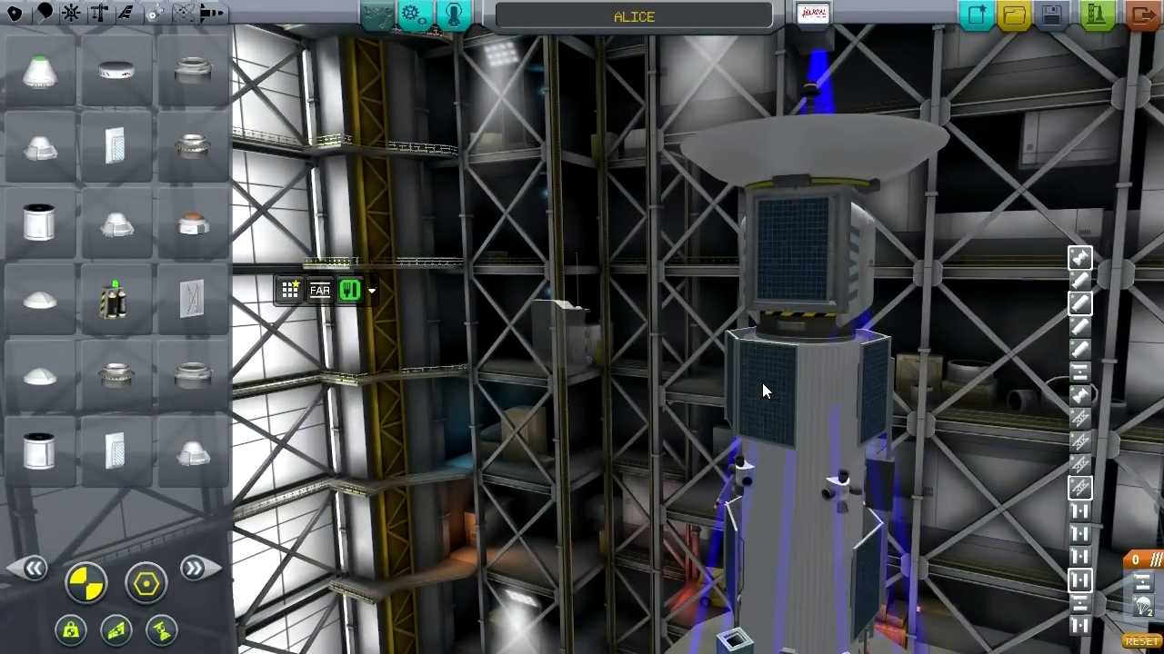
{"action": "mouse_move", "coordinate": [840, 392]}
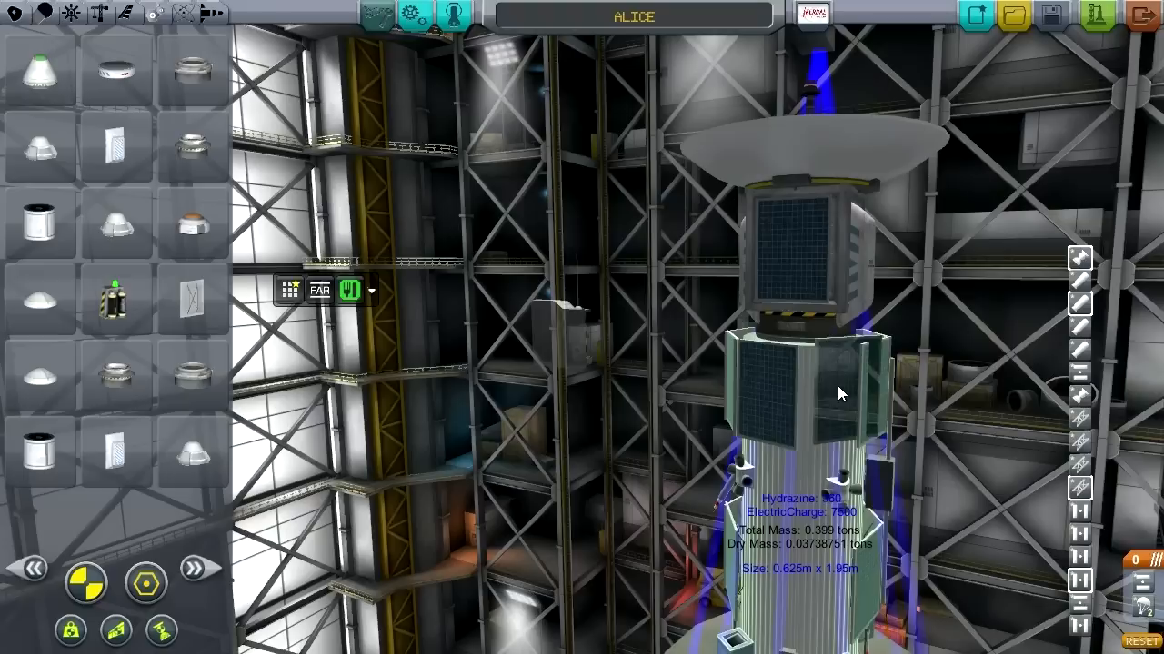
{"action": "mouse_move", "coordinate": [827, 400]}
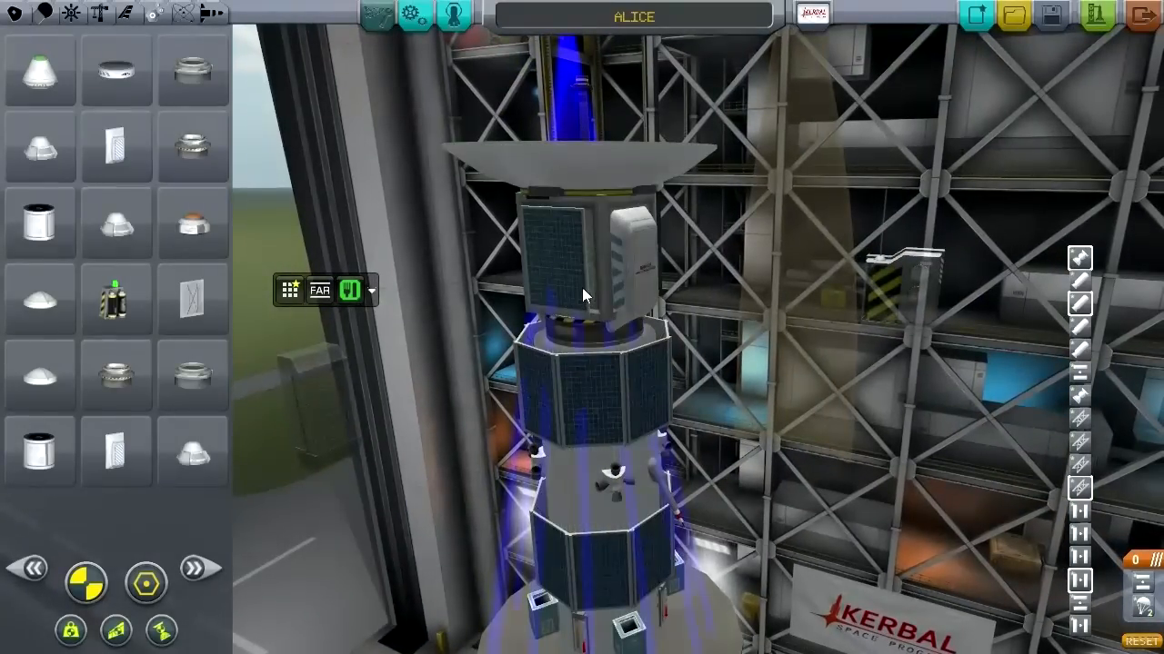
{"action": "mouse_move", "coordinate": [192, 222]}
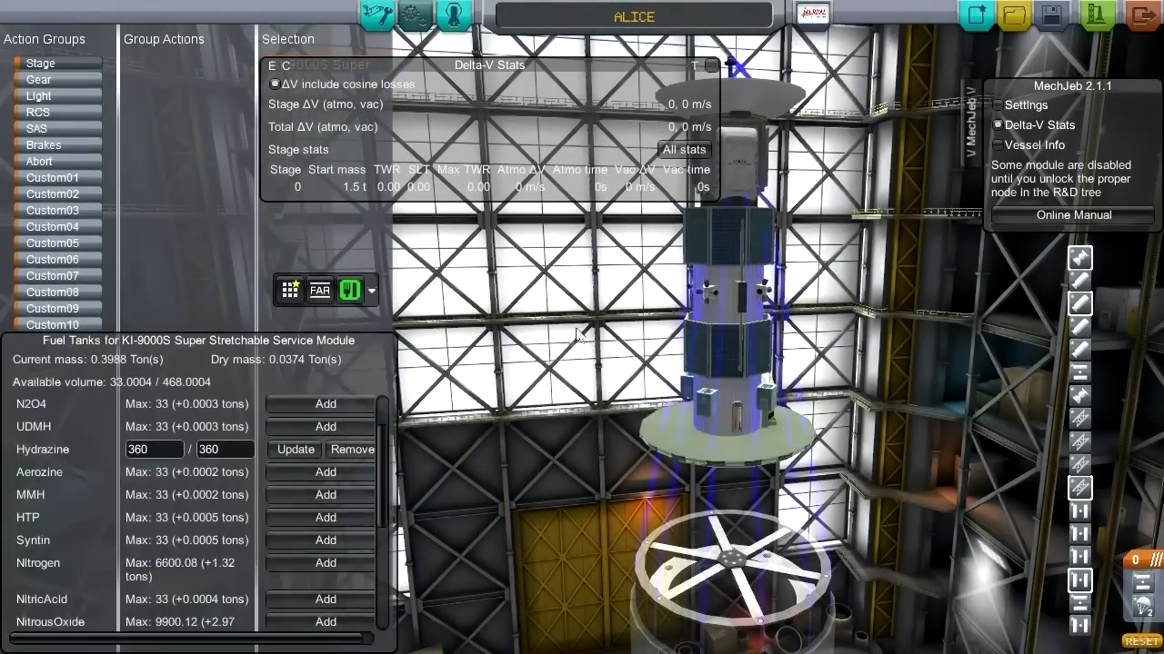
- Scroll down through the service module's fuel tank list beside the Delta-V Stats
{"action": "scroll", "scroll_direction": "down", "scroll_amount": 3}
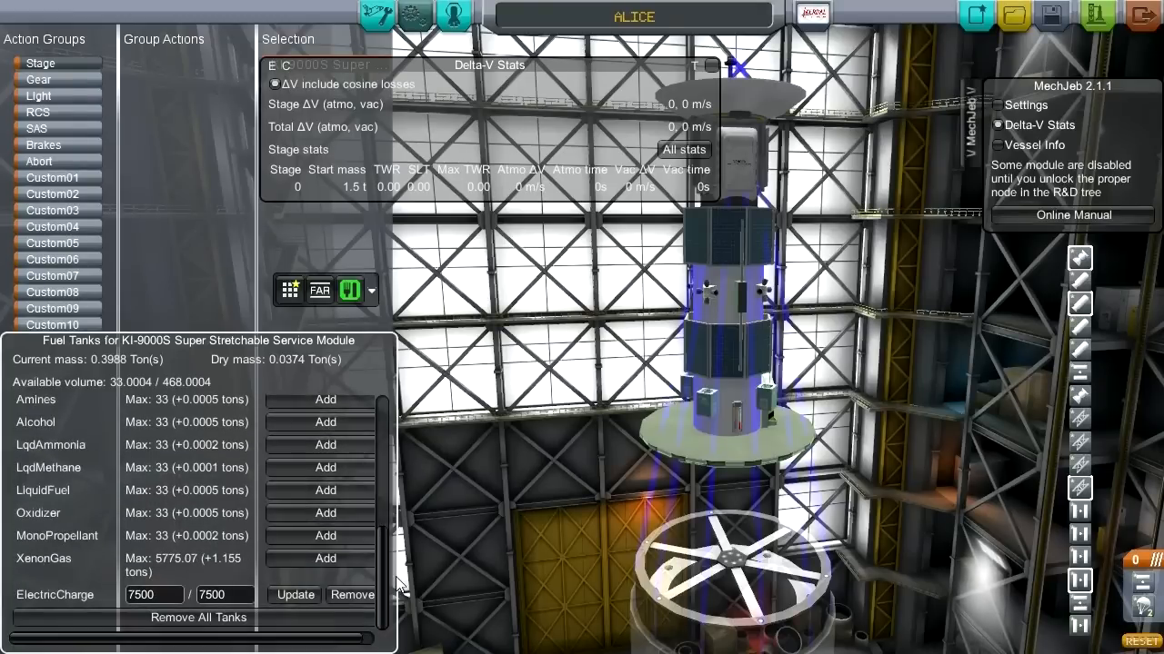
{"action": "scroll", "scroll_direction": "down", "scroll_amount": 3}
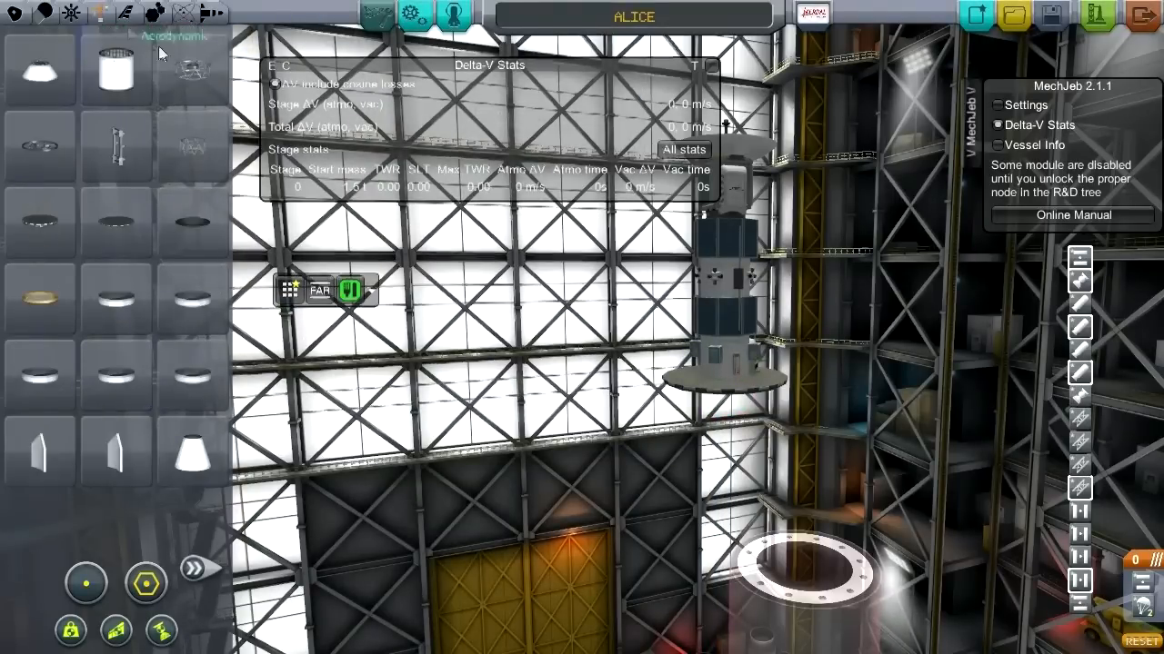
{"action": "mouse_move", "coordinate": [118, 16]}
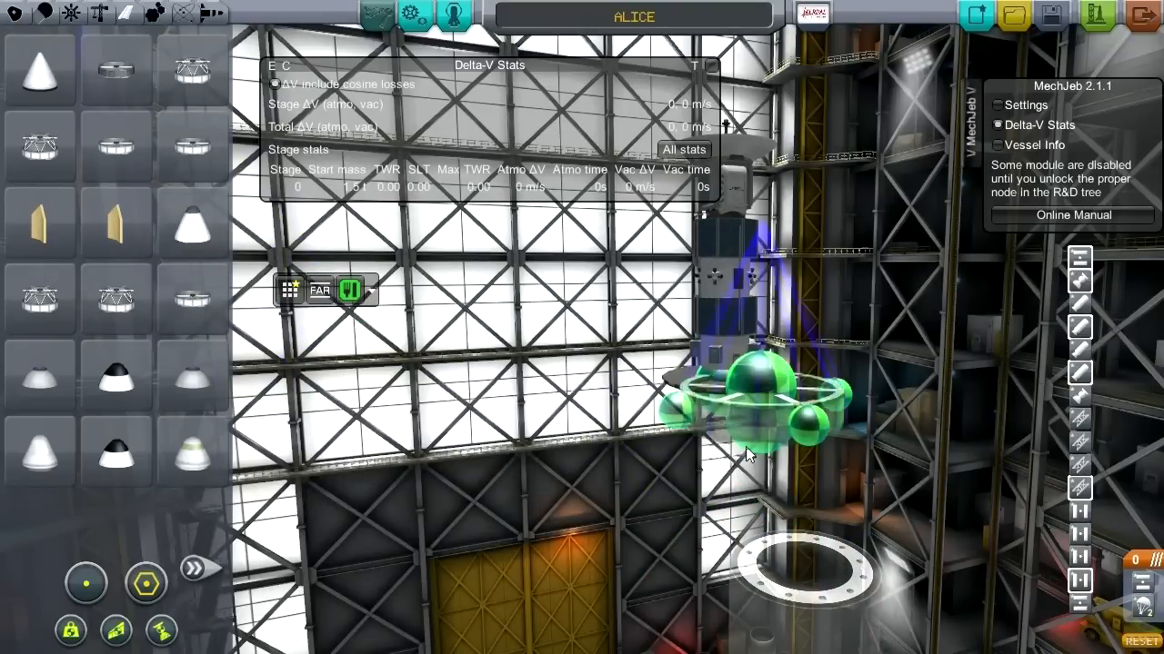
{"action": "mouse_move", "coordinate": [193, 70]}
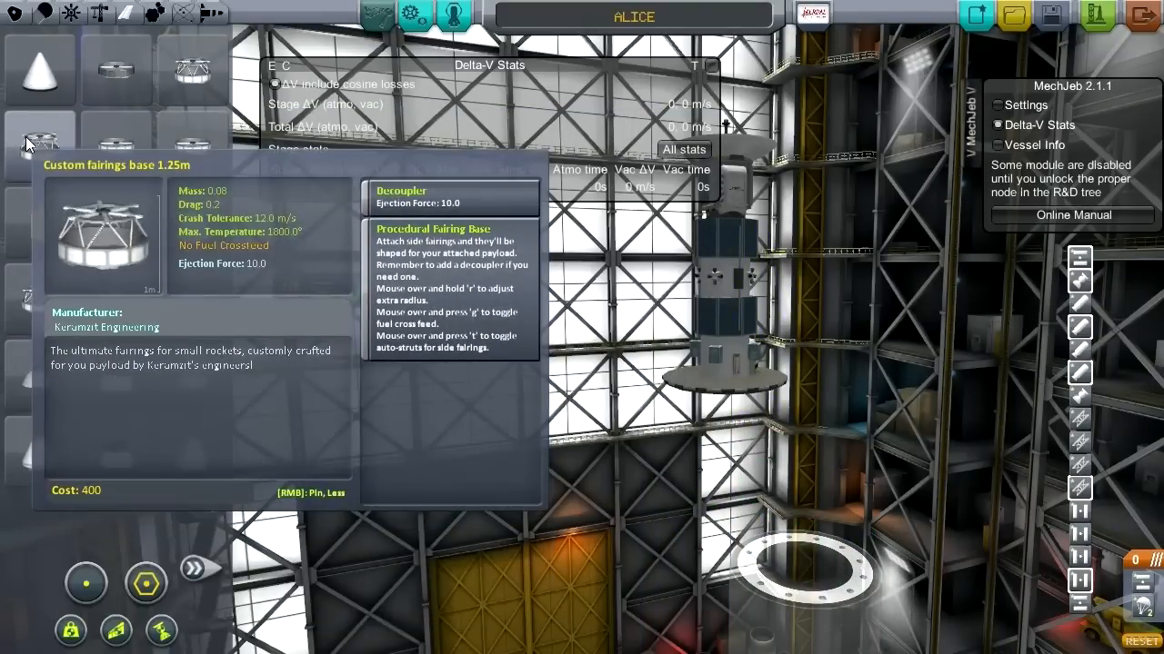
{"action": "mouse_move", "coordinate": [189, 135]}
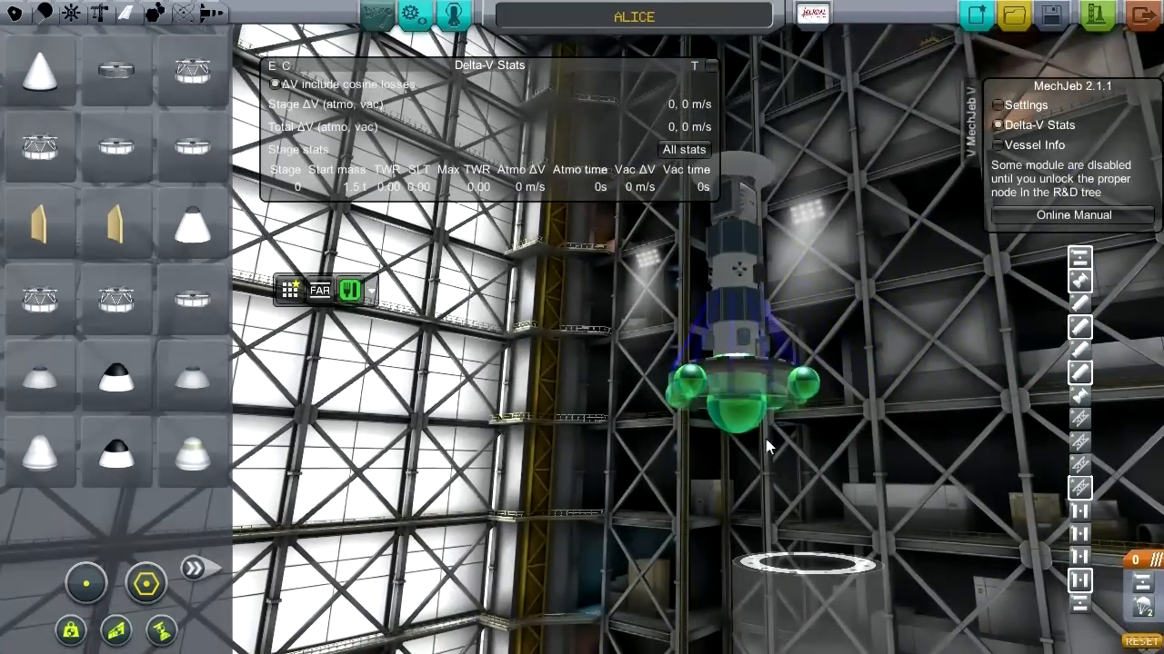
{"action": "mouse_move", "coordinate": [109, 69]}
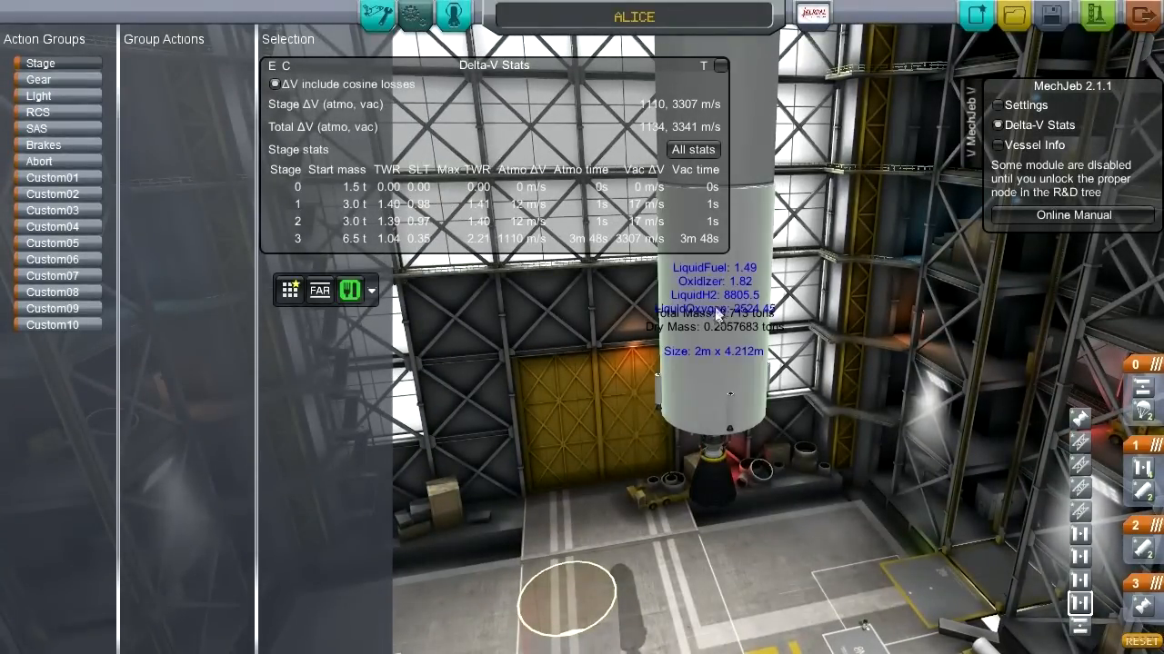
- Give the KI-2000 stretchable tank LiquidFuel and Oxidizer amounts alongside LiquidH2
{"action": "left_click", "coordinate": [718, 313]}
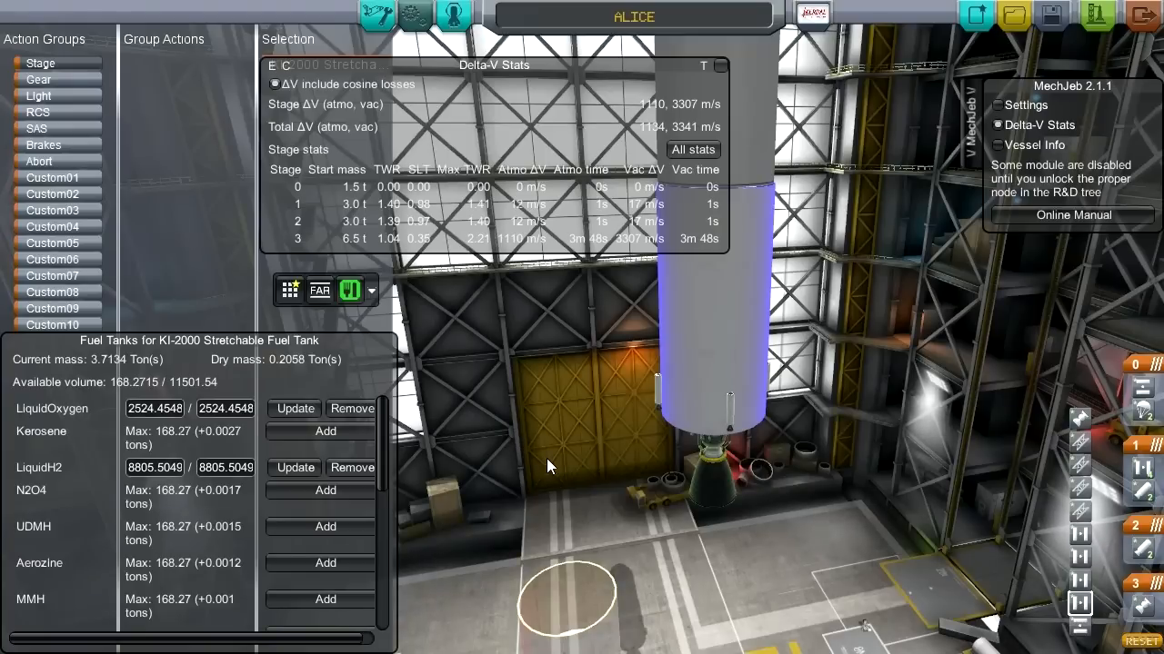
{"action": "scroll", "scroll_direction": "down", "scroll_amount": 3}
{"action": "type", "text": "3.3"}
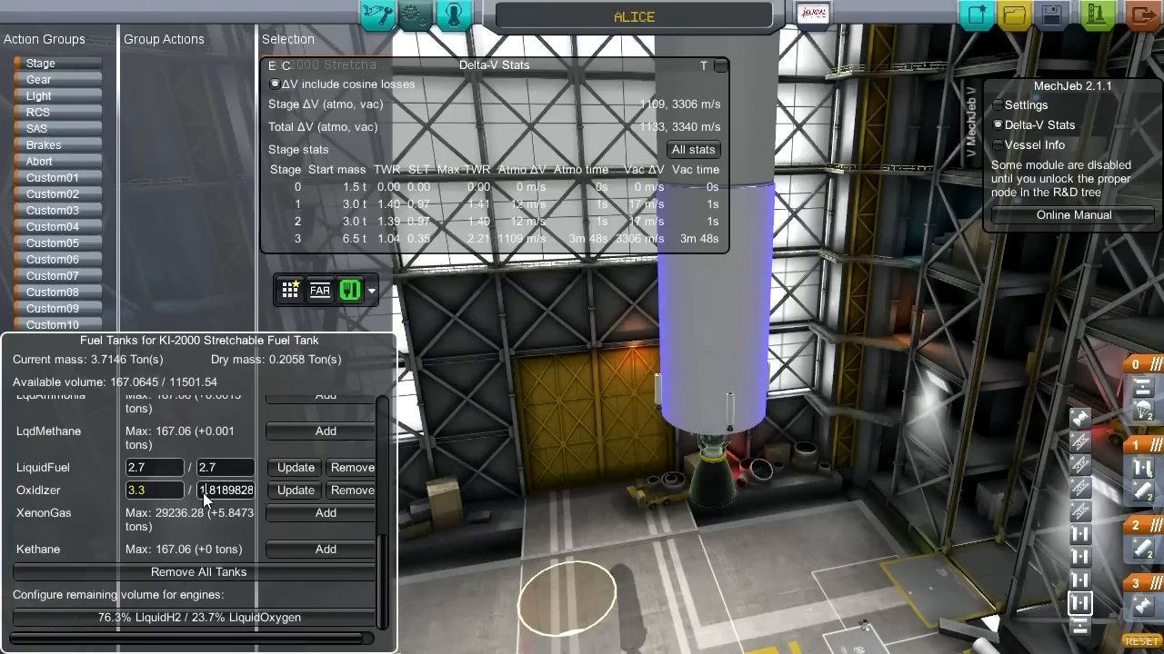
{"action": "type", "text": "1"}
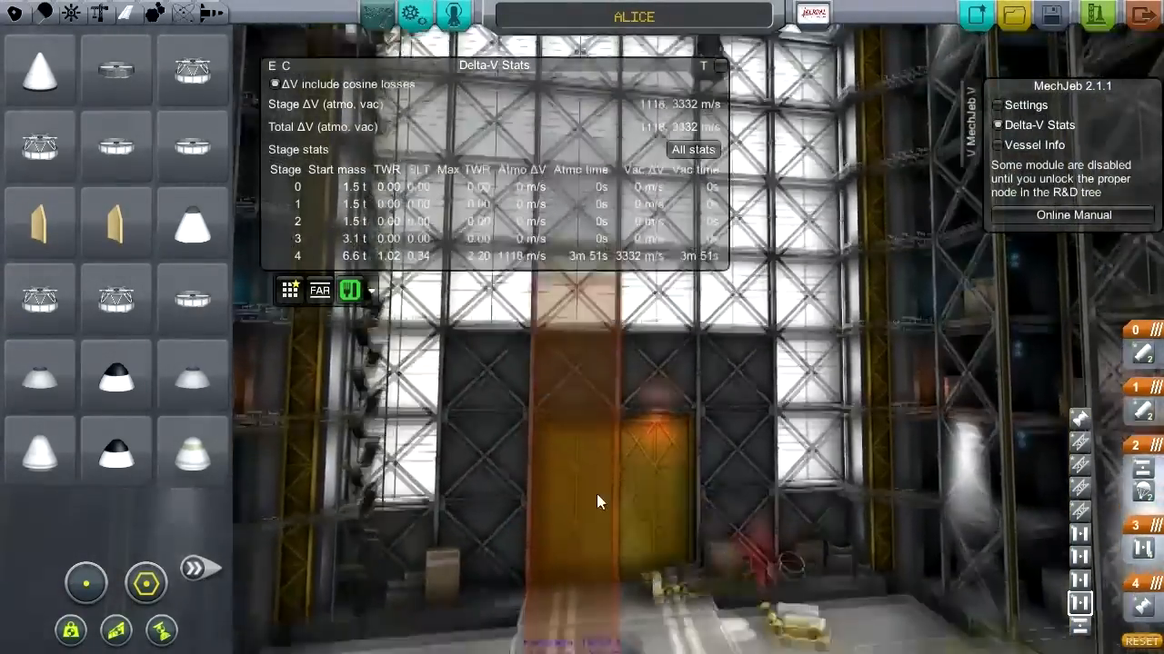
- Browse the Propulsion category's engine pages, reviewing the RL10A-3
{"action": "left_click", "coordinate": [69, 13]}
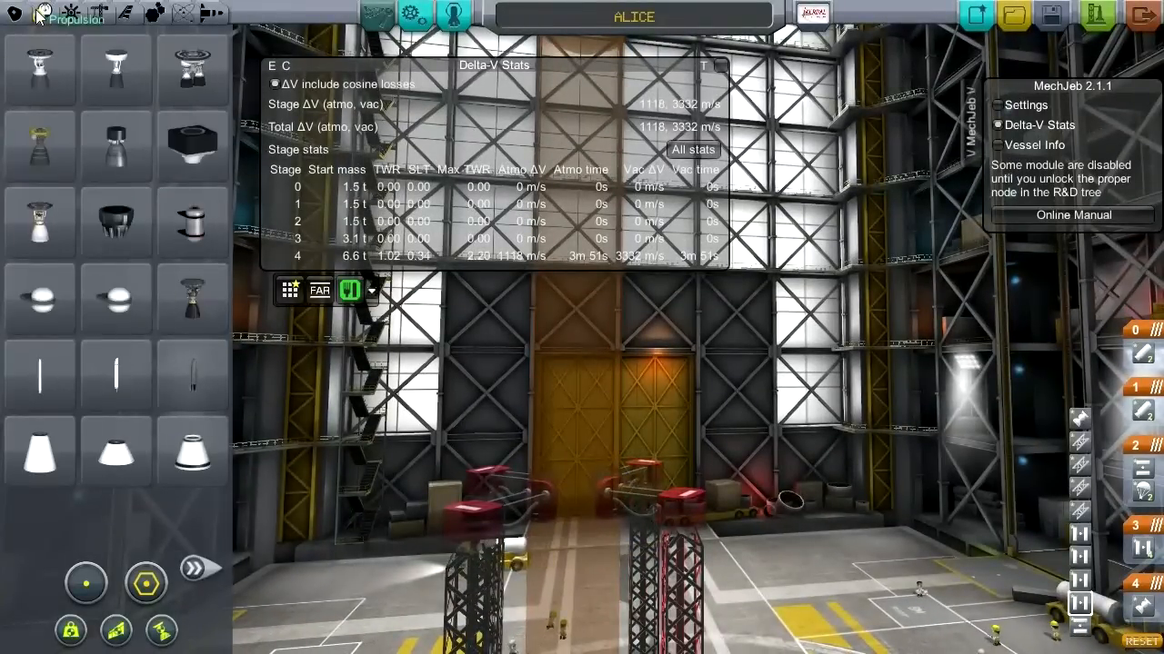
{"action": "mouse_move", "coordinate": [193, 292]}
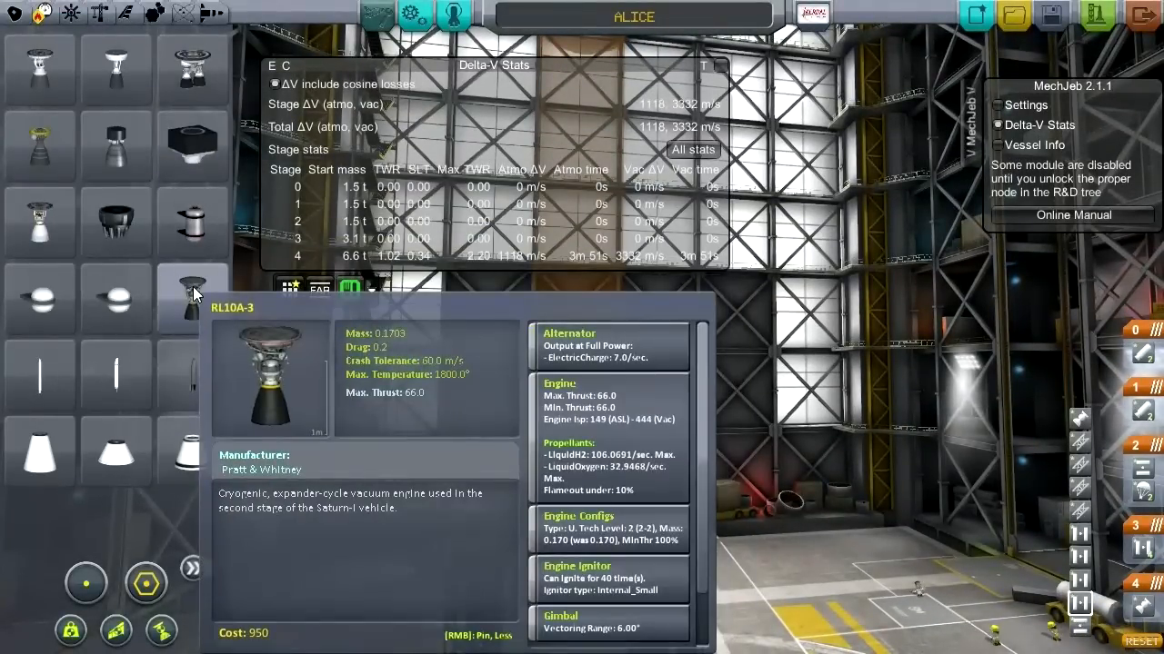
{"action": "left_click", "coordinate": [191, 567]}
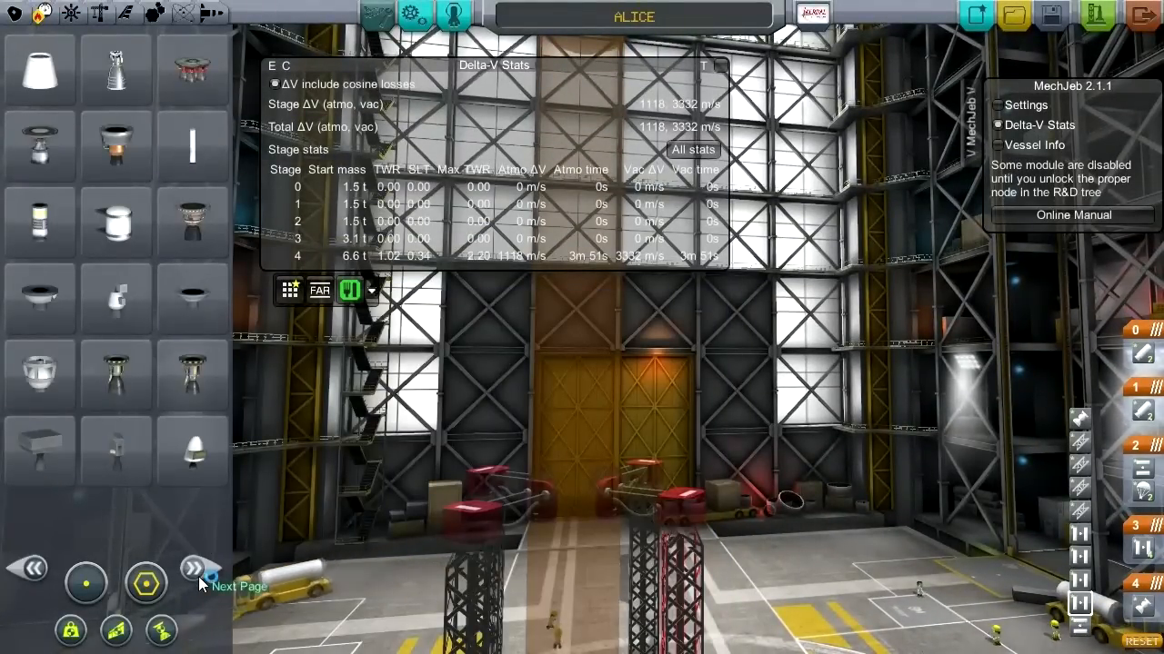
{"action": "mouse_move", "coordinate": [191, 376]}
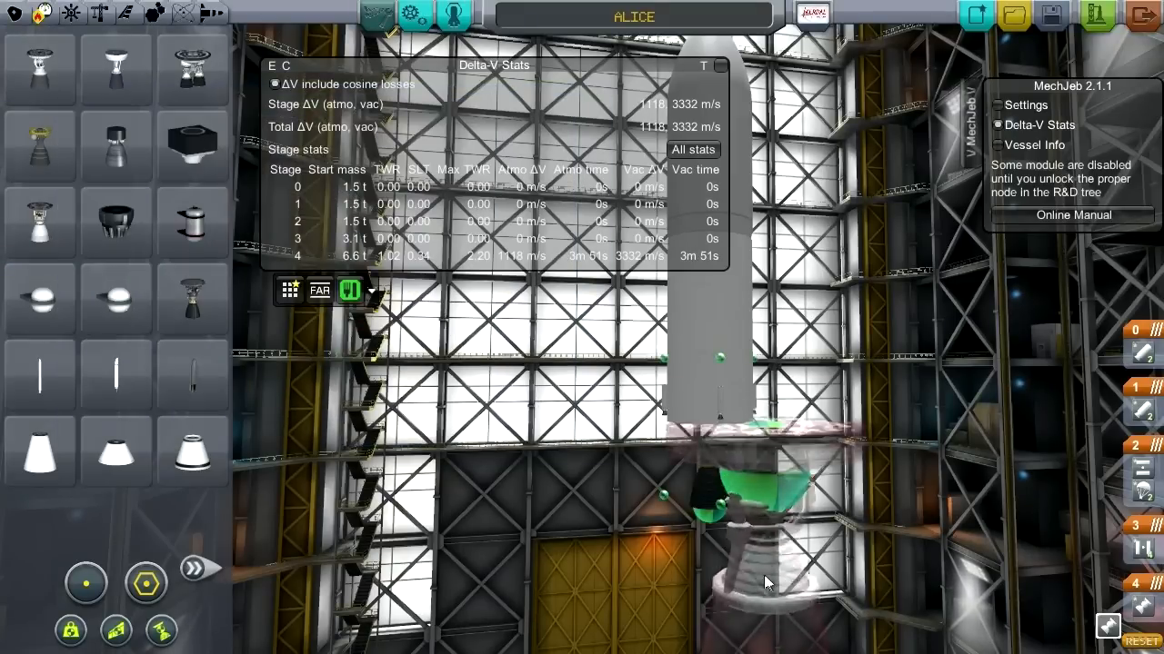
{"action": "mouse_move", "coordinate": [38, 57]}
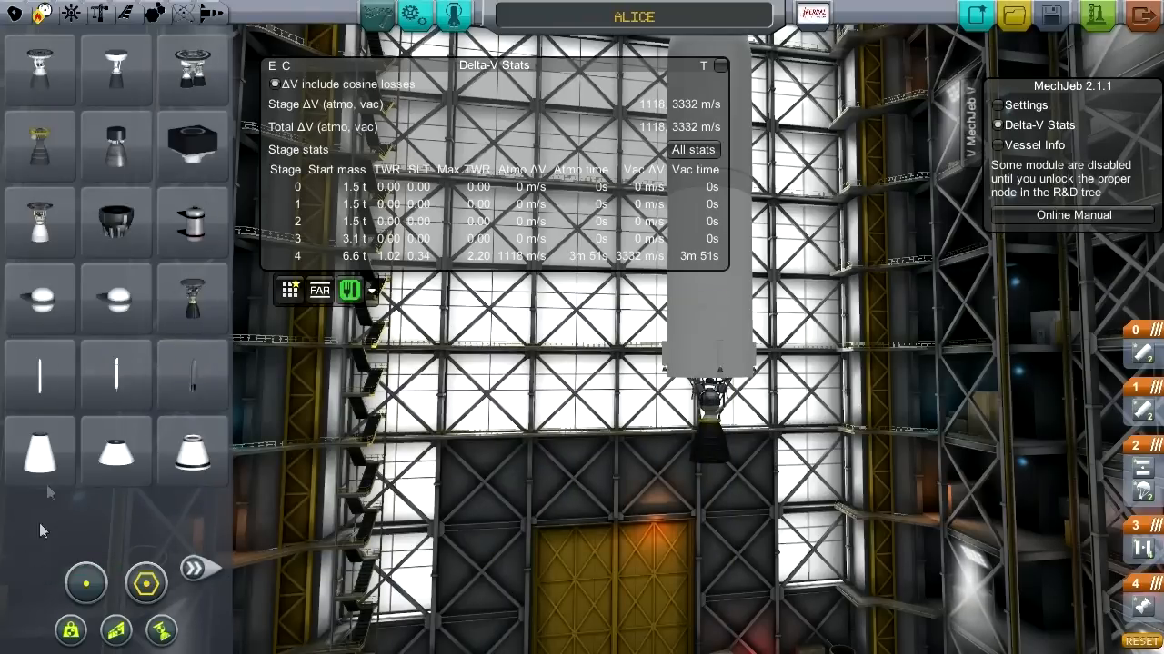
{"action": "mouse_move", "coordinate": [112, 60]}
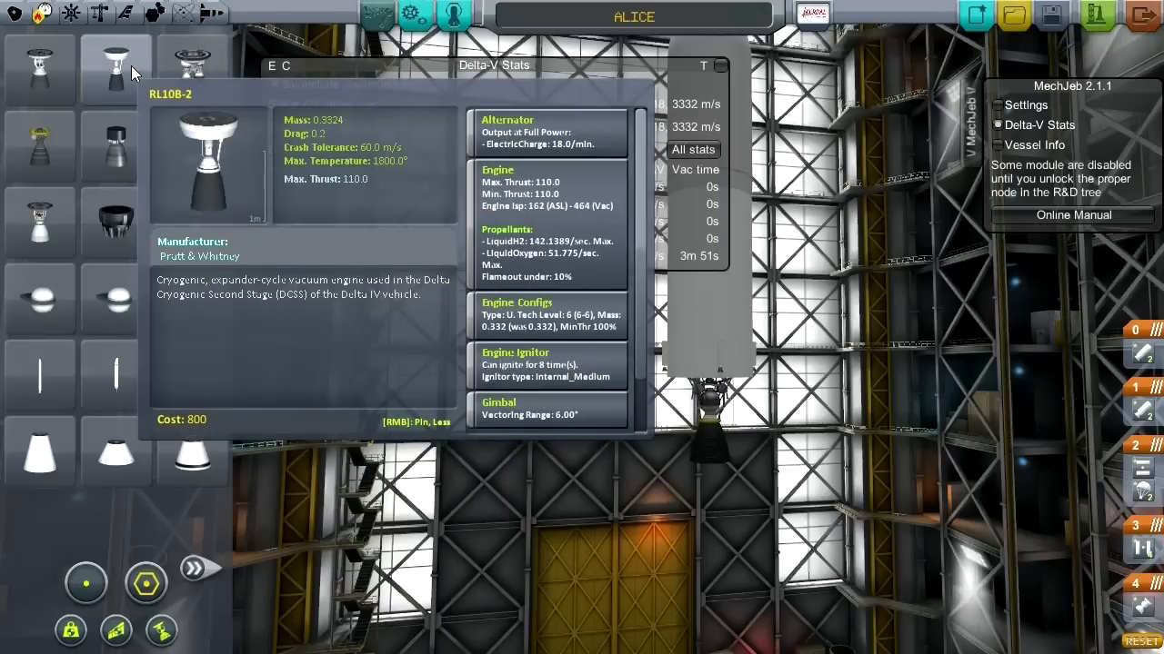
{"action": "mouse_move", "coordinate": [193, 300]}
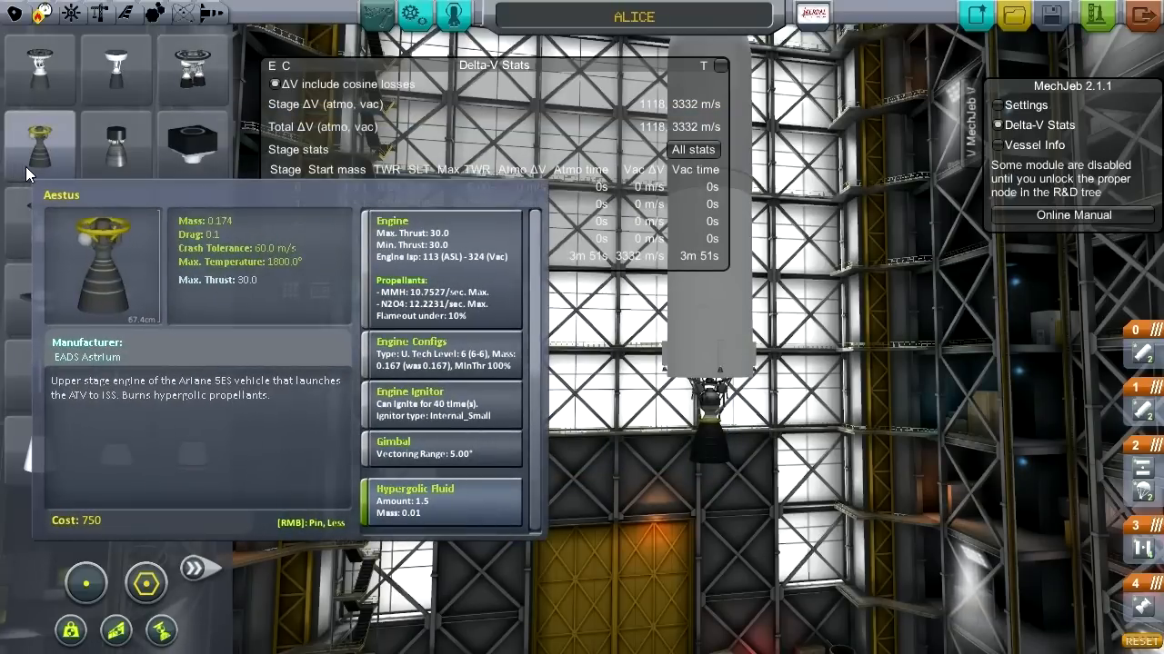
{"action": "mouse_move", "coordinate": [98, 163]}
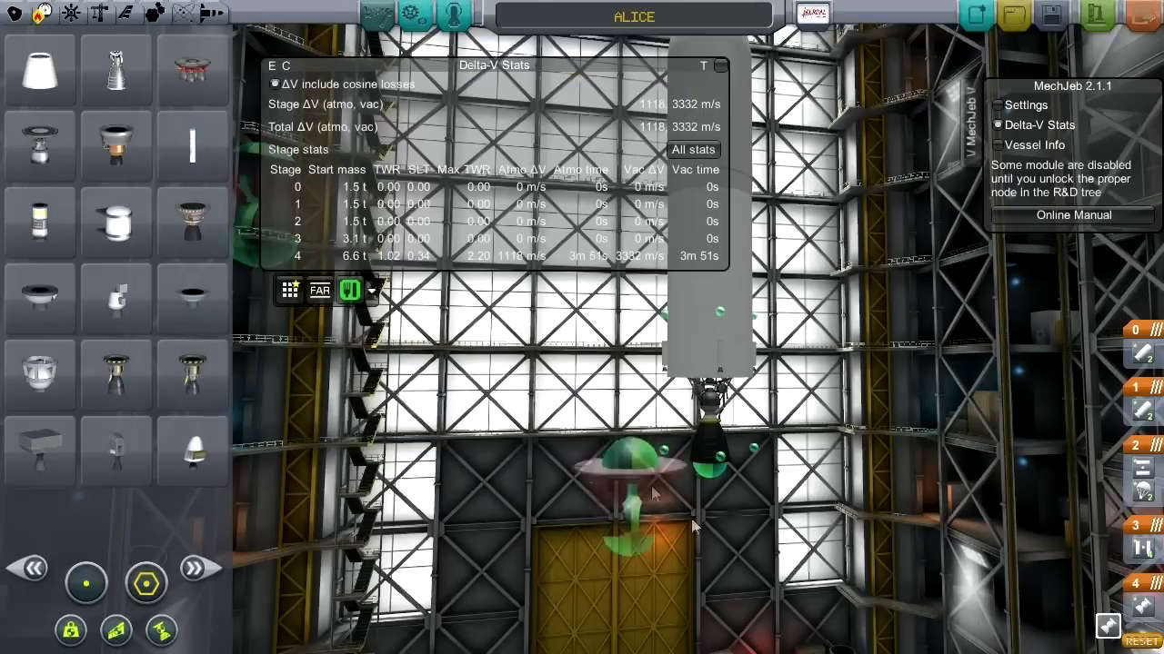
{"action": "mouse_move", "coordinate": [50, 160]}
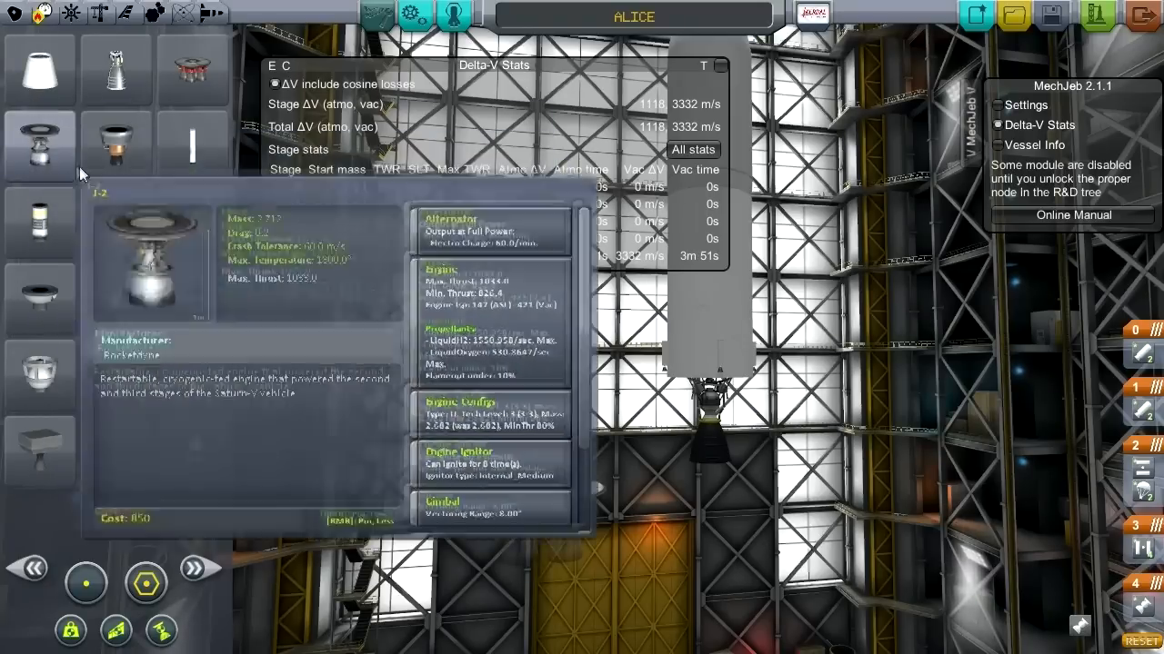
{"action": "mouse_move", "coordinate": [191, 145]}
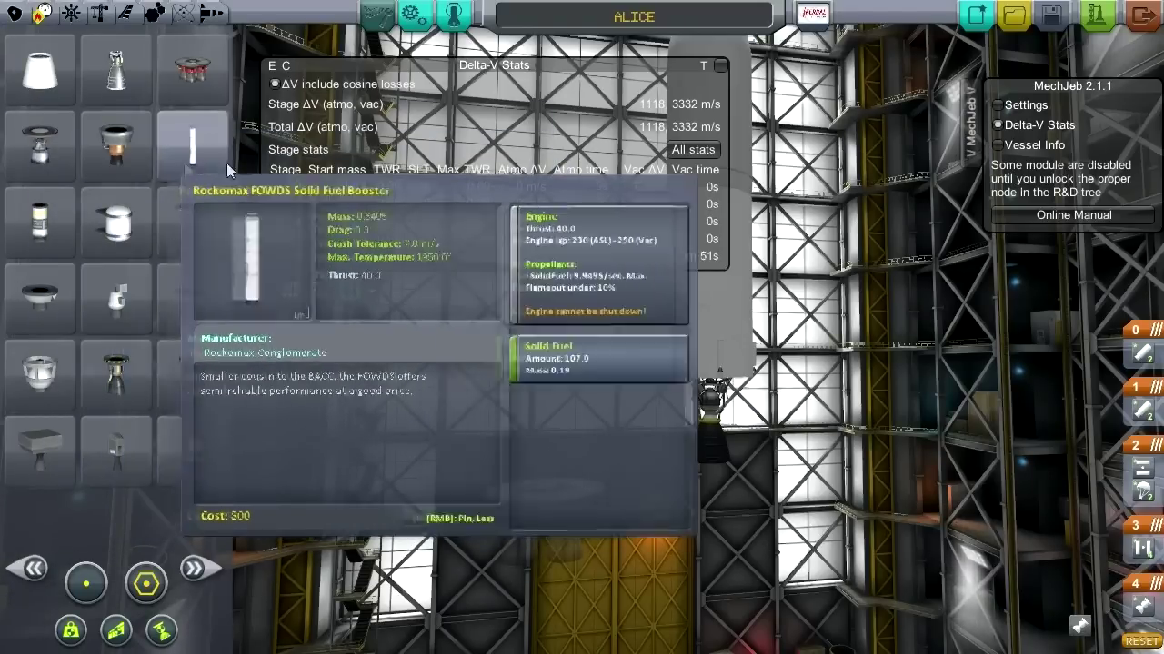
{"action": "mouse_move", "coordinate": [192, 222]}
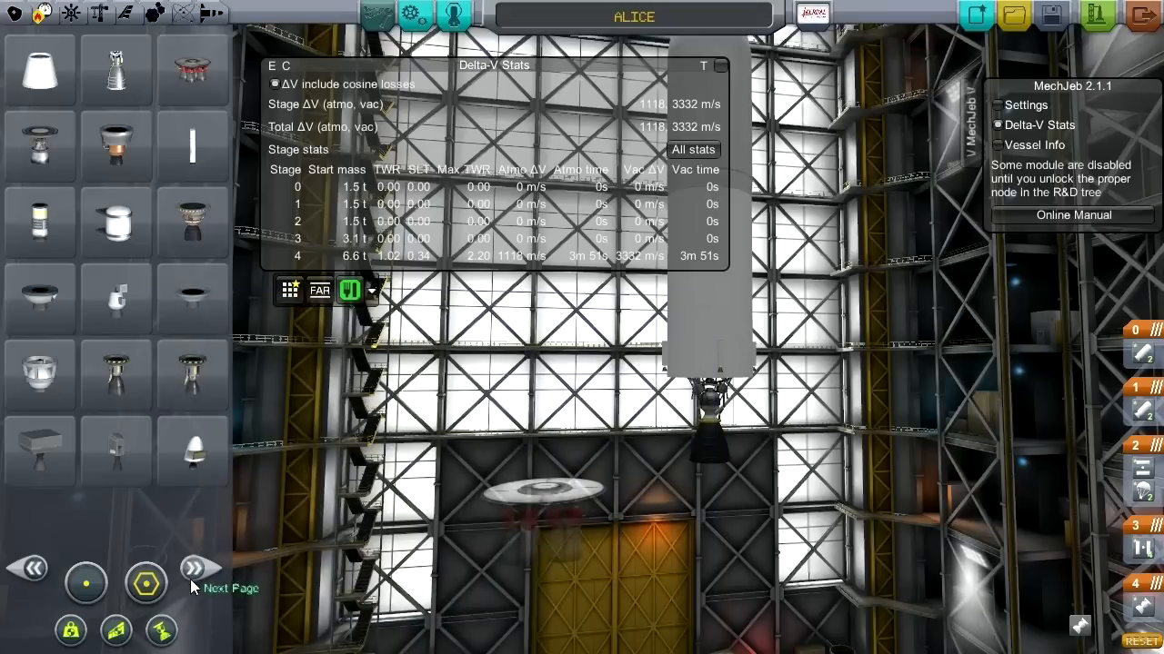
{"action": "mouse_move", "coordinate": [191, 466]}
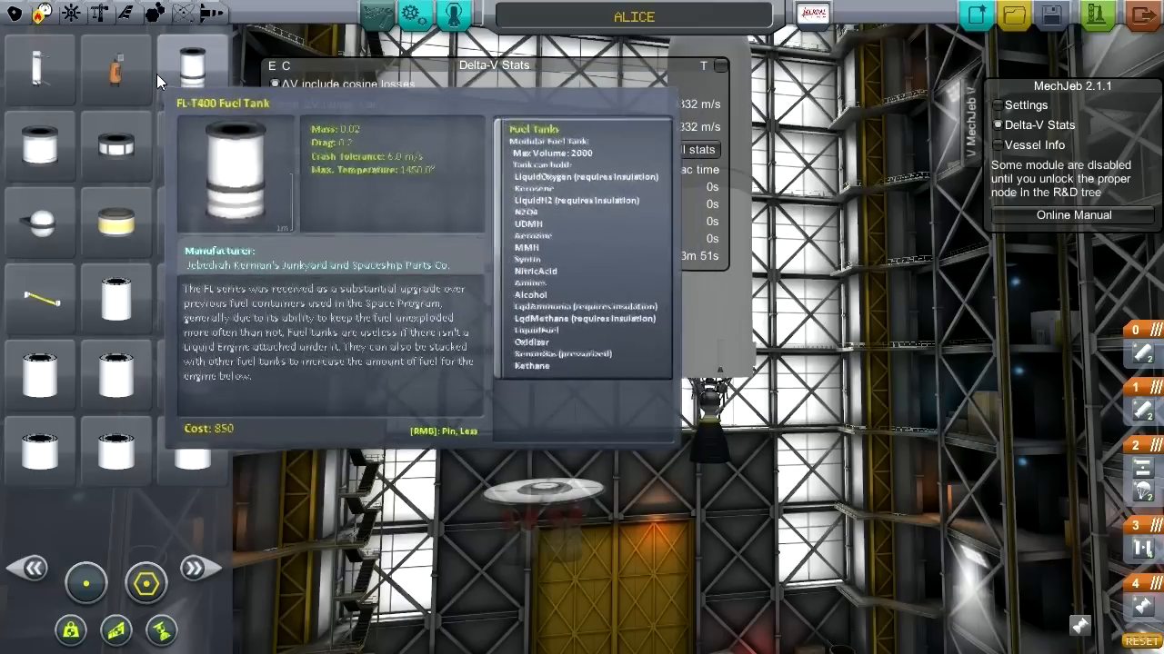
{"action": "mouse_move", "coordinate": [109, 71]}
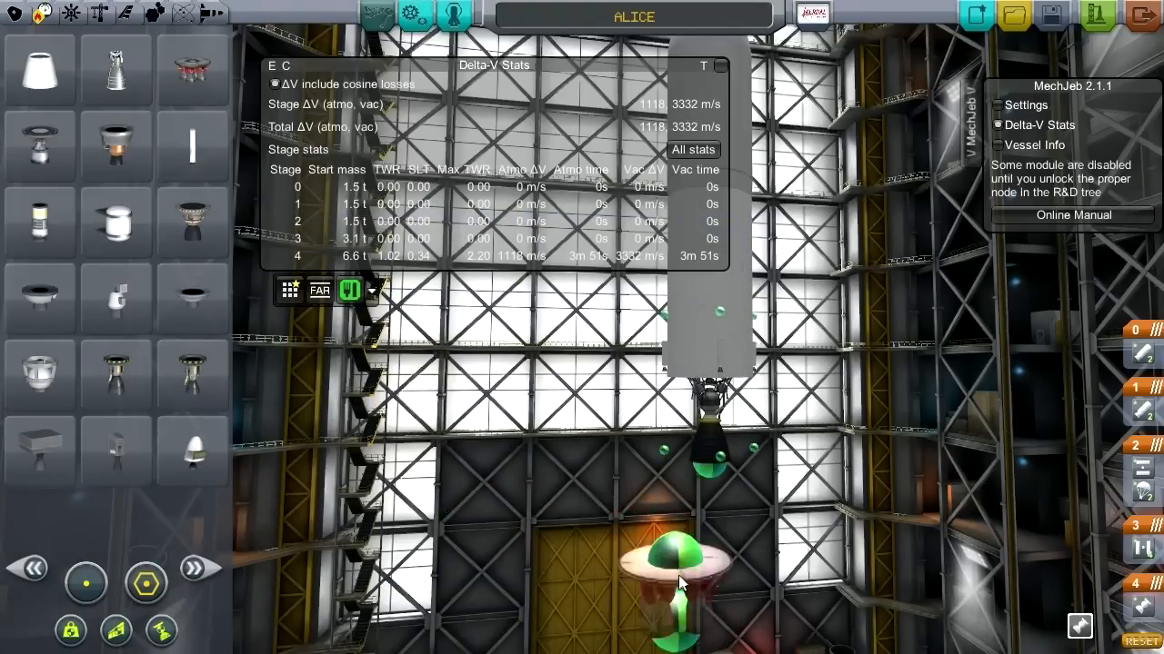
{"action": "mouse_move", "coordinate": [191, 71]}
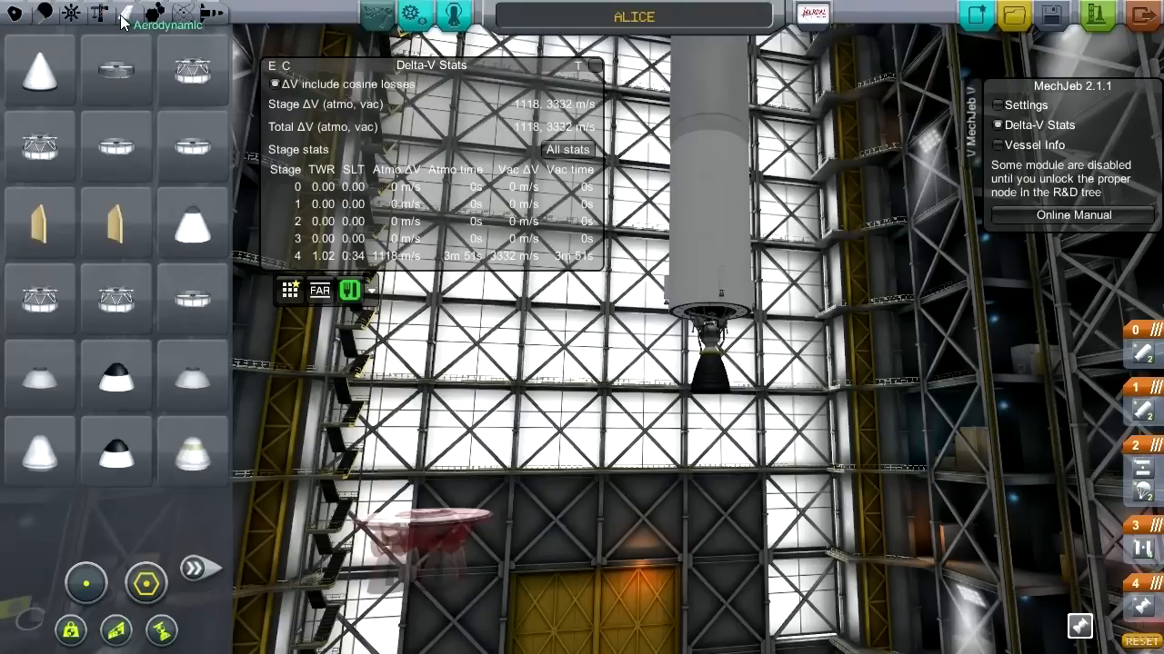
{"action": "mouse_move", "coordinate": [193, 155]}
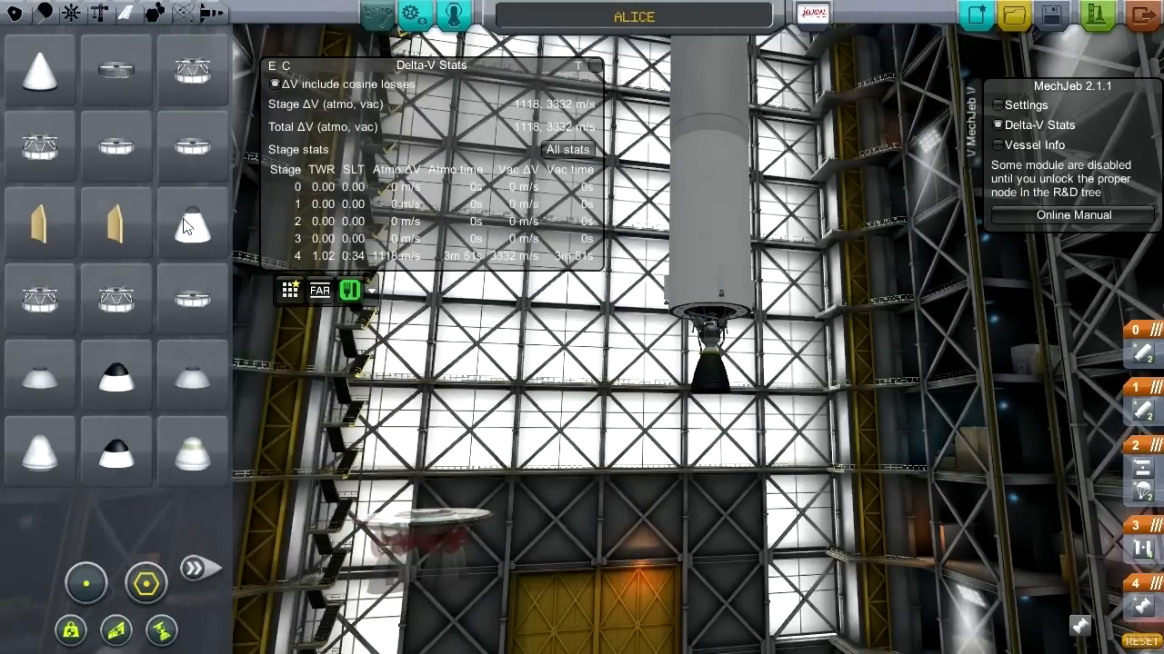
- Switch the parts catalogue to the fuel tank page
{"action": "left_click", "coordinate": [193, 568]}
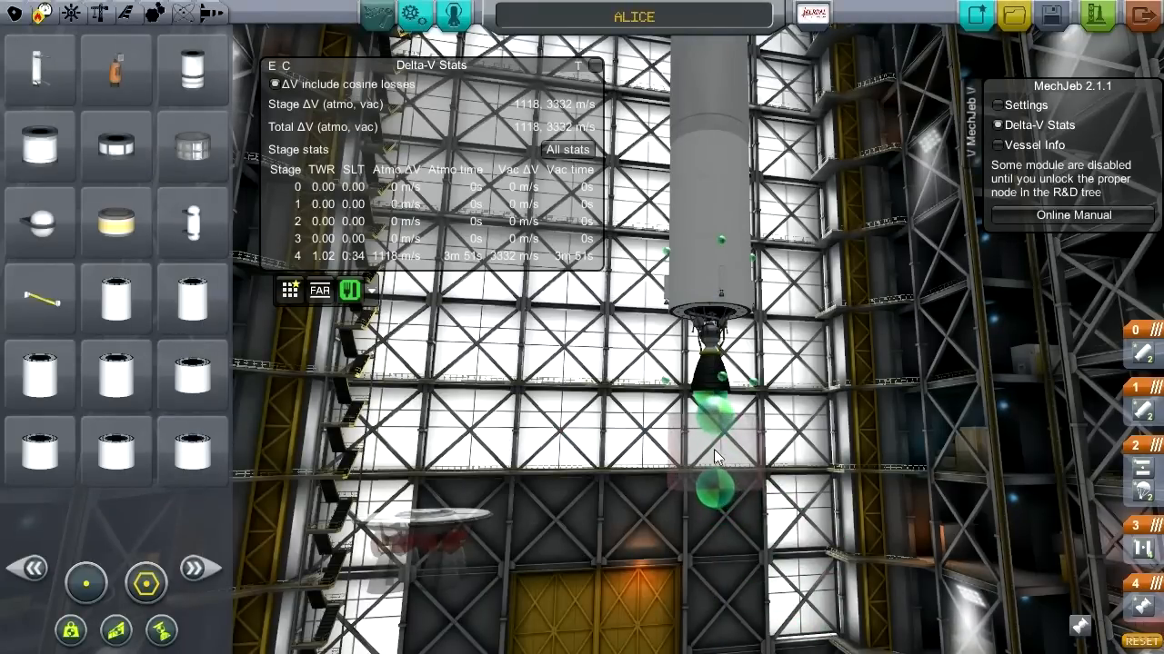
{"action": "mouse_move", "coordinate": [117, 451]}
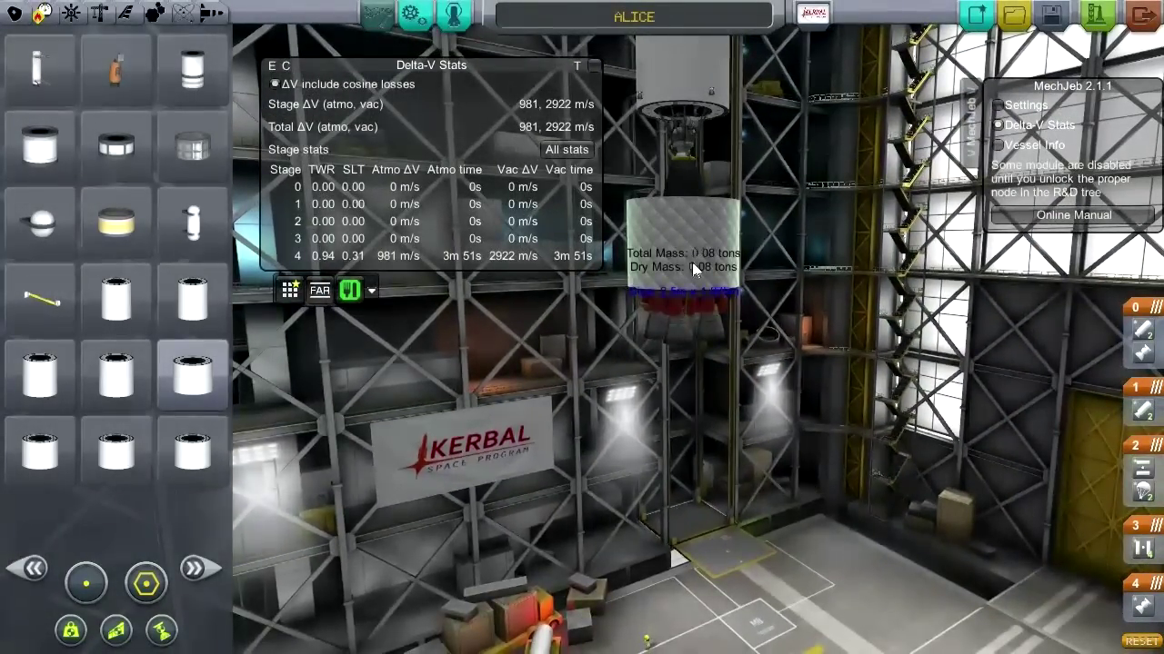
- Switch the parts catalogue to the engines page
{"action": "left_click", "coordinate": [33, 567]}
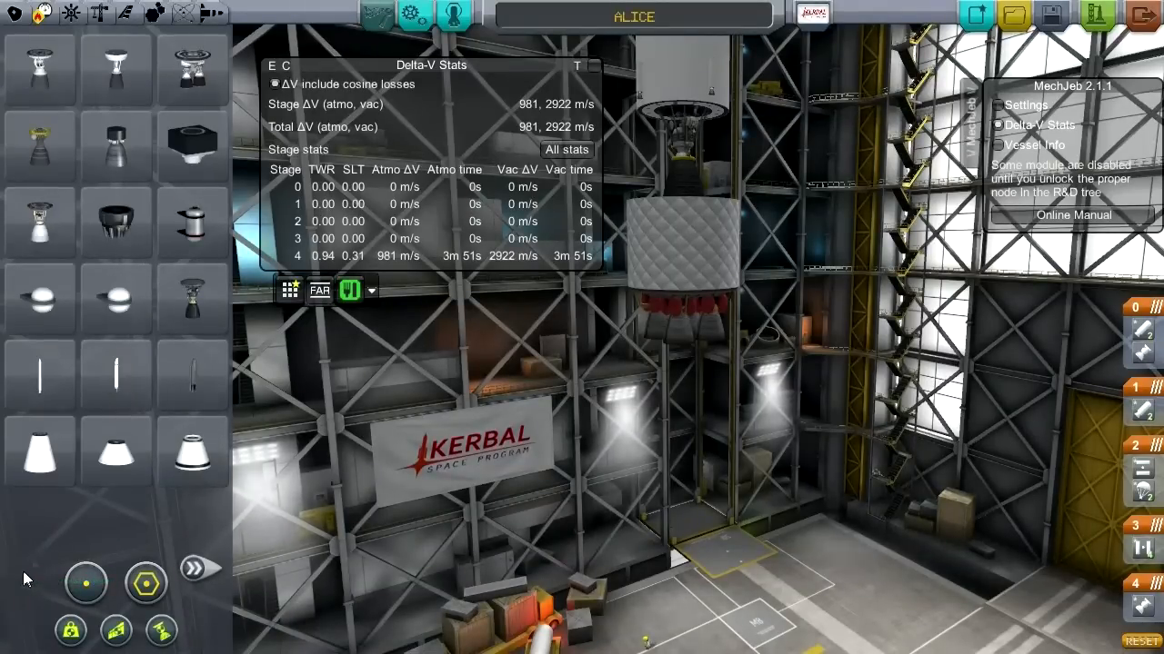
{"action": "mouse_move", "coordinate": [36, 64]}
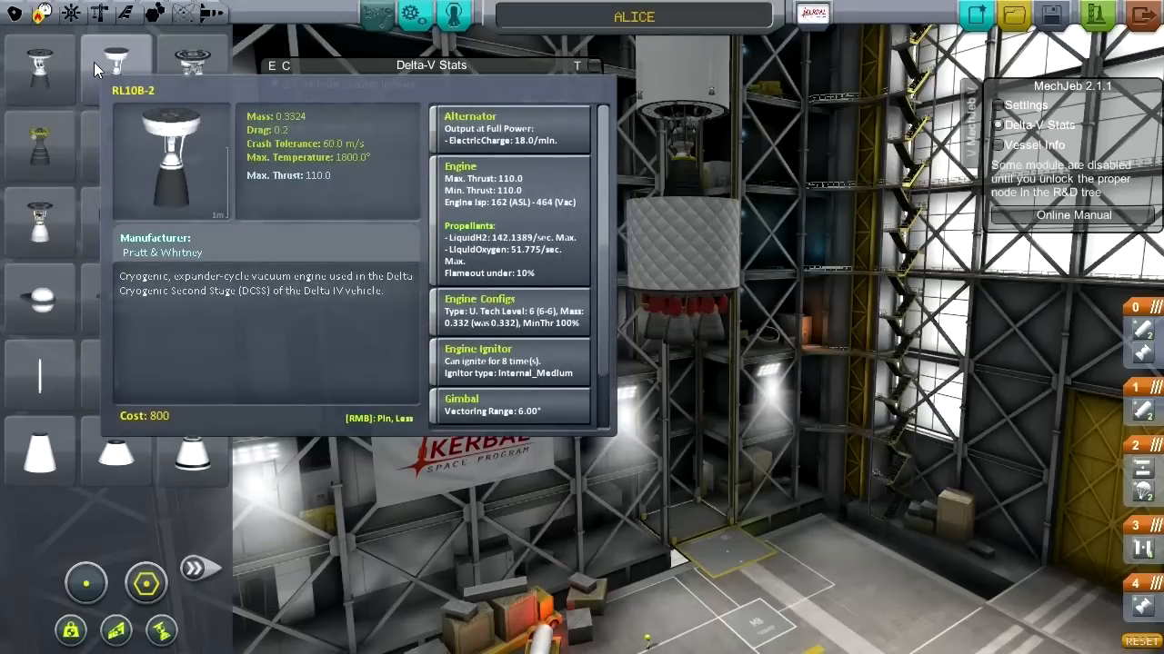
{"action": "mouse_move", "coordinate": [82, 131]}
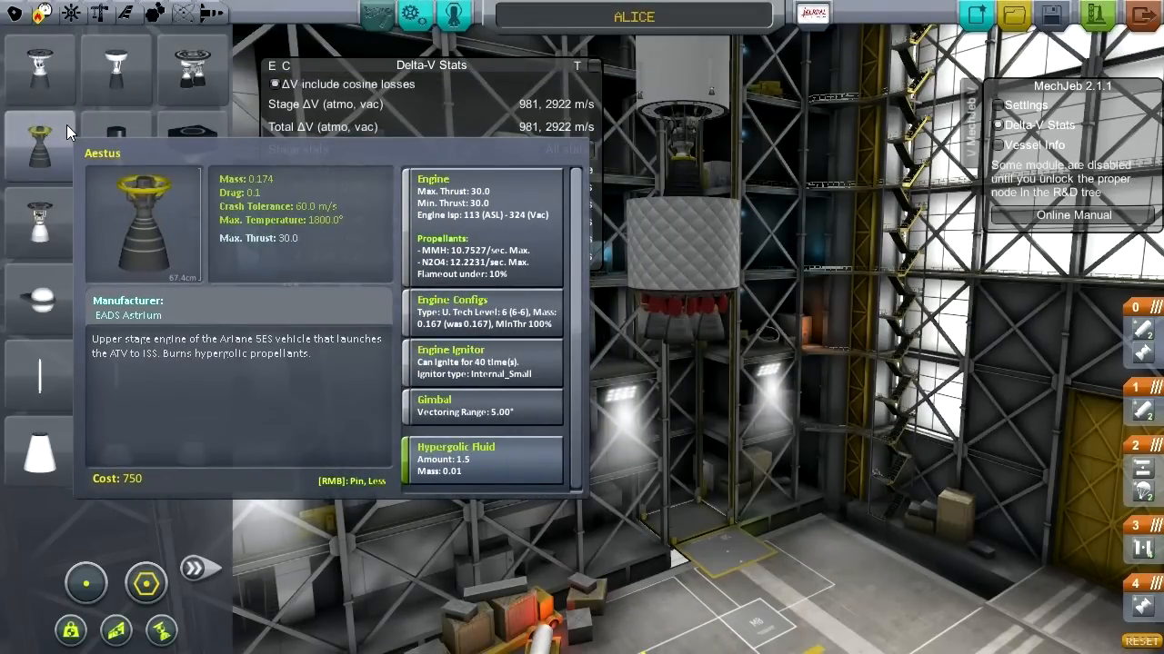
{"action": "mouse_move", "coordinate": [193, 141]}
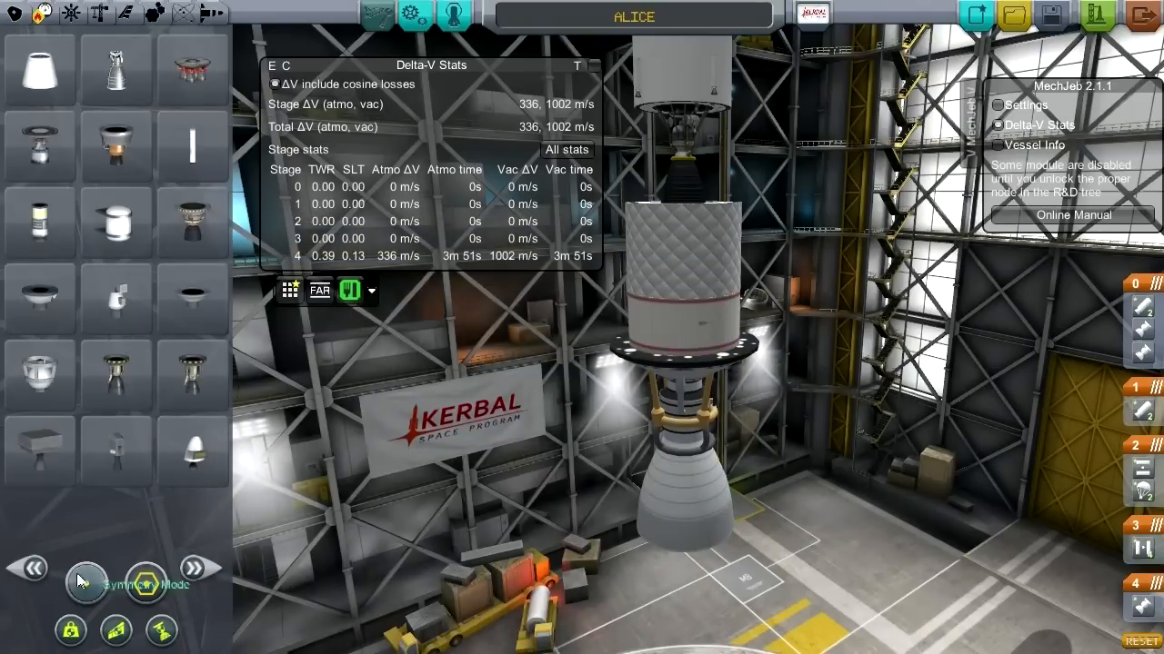
{"action": "mouse_move", "coordinate": [185, 69]}
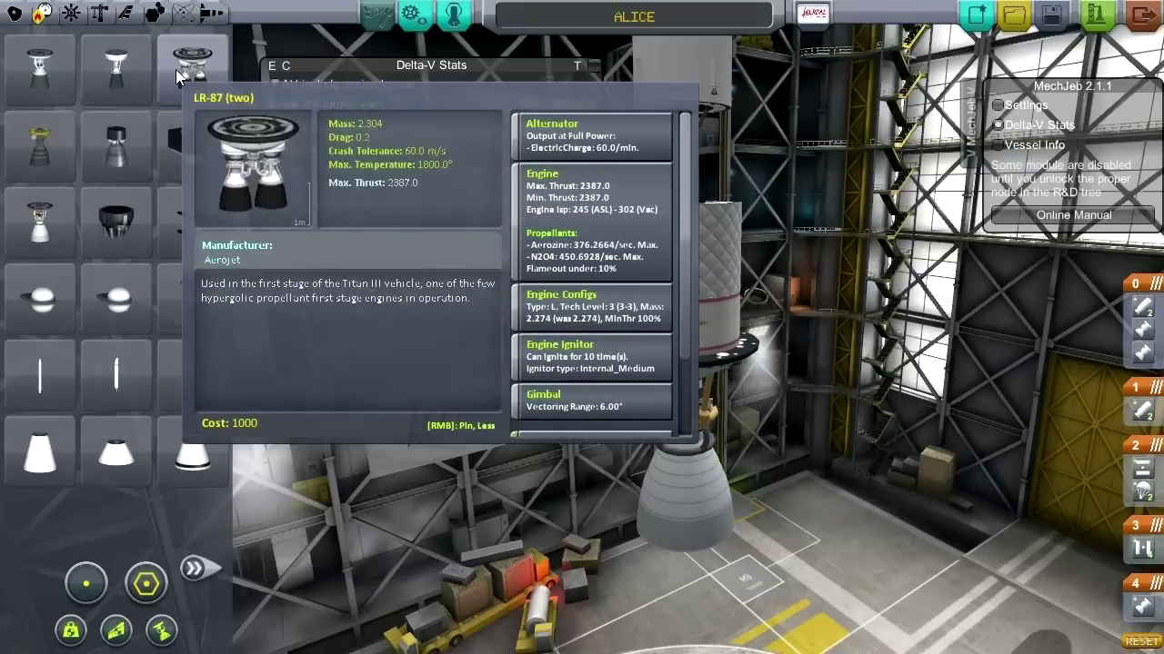
- Flip back to the previous page of engine parts while browsing LR-87 and RS-68A
{"action": "left_click", "coordinate": [197, 567]}
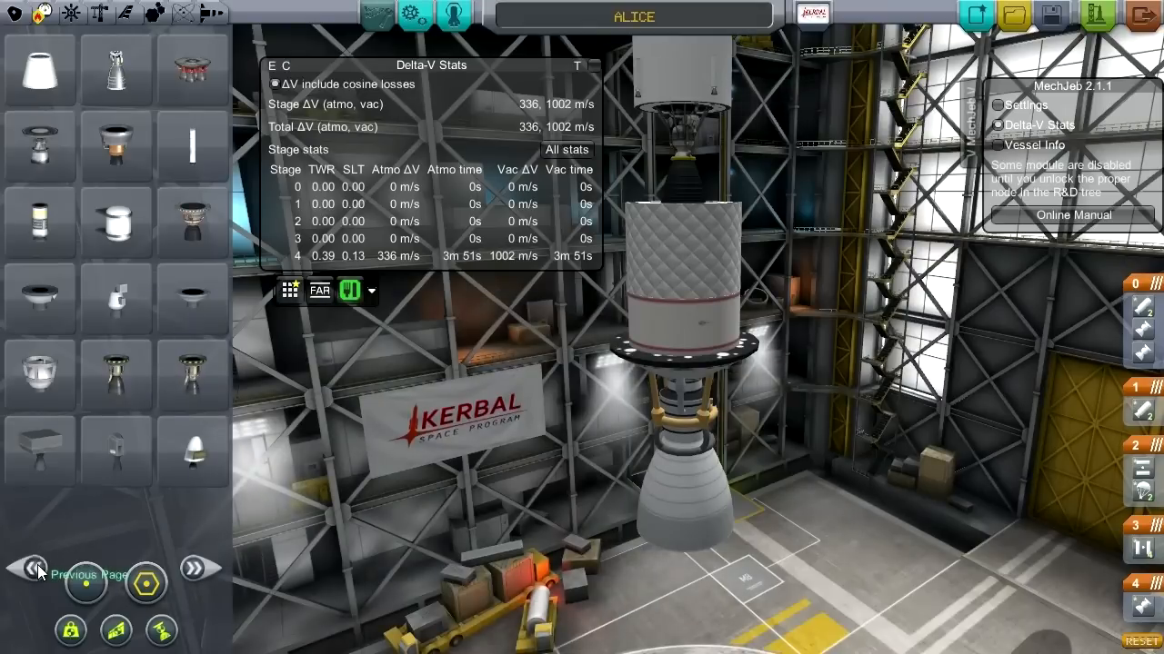
{"action": "mouse_move", "coordinate": [193, 69]}
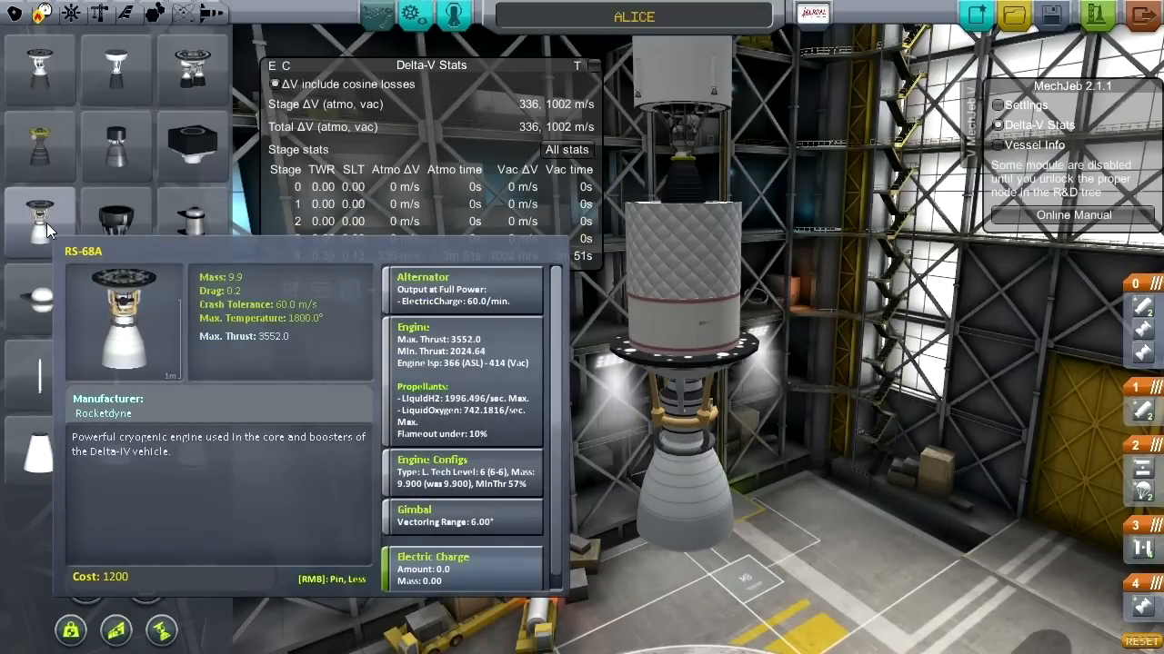
{"action": "mouse_move", "coordinate": [193, 69]}
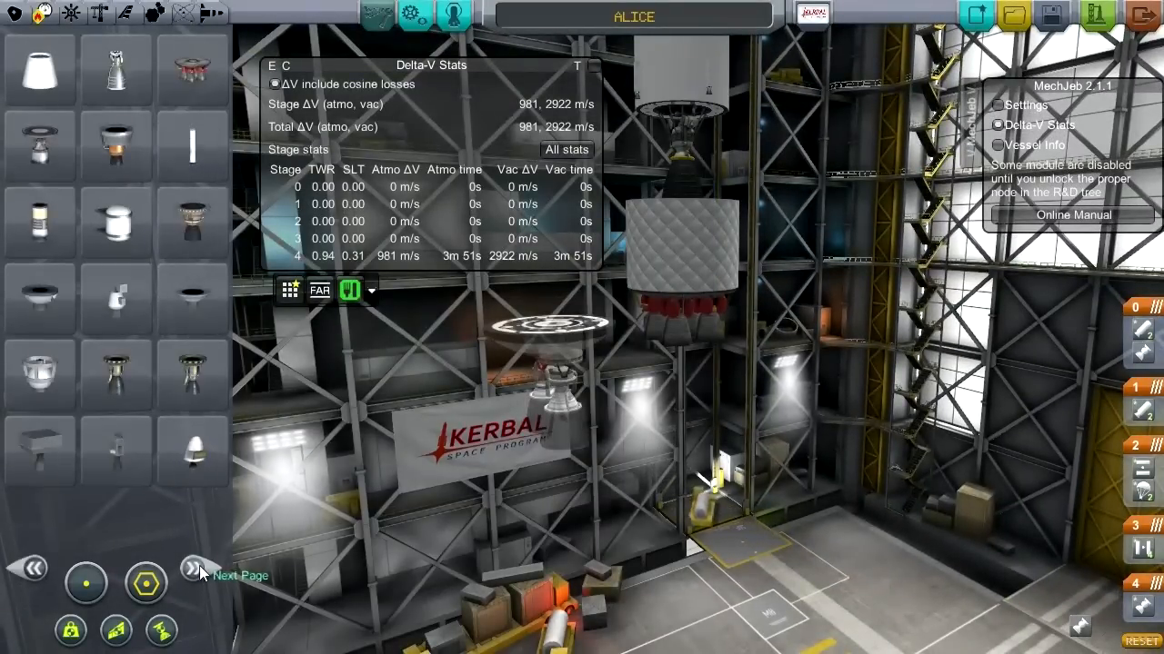
{"action": "mouse_move", "coordinate": [191, 373]}
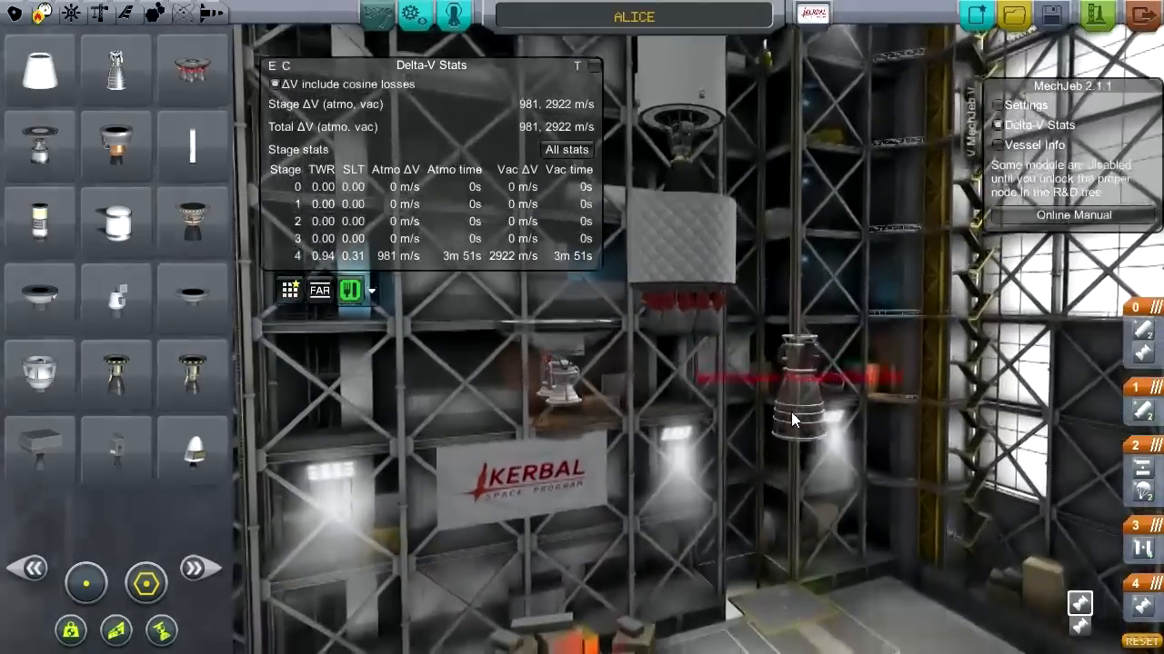
{"action": "mouse_move", "coordinate": [107, 71]}
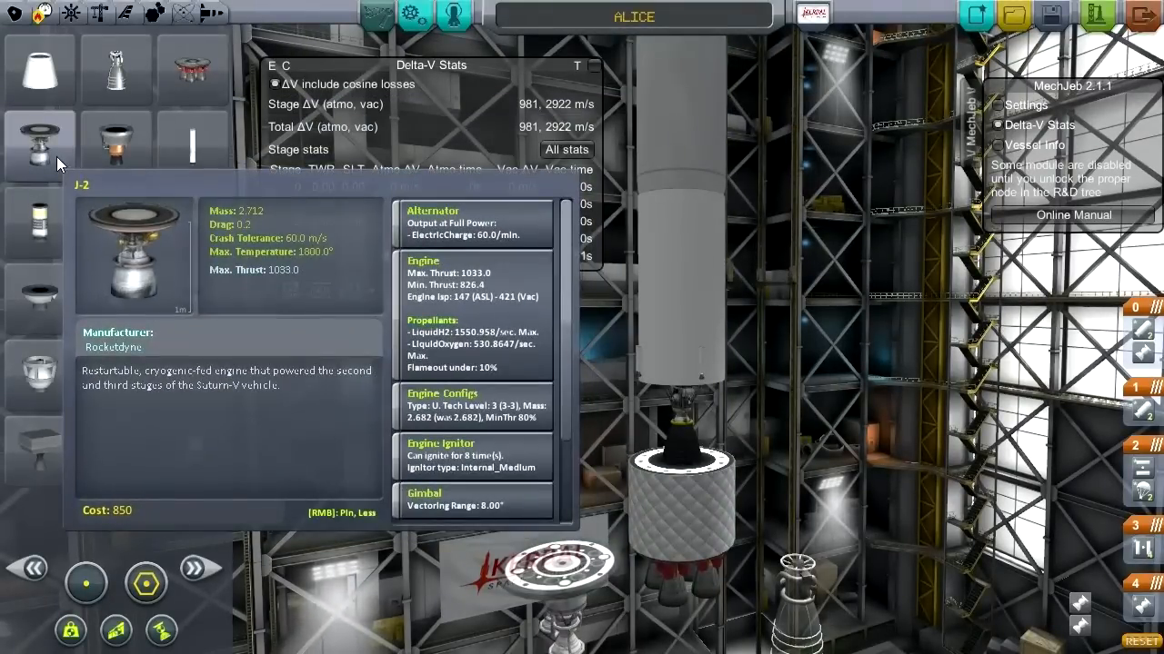
{"action": "mouse_move", "coordinate": [193, 222]}
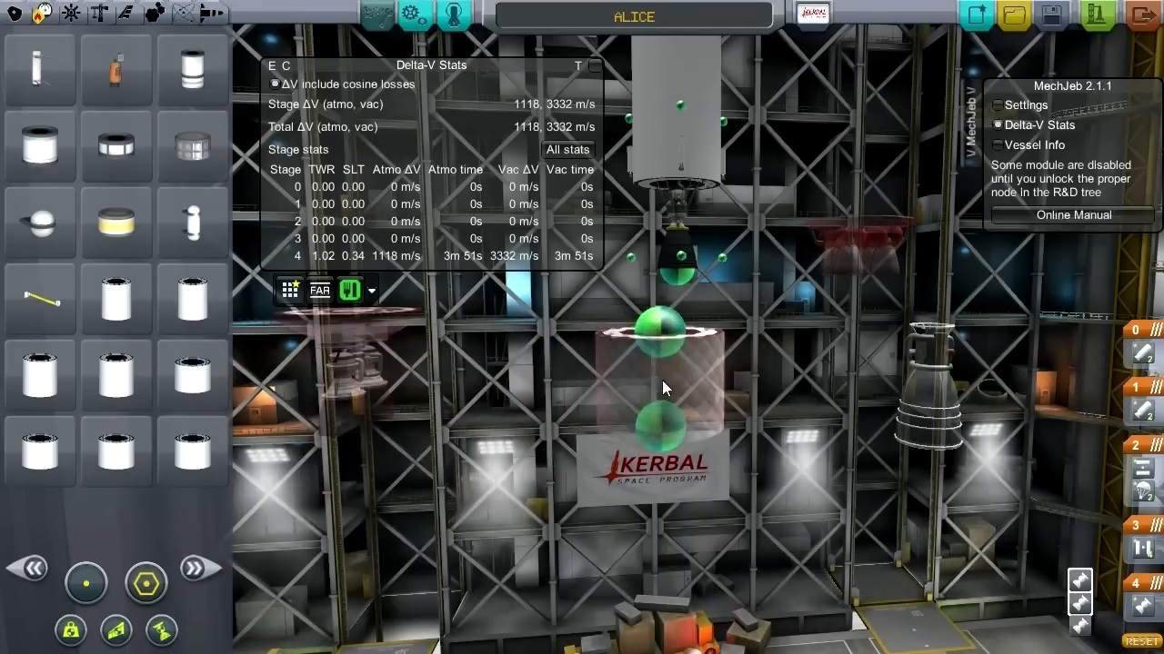
- Show the fairing and adapter parts to find the Interstage fairing adapter
{"action": "left_click", "coordinate": [100, 14]}
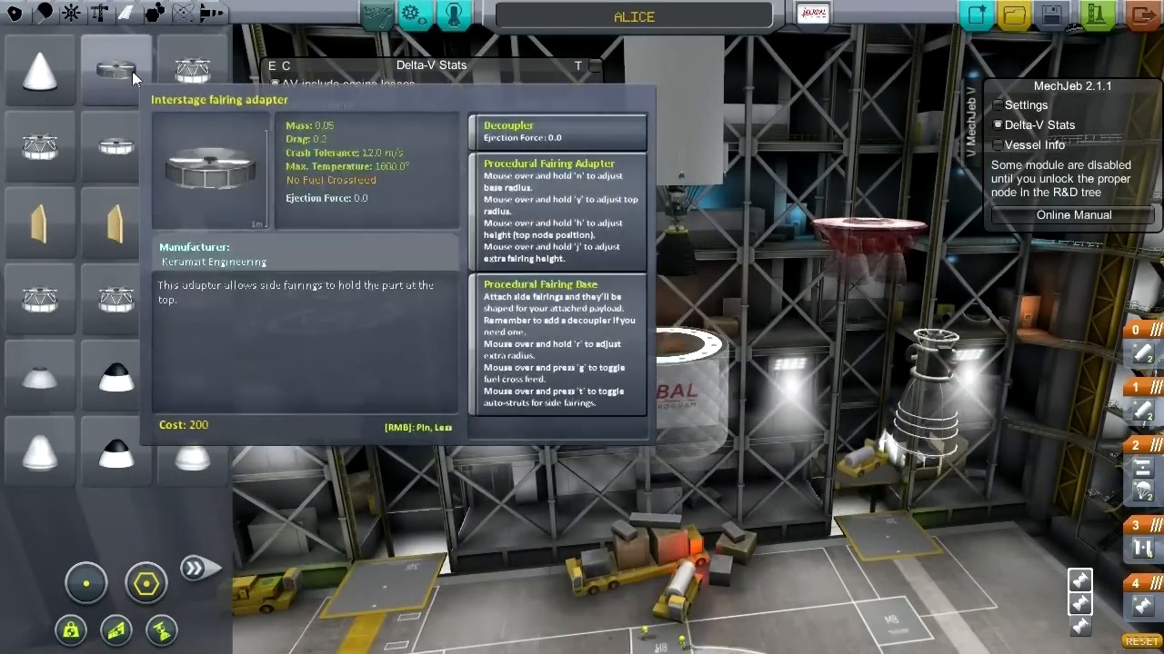
{"action": "mouse_move", "coordinate": [193, 222]}
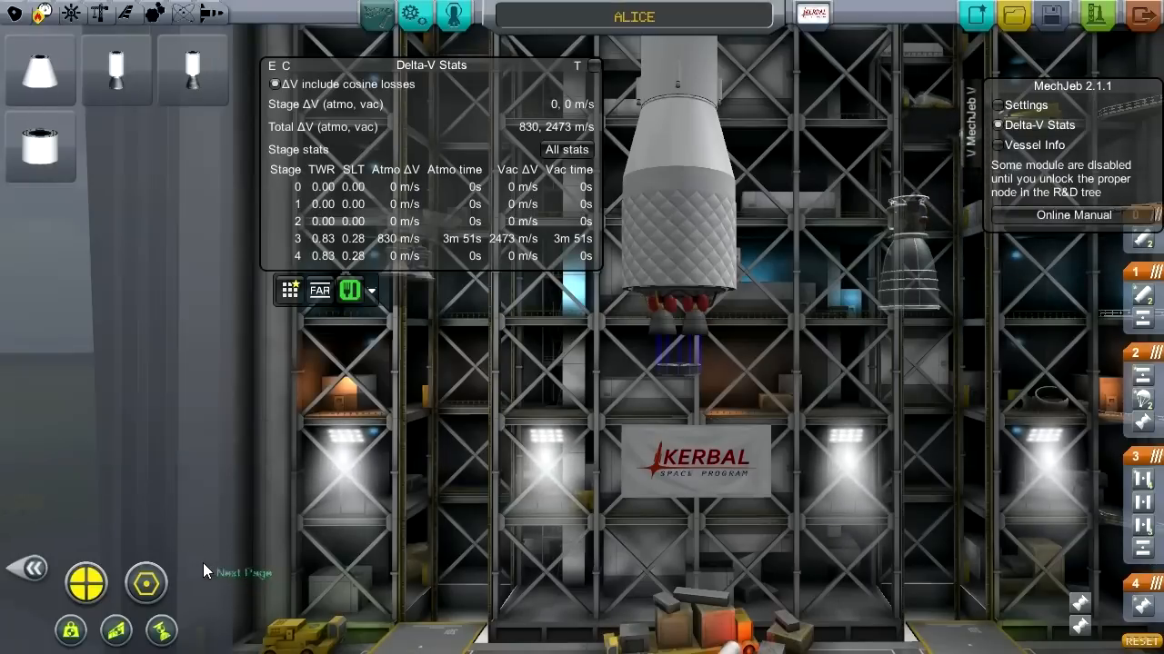
{"action": "mouse_move", "coordinate": [113, 451]}
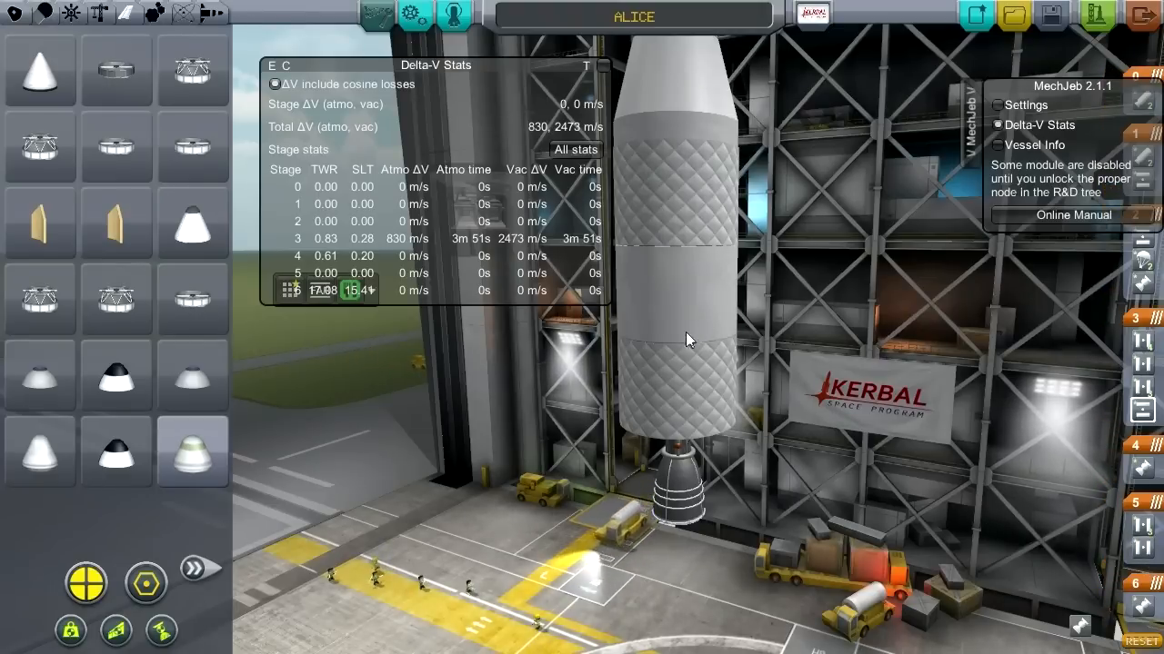
{"action": "mouse_move", "coordinate": [684, 337]}
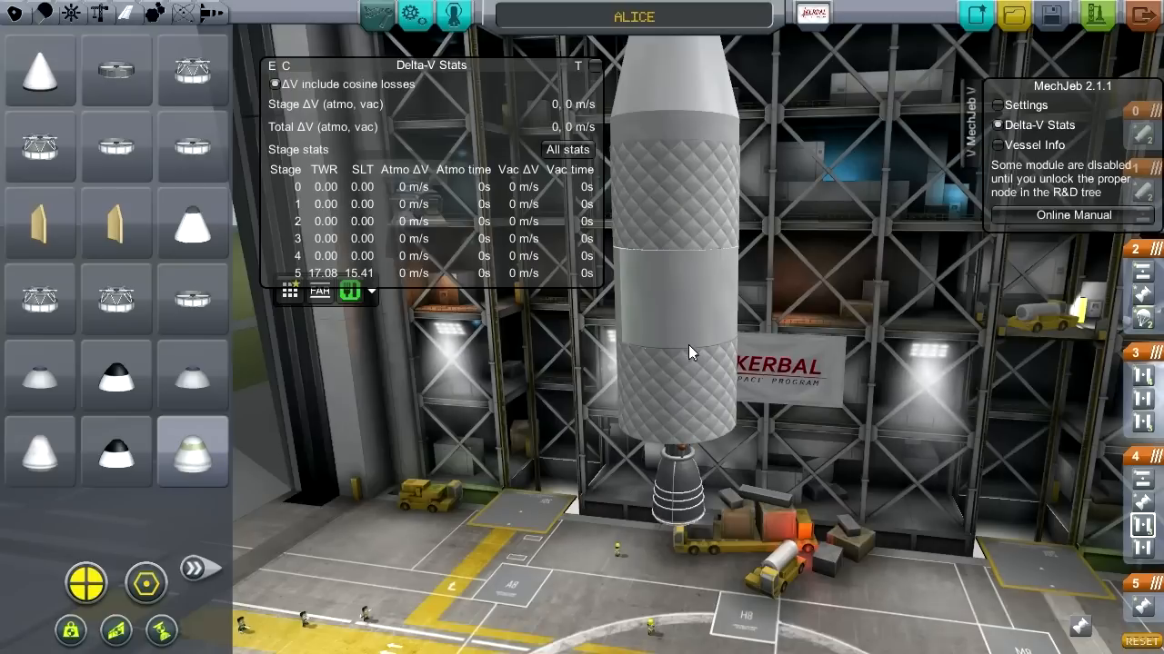
{"action": "mouse_move", "coordinate": [702, 337]}
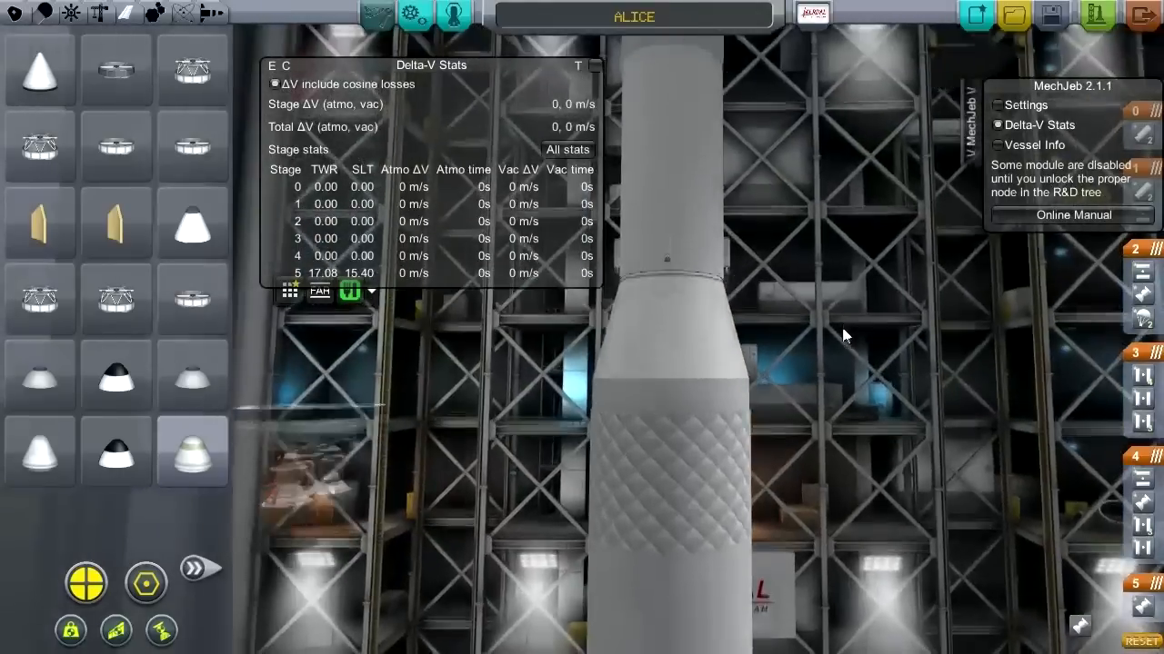
{"action": "mouse_move", "coordinate": [687, 343]}
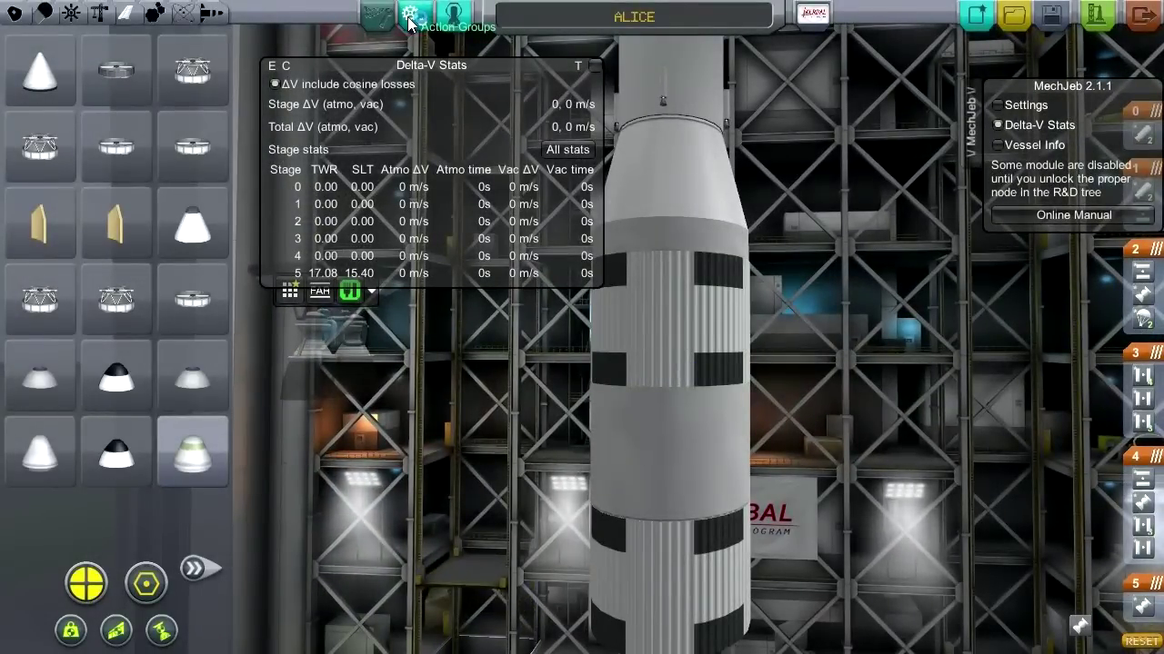
- Bring up Action Groups part settings and scroll through the KI-3000 tank's fuel options
{"action": "left_click", "coordinate": [402, 16]}
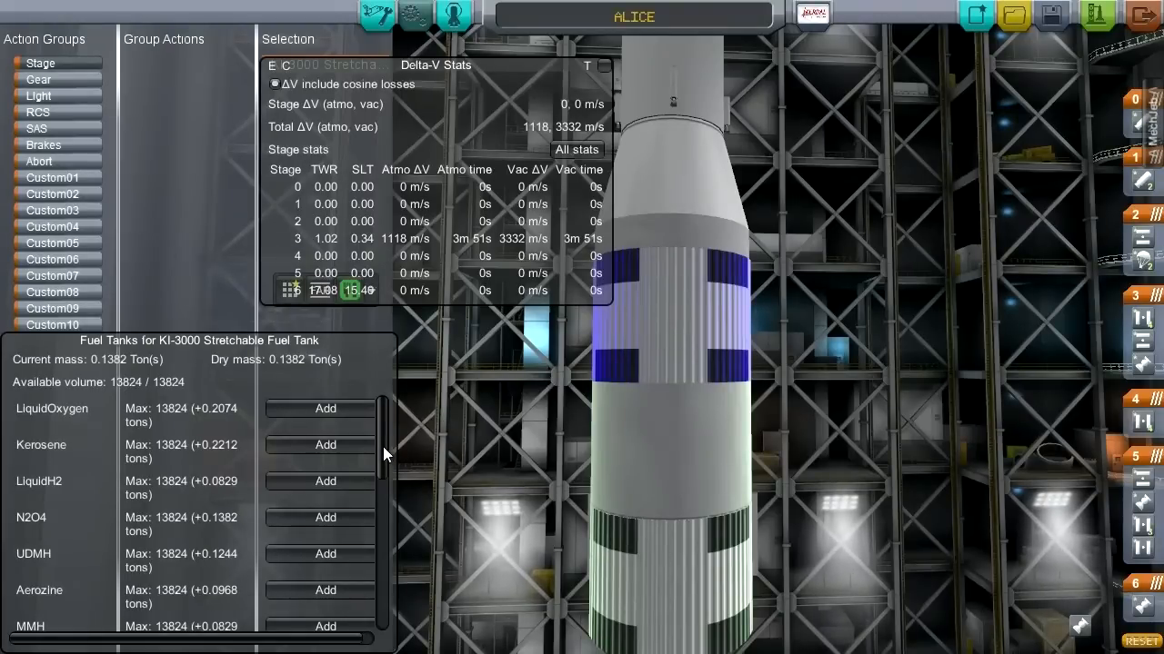
{"action": "scroll", "scroll_direction": "down", "scroll_amount": 3}
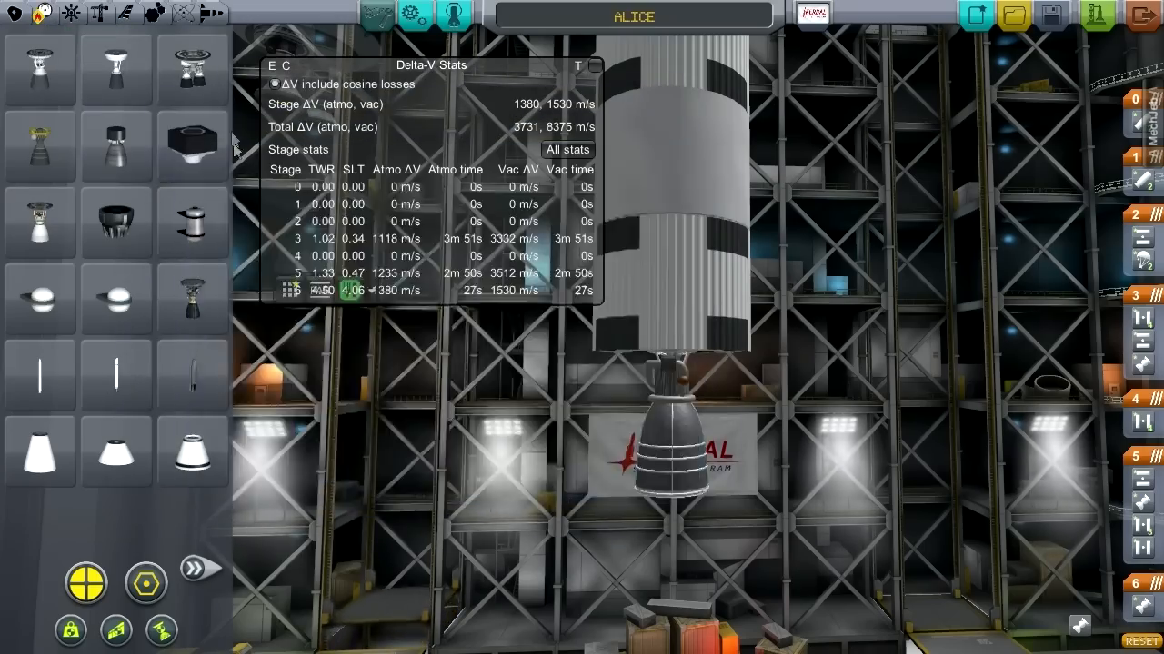
{"action": "mouse_move", "coordinate": [118, 65]}
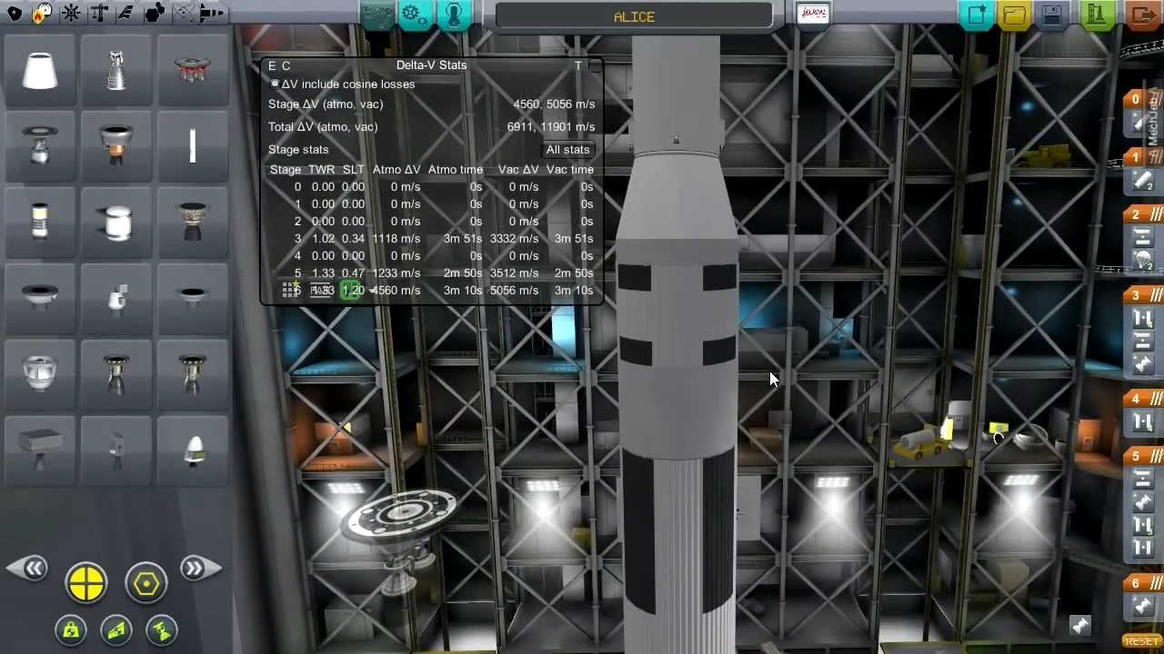
{"action": "mouse_move", "coordinate": [513, 300]}
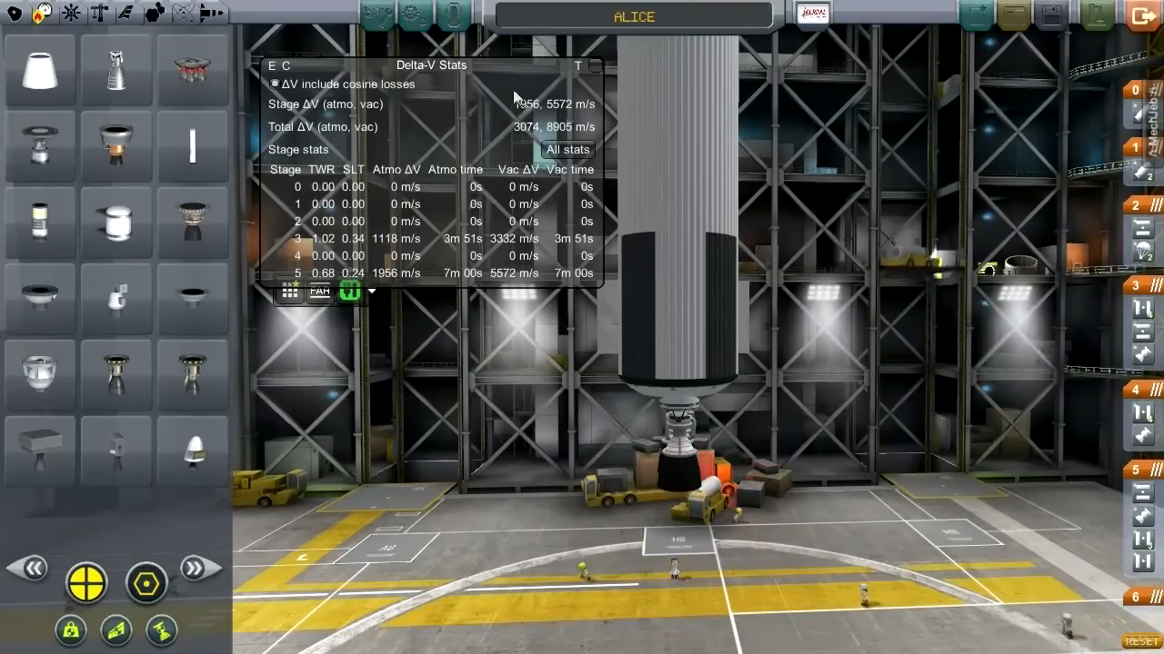
- Empty the KI-3000 stretchable tank and refill it with the 45.5% Aerozine / 54.5% N2O4 mix
{"action": "left_click", "coordinate": [385, 9]}
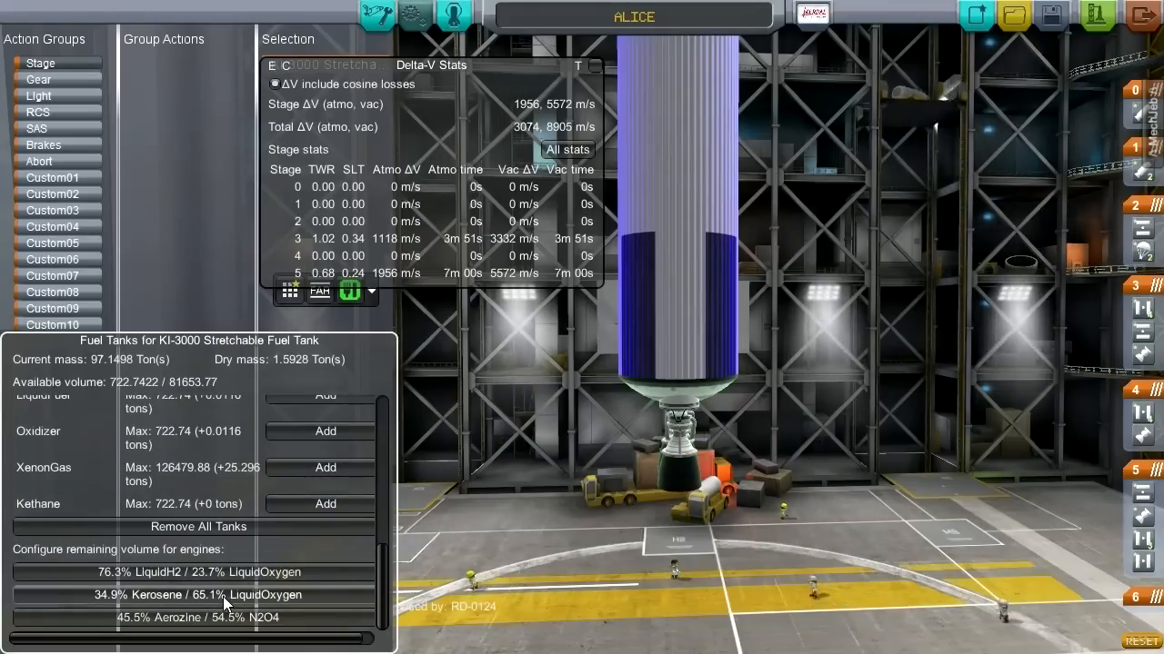
{"action": "mouse_move", "coordinate": [150, 438]}
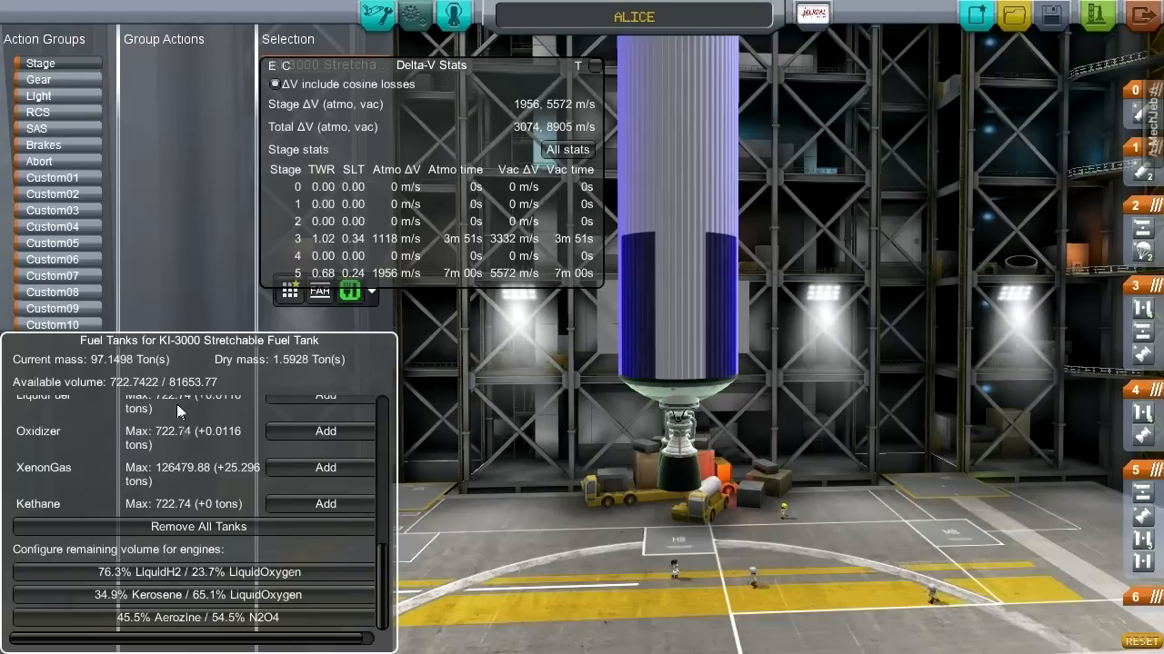
{"action": "left_click", "coordinate": [198, 527]}
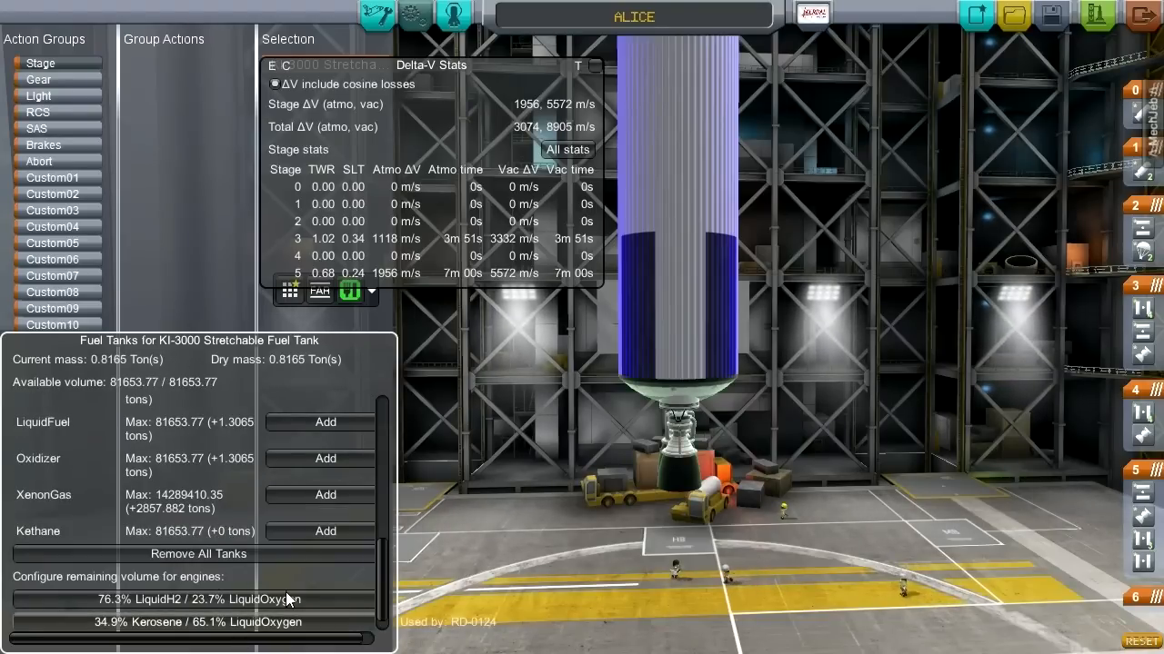
{"action": "scroll", "scroll_direction": "down", "scroll_amount": 3}
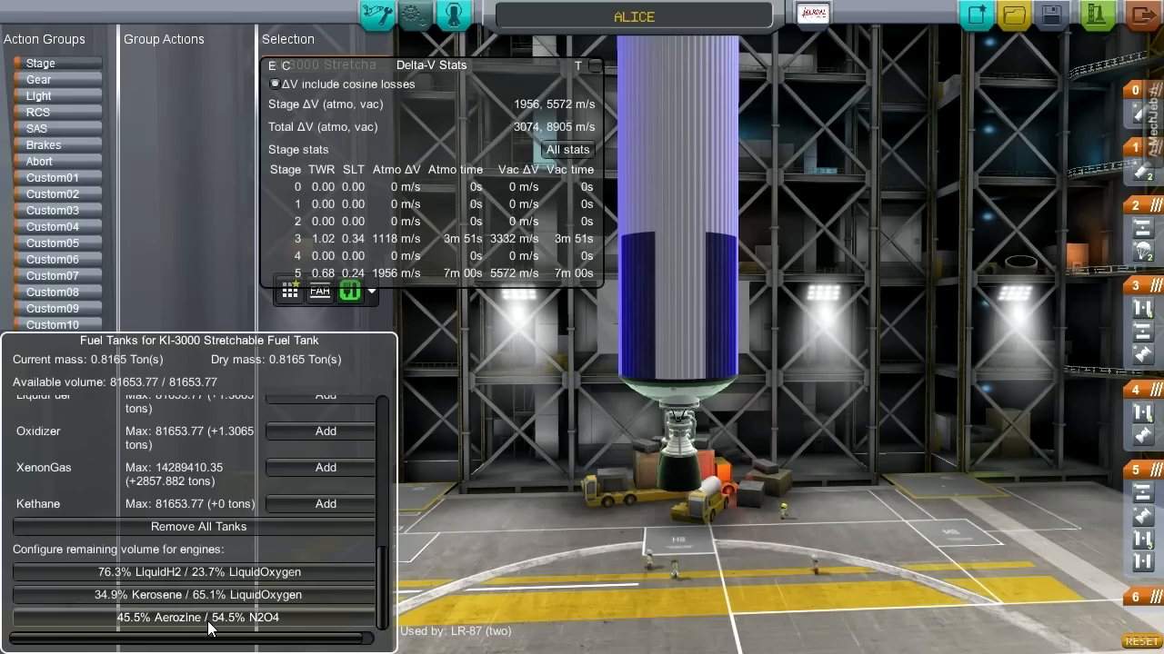
{"action": "left_click", "coordinate": [199, 618]}
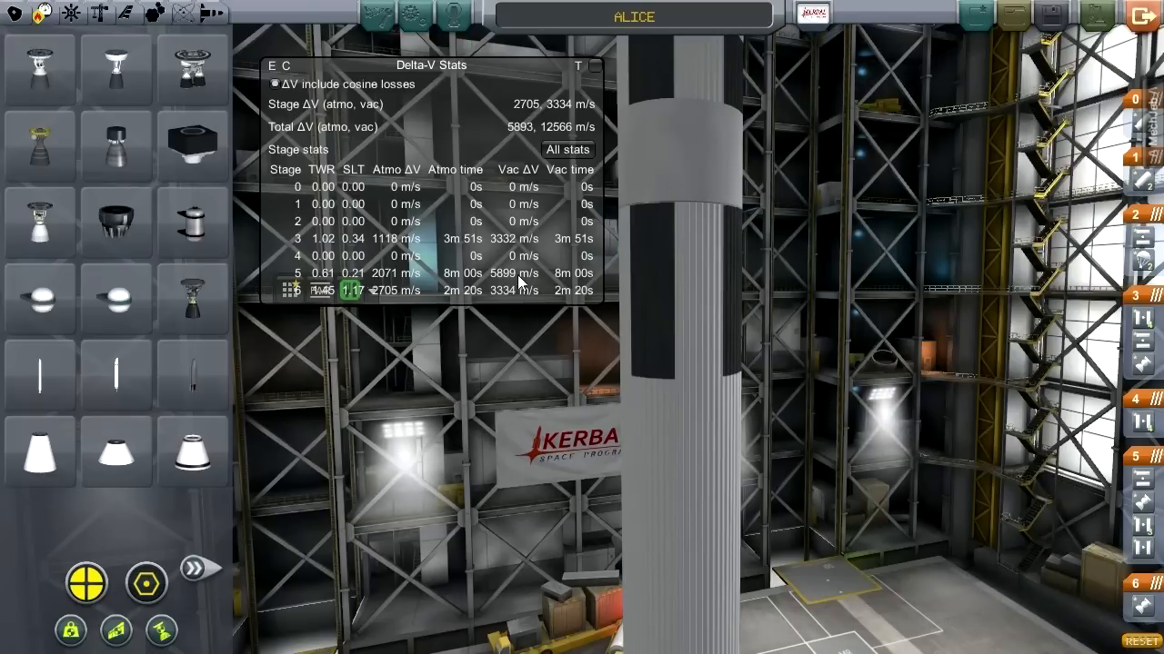
{"action": "mouse_move", "coordinate": [509, 302]}
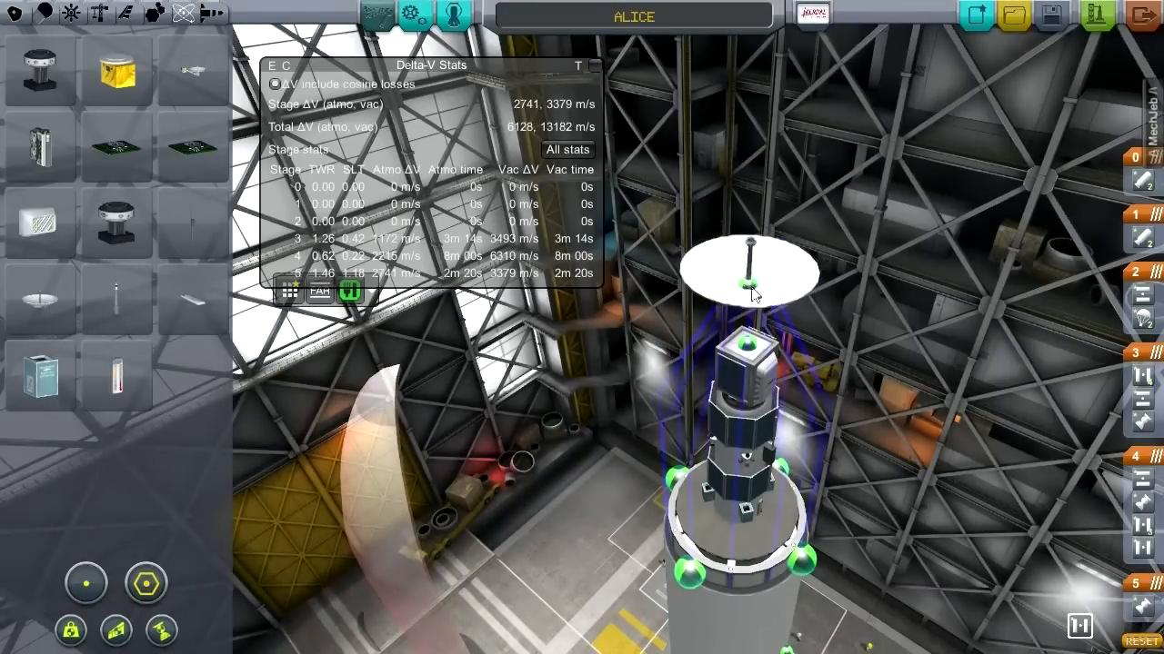
- Clear the KI-2000 tank's propellants, refill with LiquidFuel and set the amount to 3.6
{"action": "left_click_drag", "start_coordinate": [747, 266], "coordinate": [827, 324]}
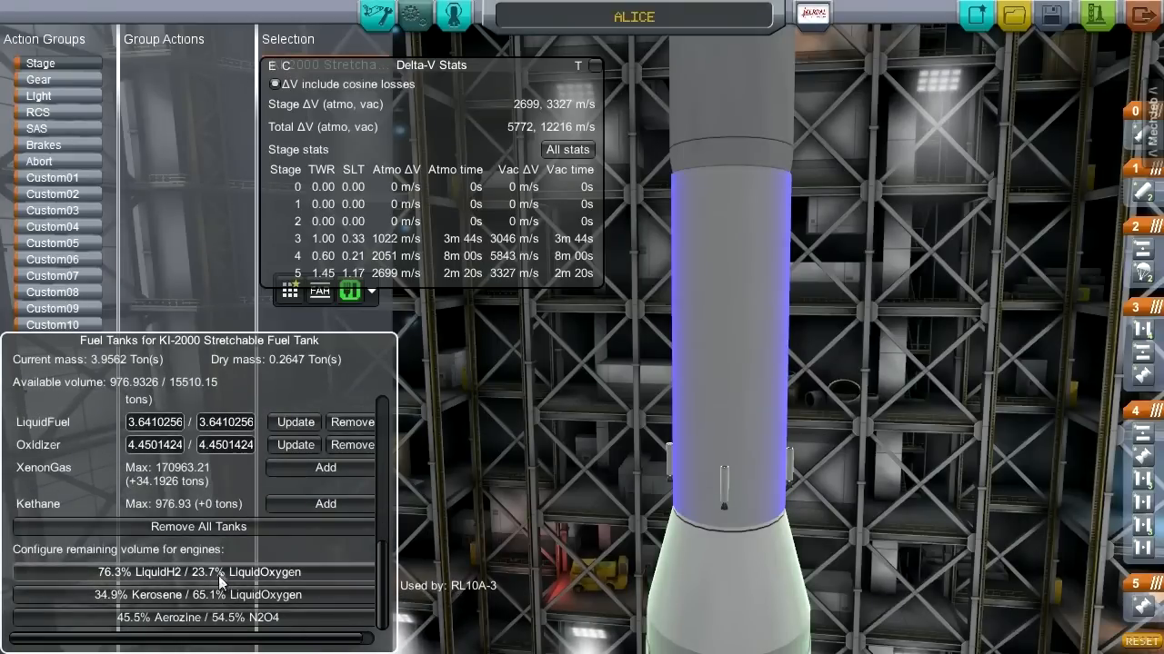
{"action": "left_click", "coordinate": [198, 527]}
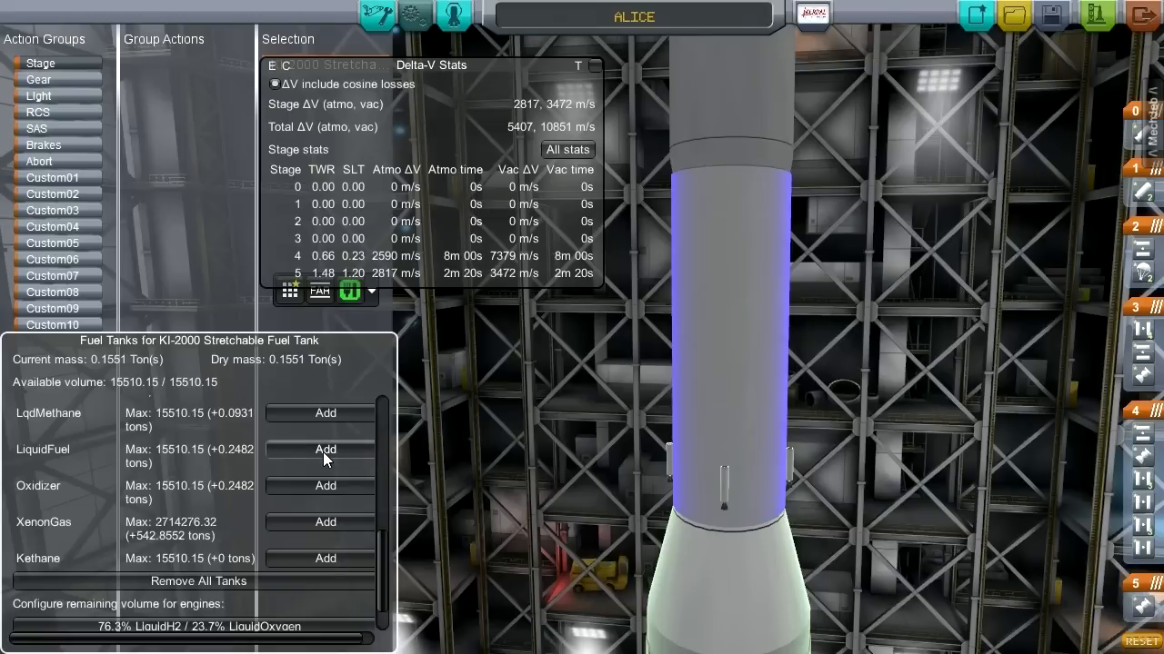
{"action": "left_click", "coordinate": [323, 449]}
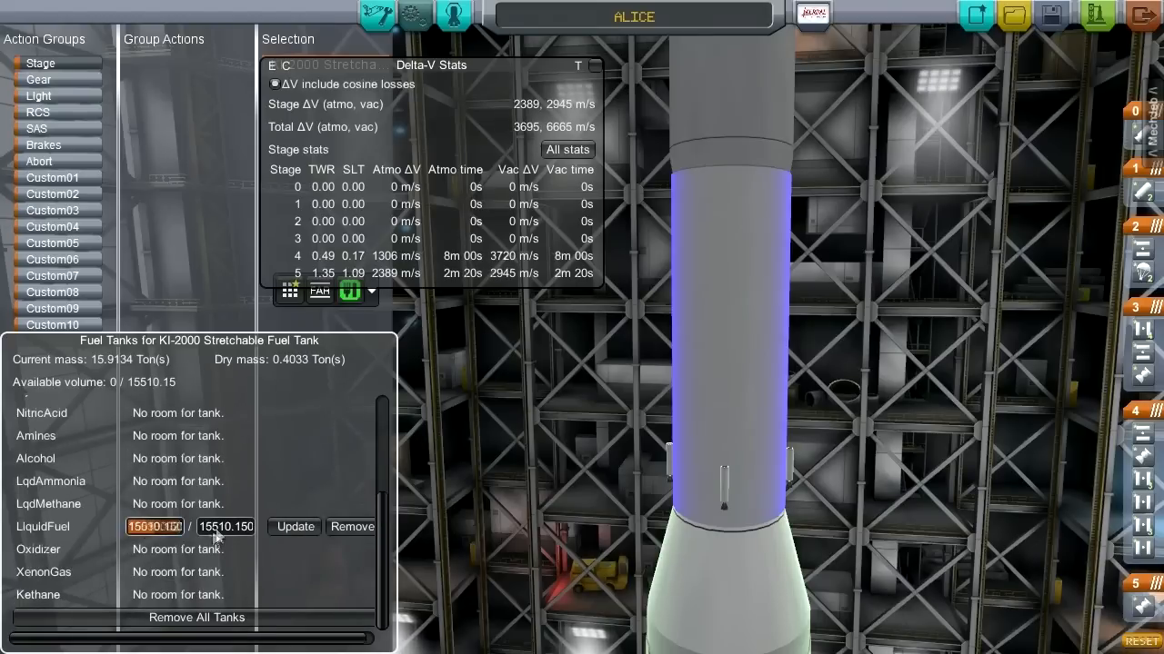
{"action": "type", "text": "50390625"}
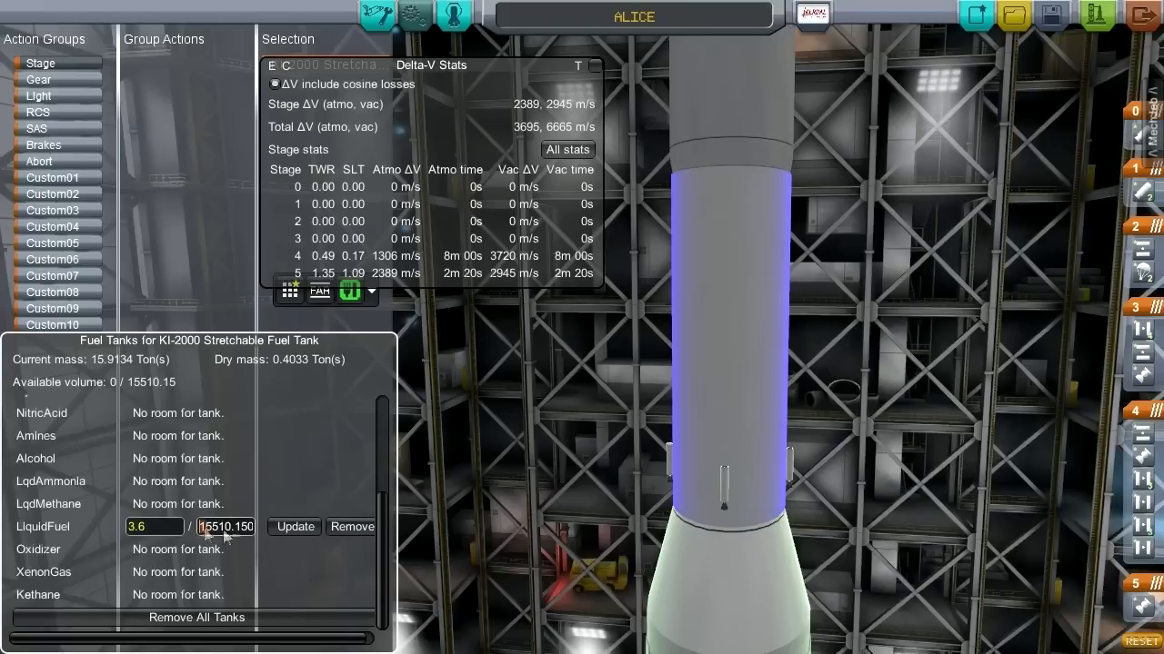
{"action": "type", "text": "3.6"}
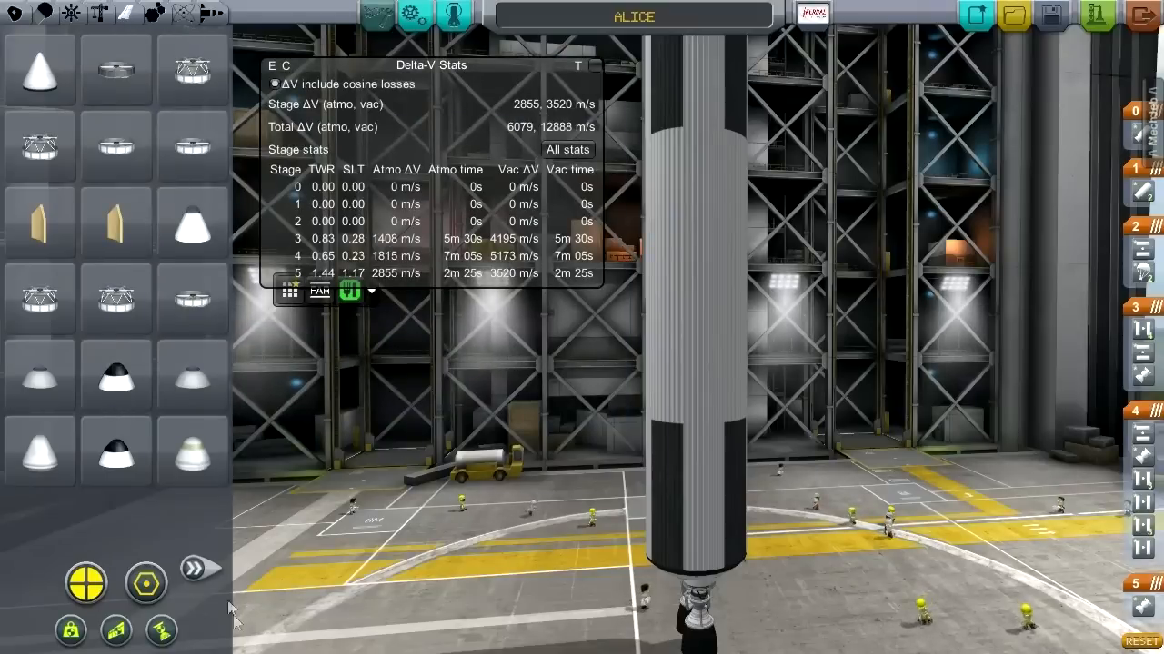
- Attach tail fins symmetrically around the lower tank, then browse propulsion parts
{"action": "left_click", "coordinate": [196, 569]}
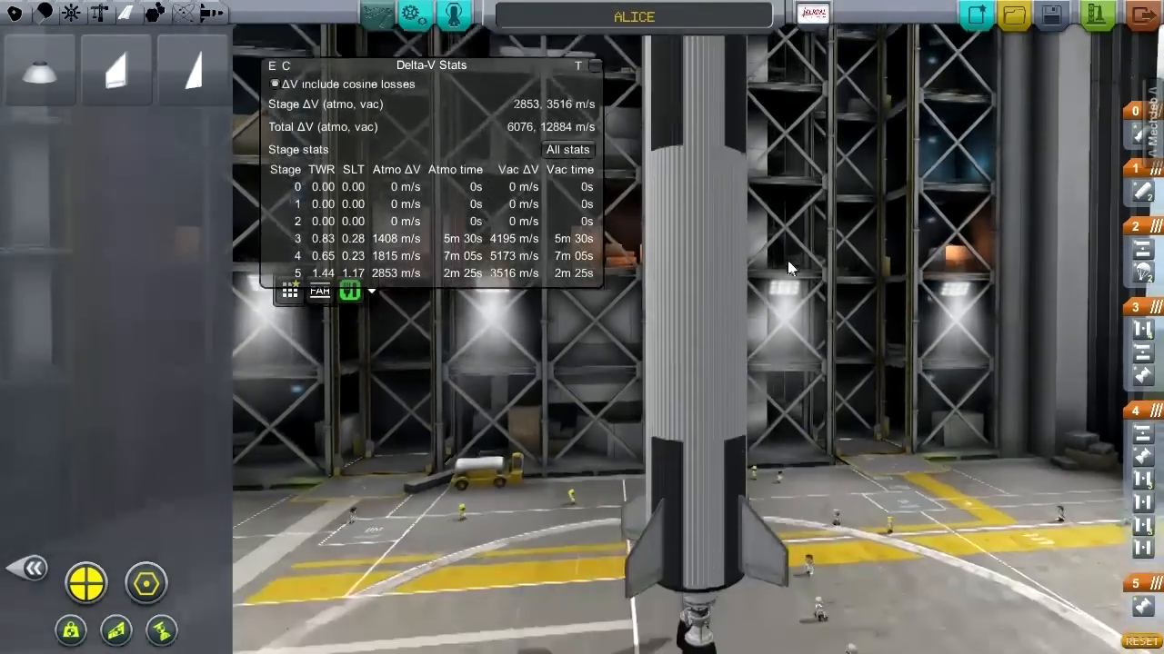
{"action": "mouse_move", "coordinate": [109, 76]}
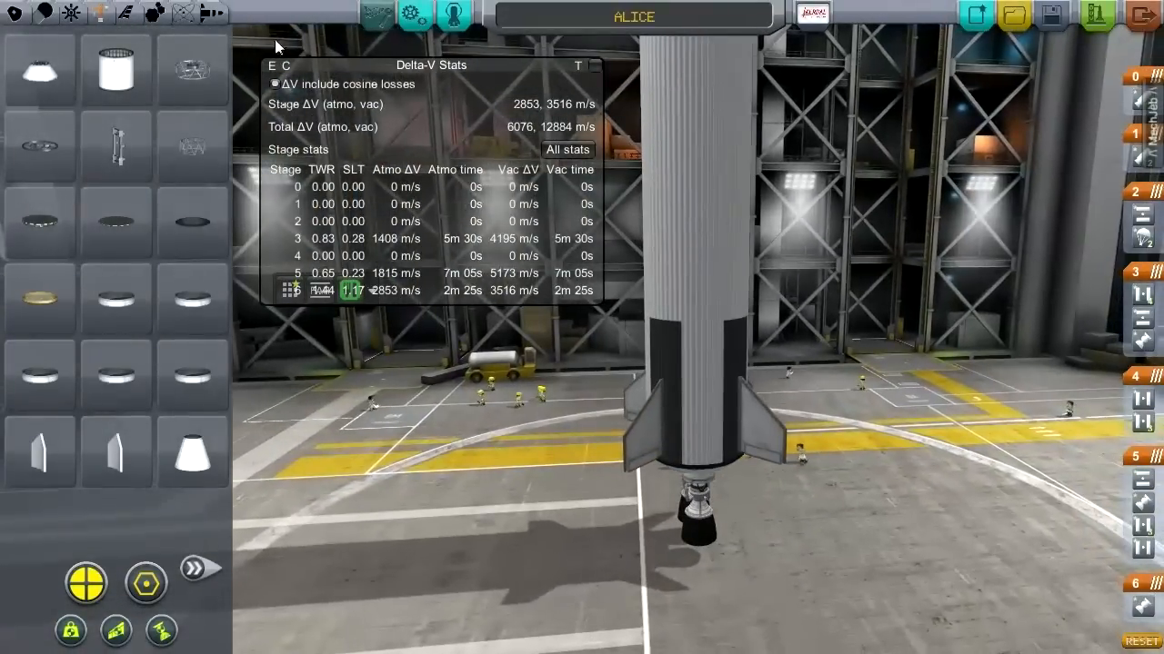
{"action": "left_click", "coordinate": [40, 14]}
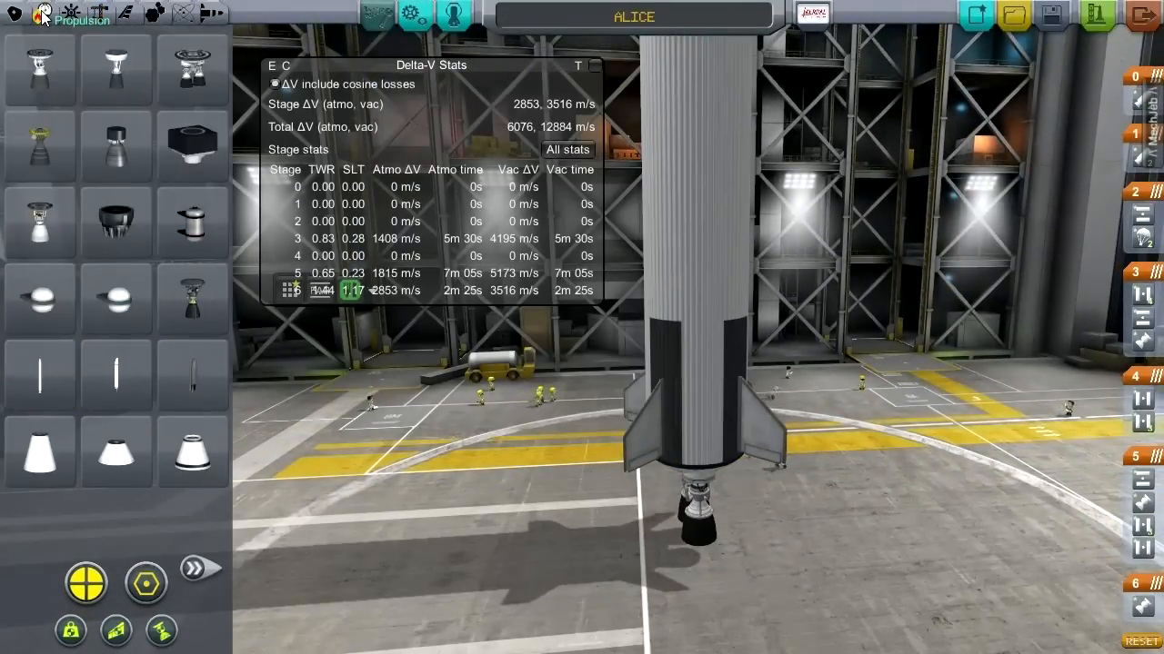
{"action": "mouse_move", "coordinate": [117, 300]}
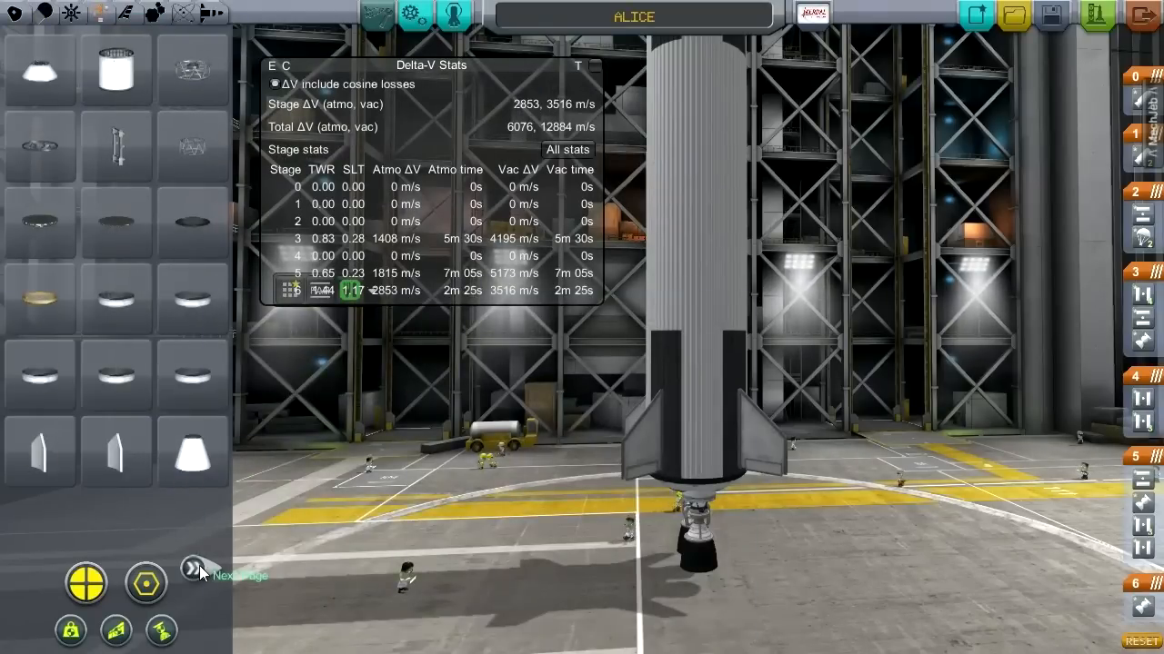
- Mount side boosters on radial decouplers around the core and bring up a booster's options
{"action": "left_click", "coordinate": [193, 567]}
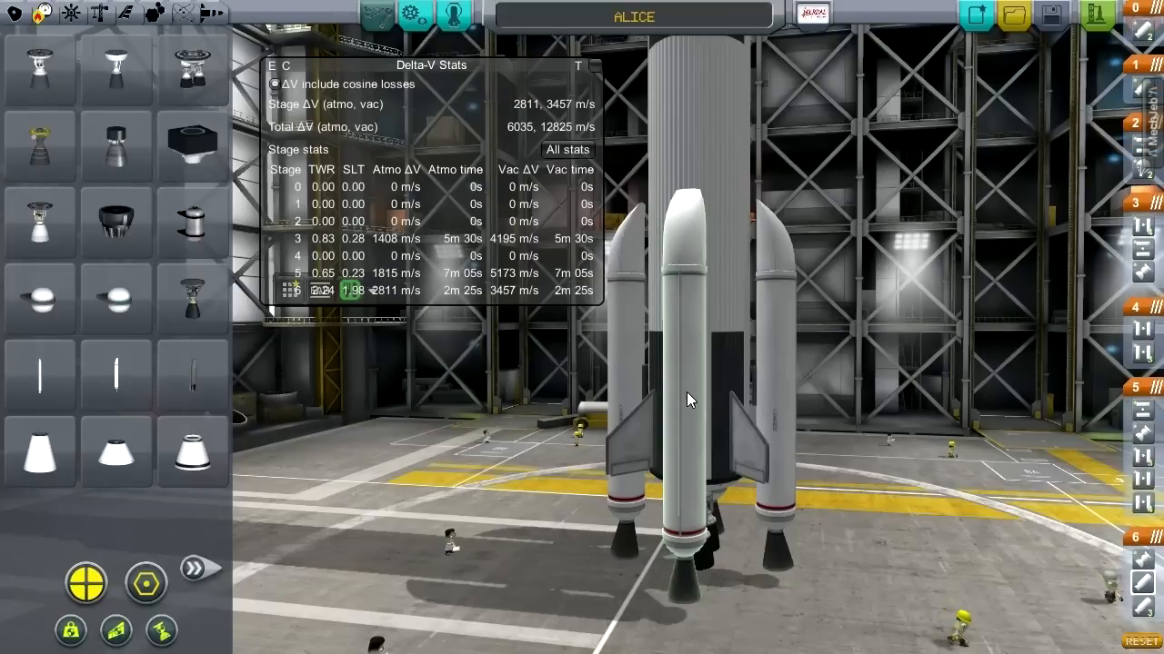
{"action": "right_click", "coordinate": [689, 399]}
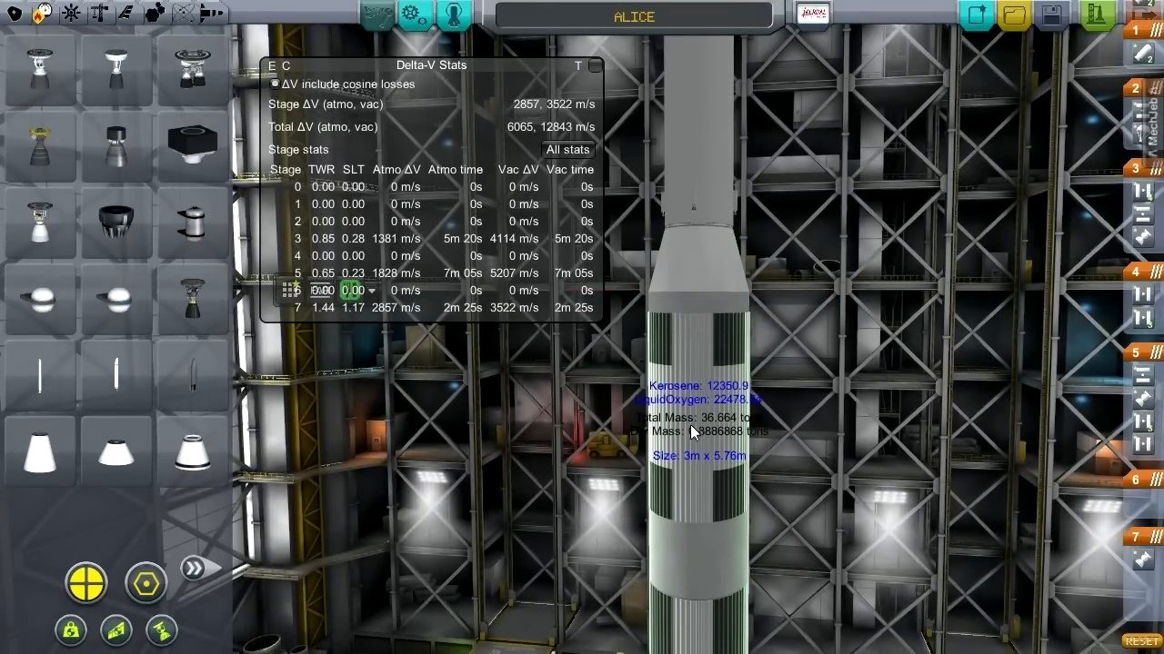
{"action": "mouse_move", "coordinate": [711, 336]}
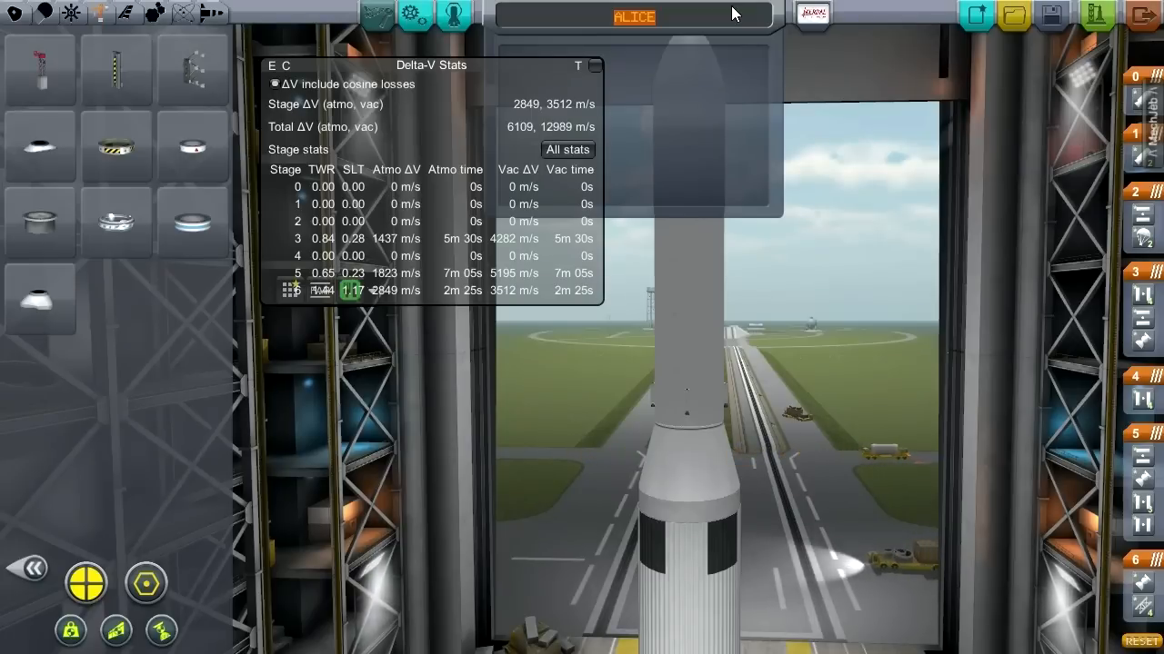
- Name the vessel Forseti and send it out to the launch pad
{"action": "type", "text": "Forseti"}
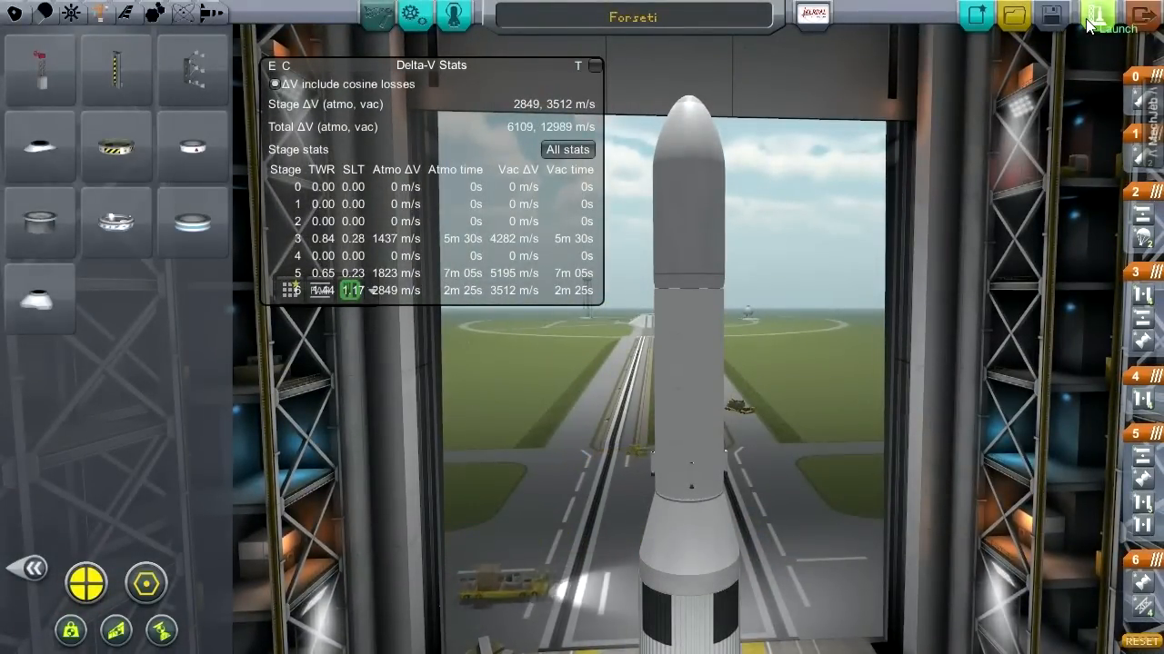
{"action": "left_click", "coordinate": [1094, 15]}
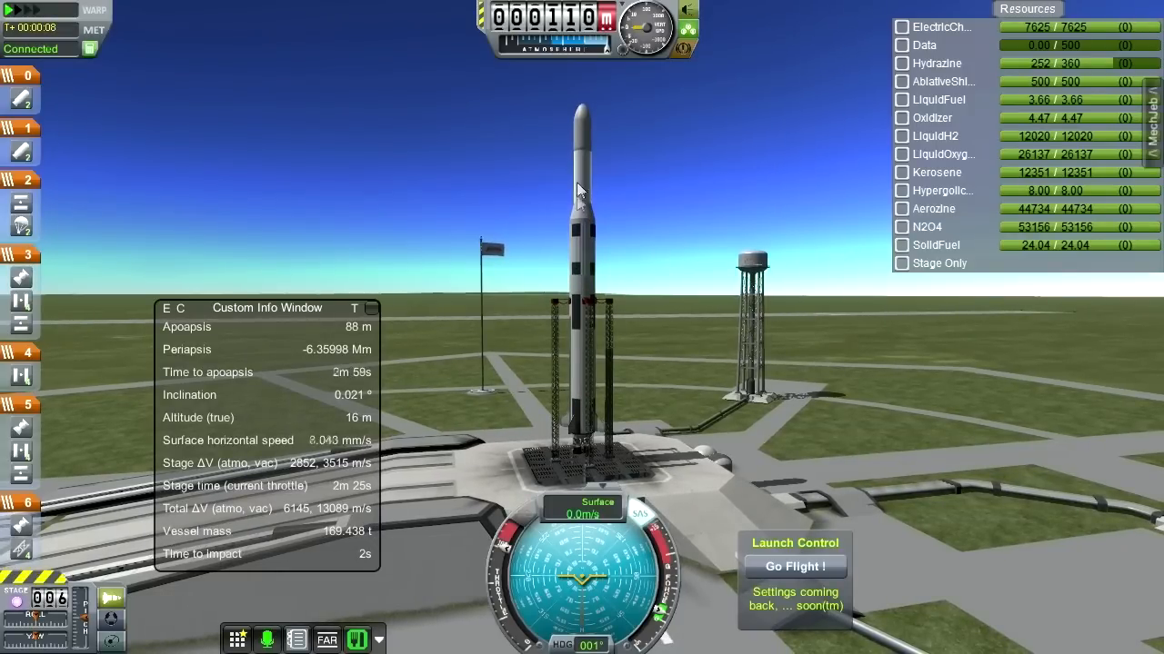
{"action": "mouse_move", "coordinate": [702, 211]}
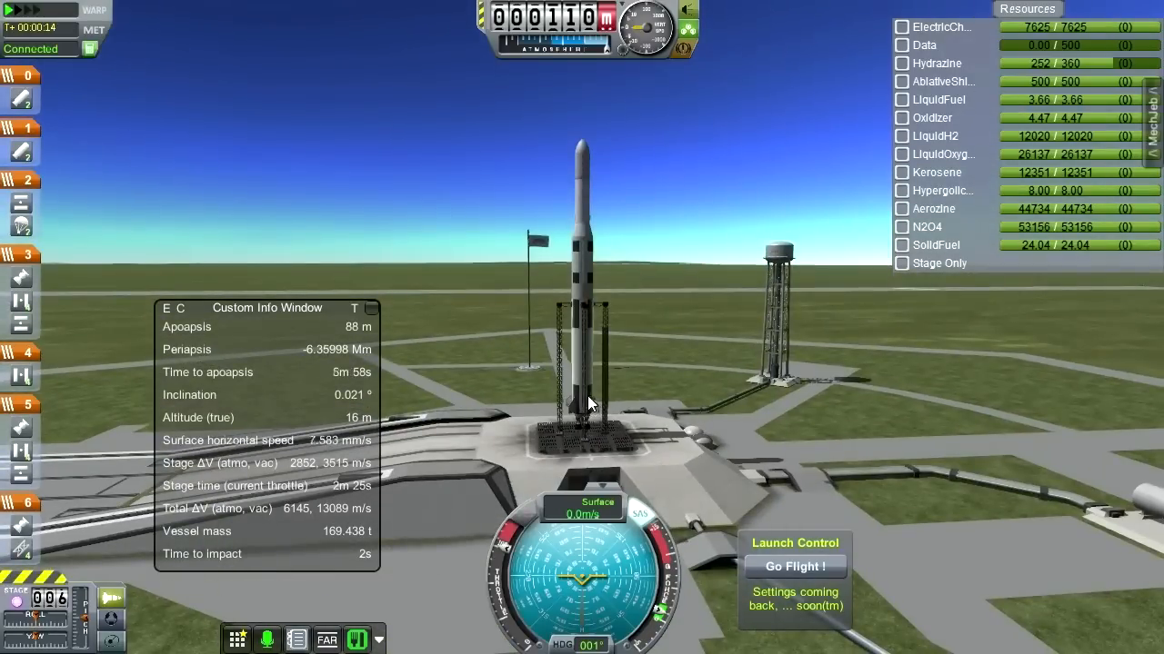
{"action": "mouse_move", "coordinate": [684, 311]}
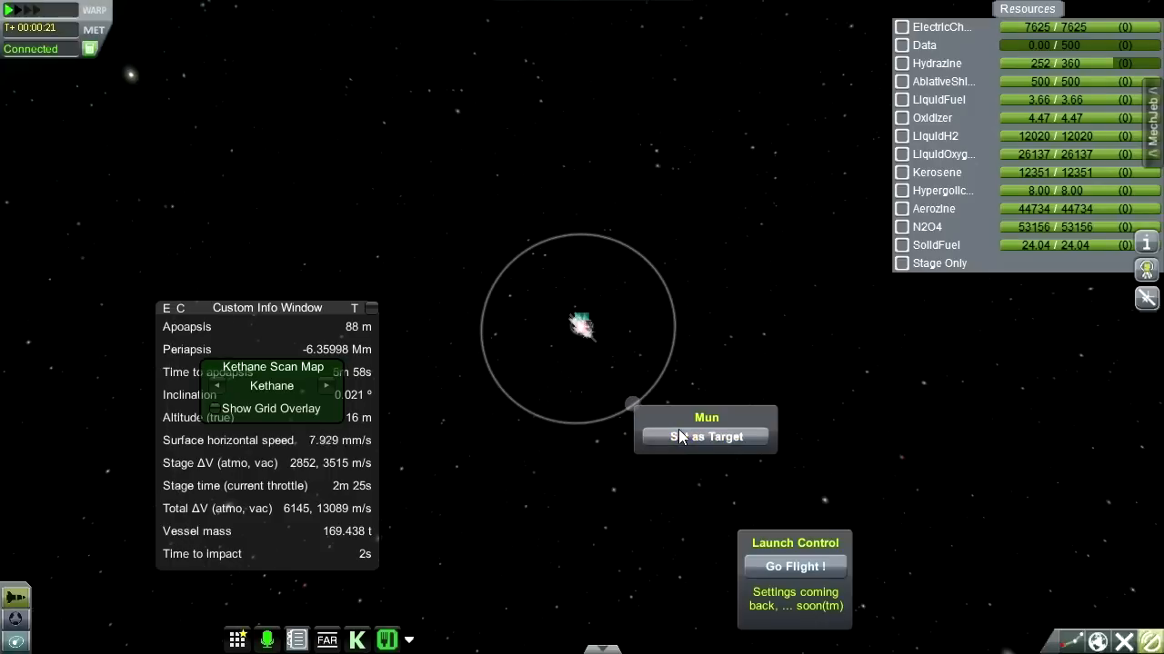
- Set the Mun as the navigation target in map view
{"action": "left_click", "coordinate": [706, 436]}
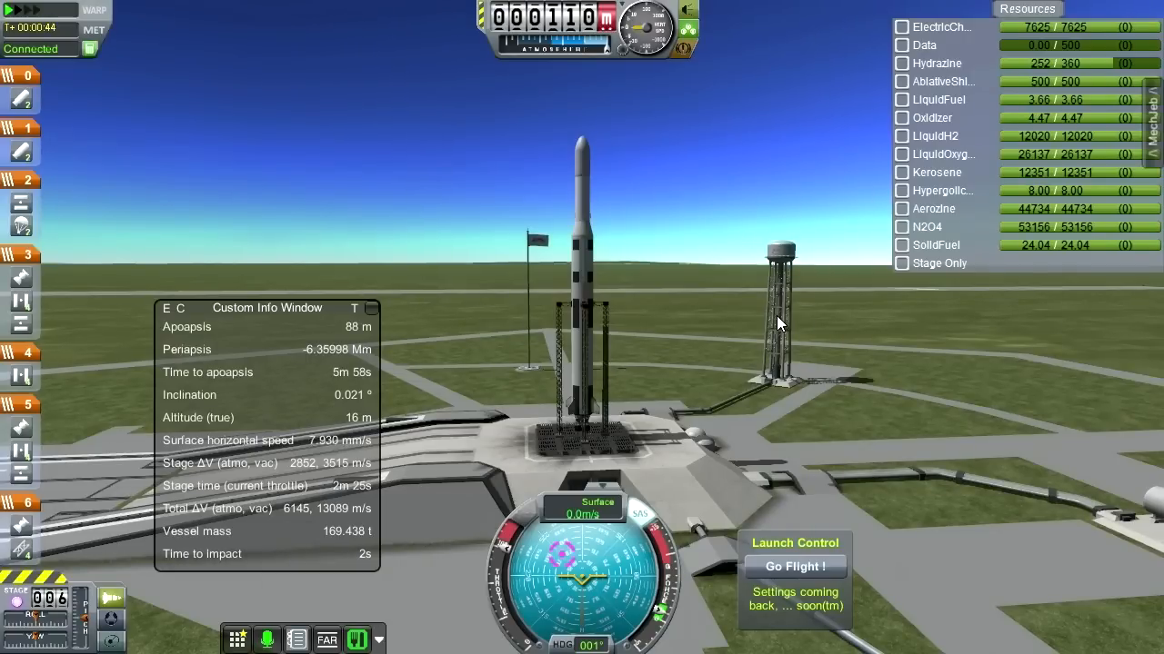
{"action": "mouse_move", "coordinate": [726, 280]}
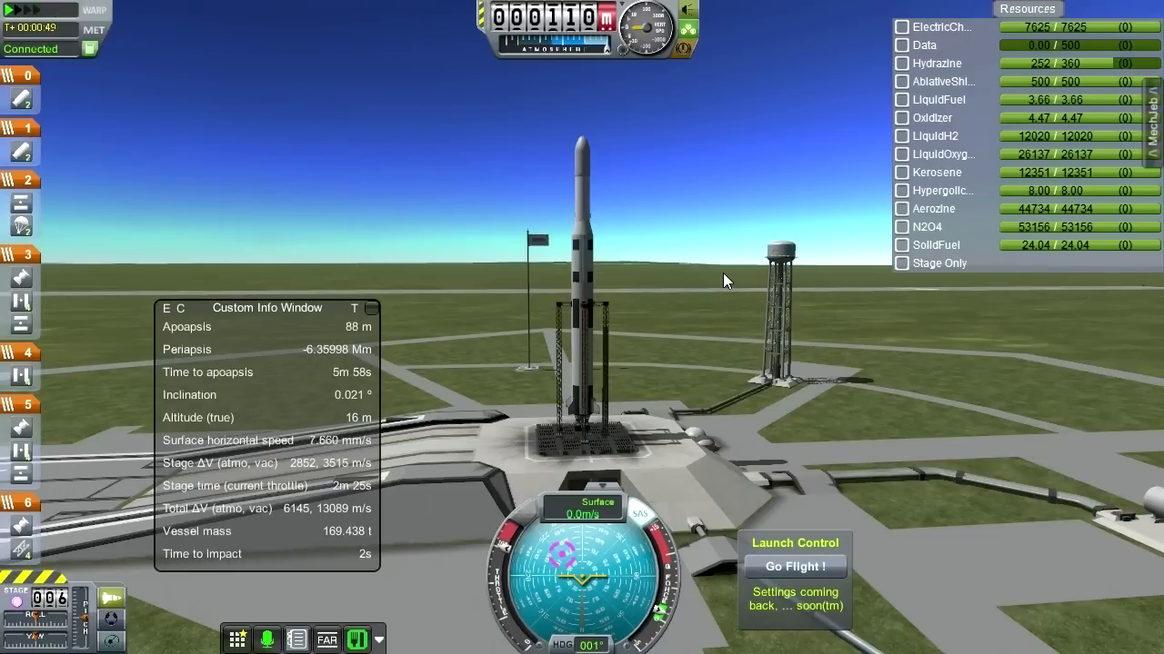
{"action": "mouse_move", "coordinate": [727, 309]}
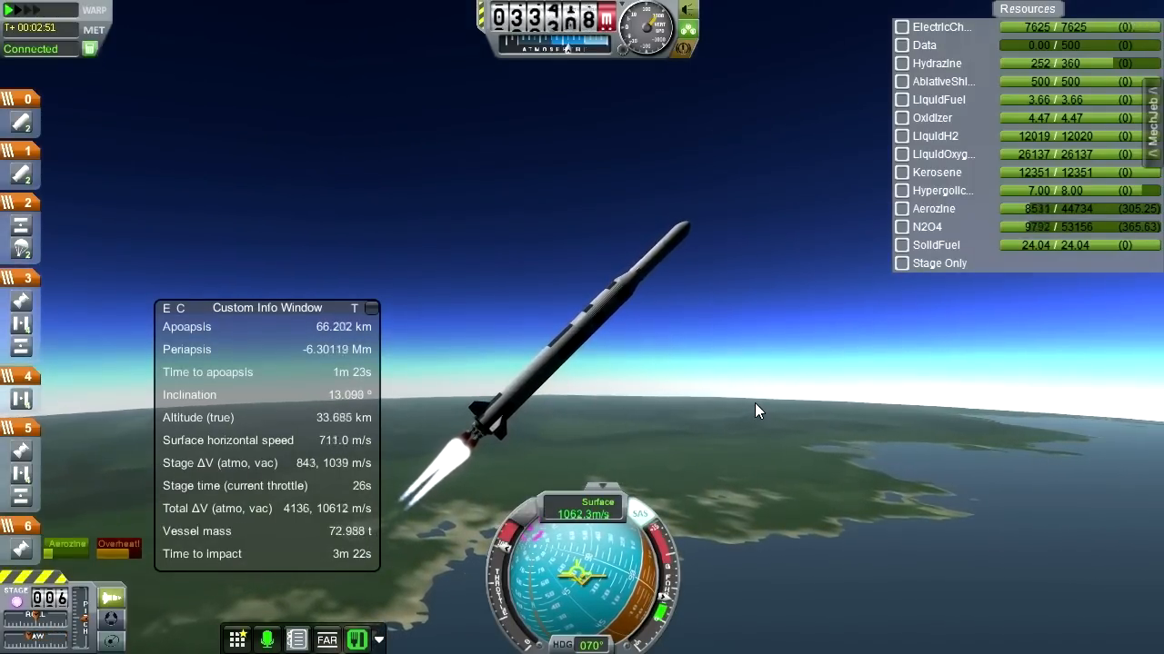
{"action": "mouse_move", "coordinate": [773, 425]}
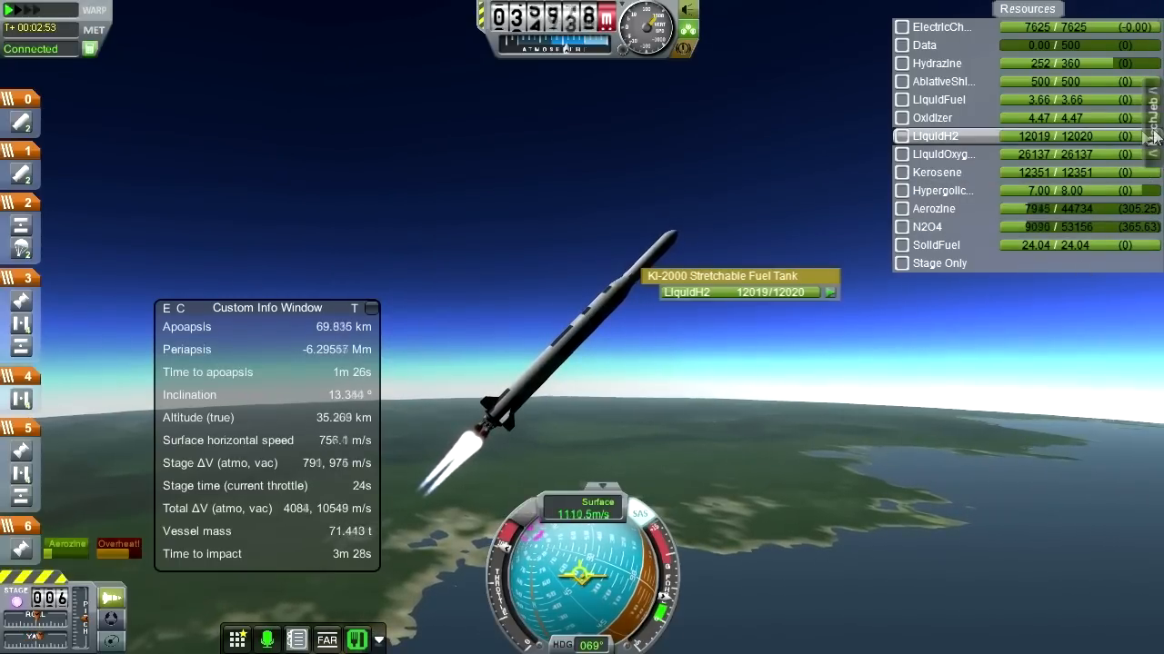
- Bring up the MechJeb module list mid-flight near 36.9 km altitude
{"action": "left_click", "coordinate": [1030, 203]}
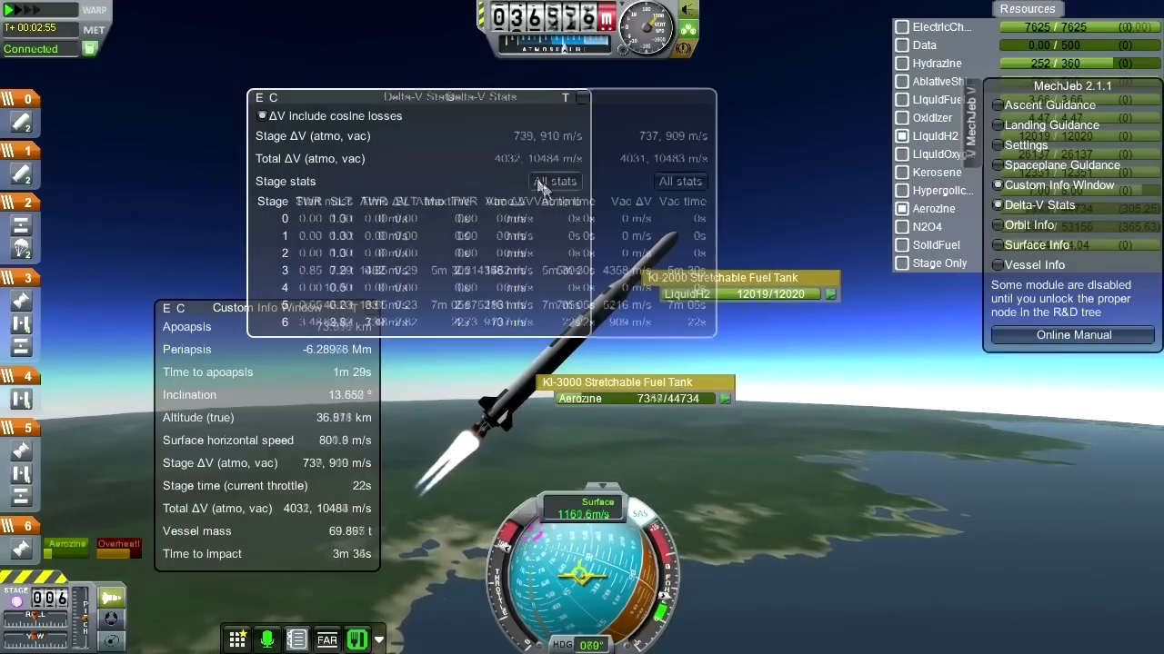
{"action": "left_click", "coordinate": [554, 182]}
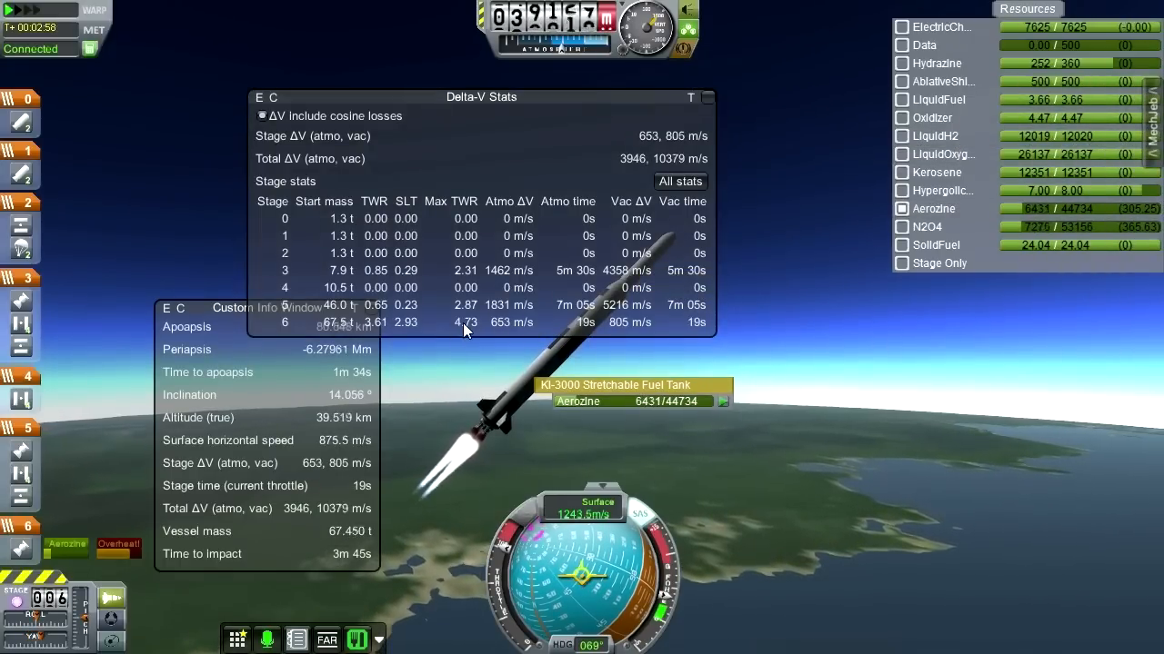
{"action": "mouse_move", "coordinate": [825, 338]}
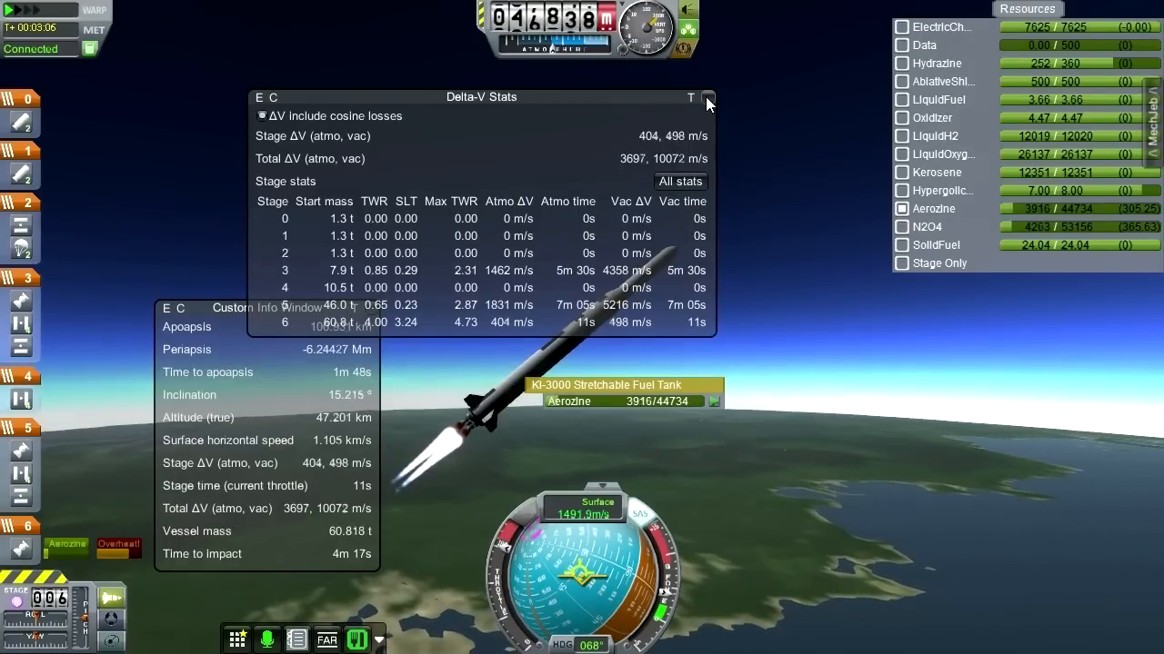
{"action": "left_click", "coordinate": [709, 98]}
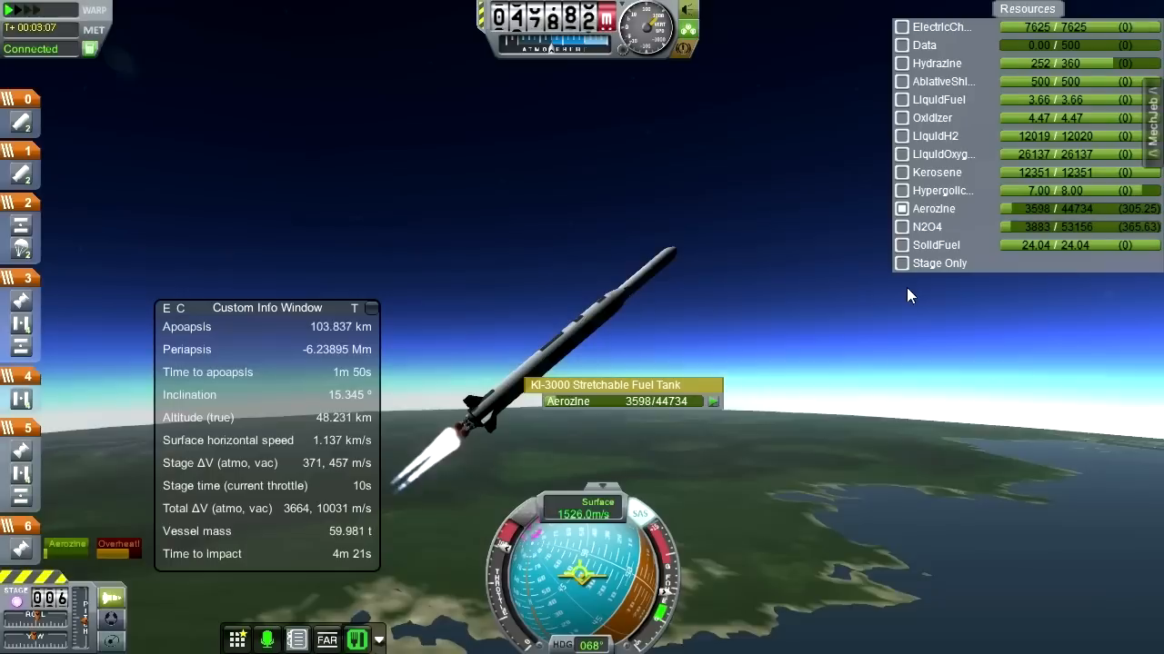
{"action": "mouse_move", "coordinate": [889, 394]}
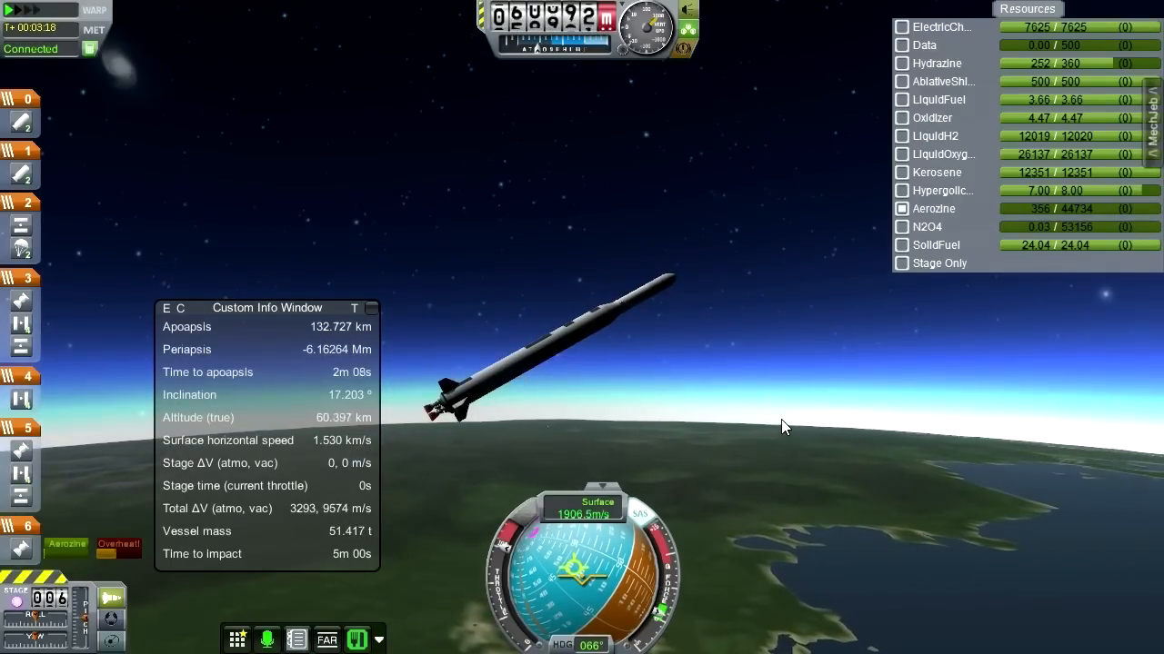
- Stage to drop the spent booster and ignite the upper stage past 68 km
{"action": "key", "text": "space"}
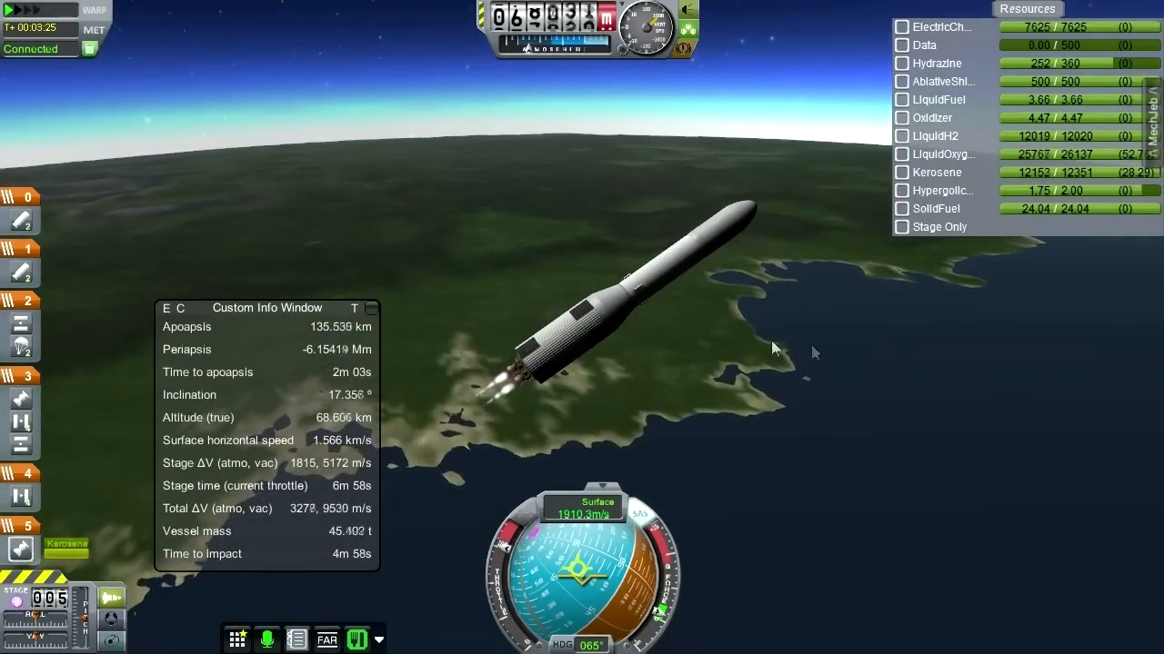
{"action": "mouse_move", "coordinate": [858, 376]}
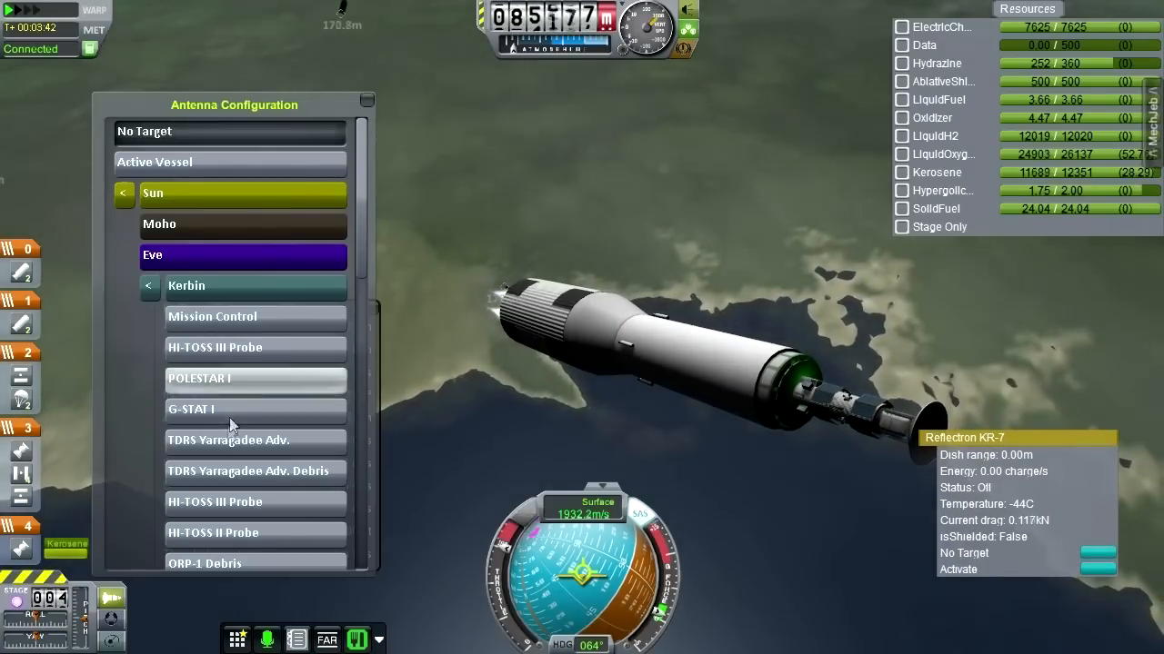
- Assign the Reflectron KR-7 dish a communication target and dismiss the target list
{"action": "left_click", "coordinate": [189, 411]}
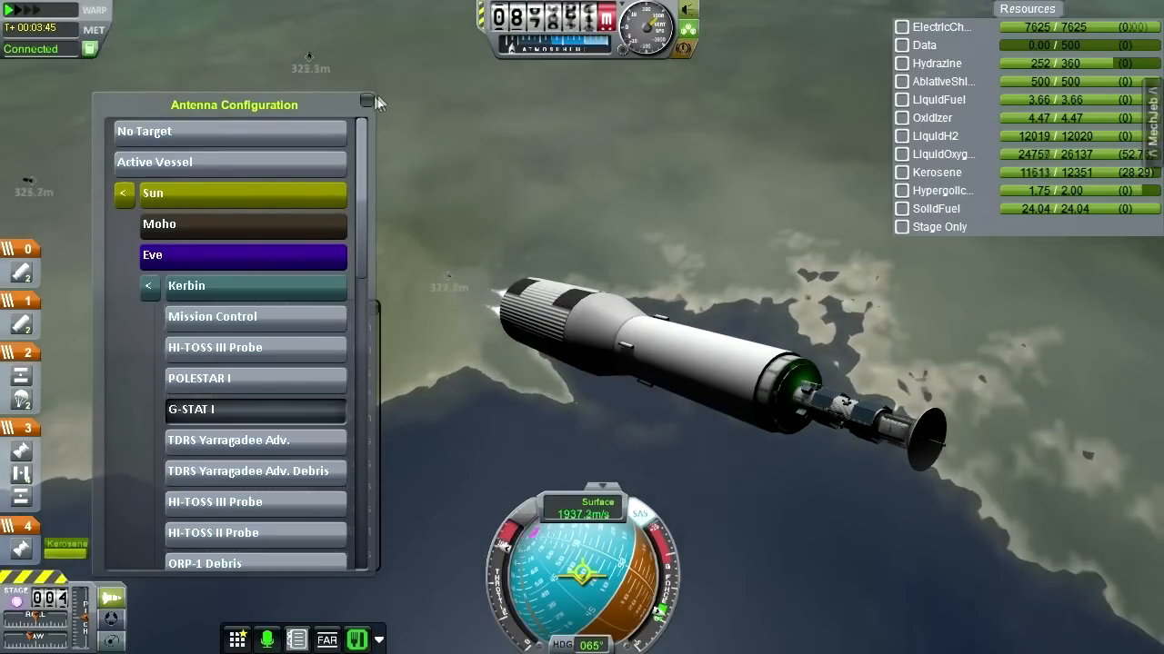
{"action": "left_click", "coordinate": [367, 98]}
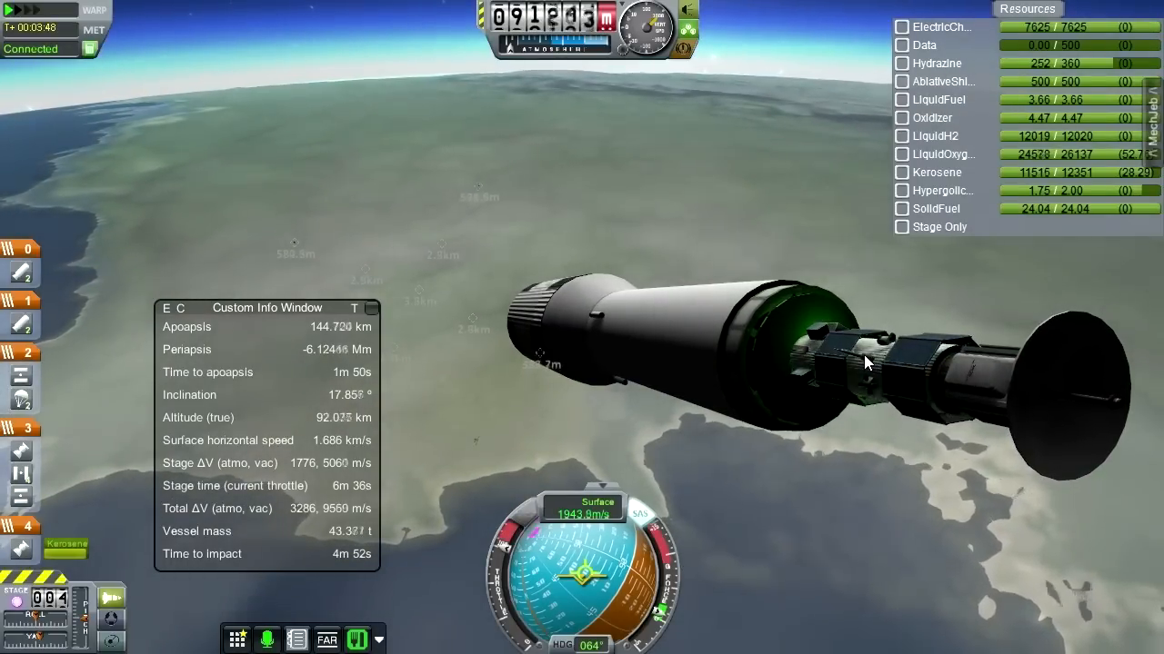
{"action": "mouse_move", "coordinate": [869, 360]}
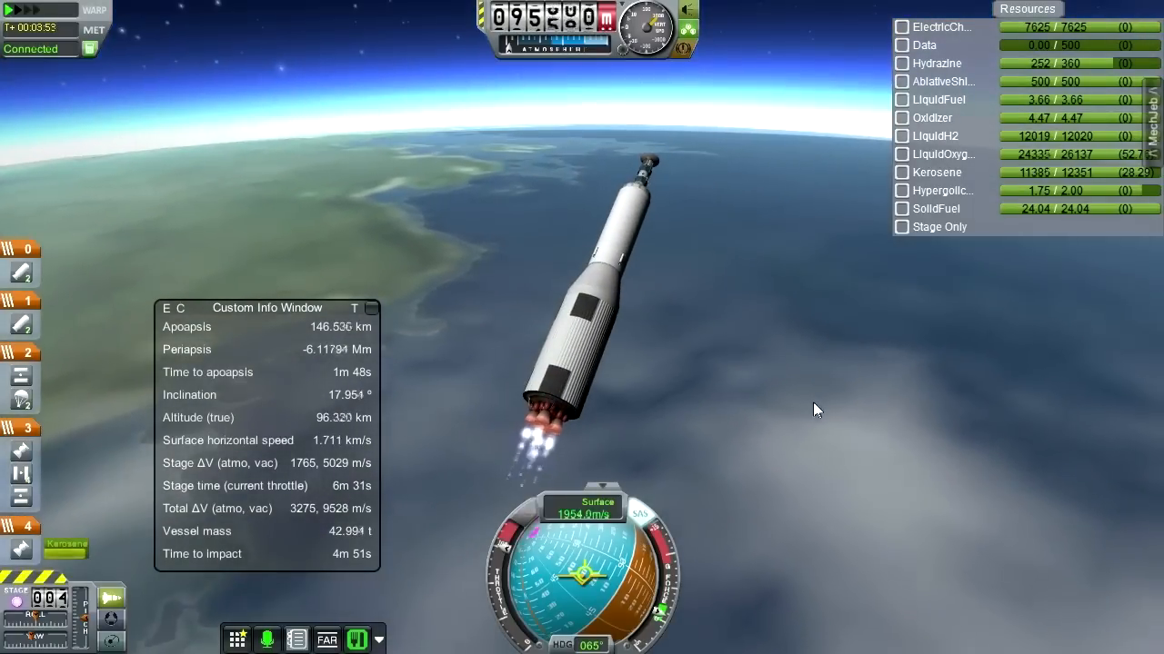
{"action": "mouse_move", "coordinate": [811, 376]}
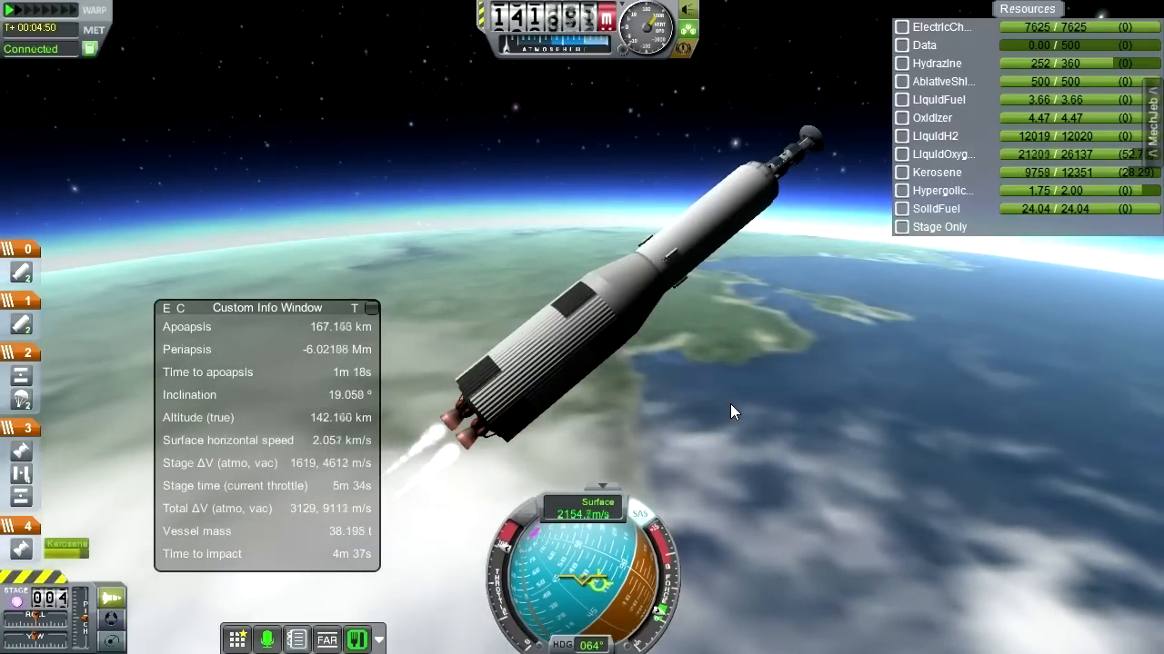
{"action": "mouse_move", "coordinate": [778, 272]}
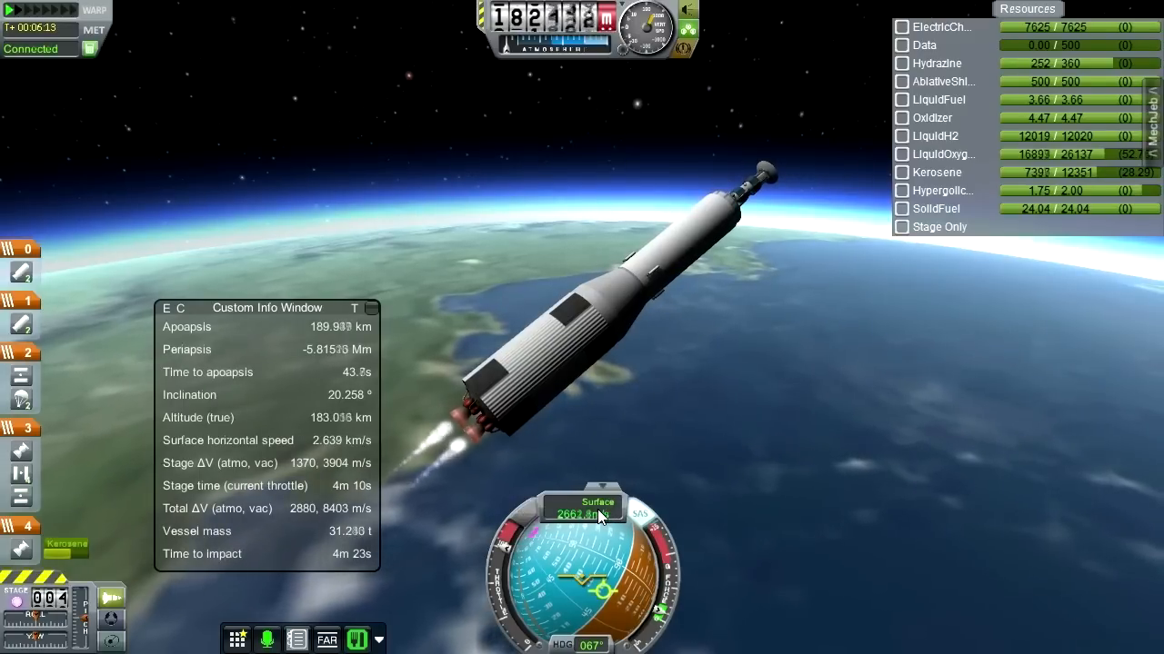
- Switch the speed readout to orbital speed while climbing toward a 191 km apoapsis
{"action": "left_click", "coordinate": [597, 516]}
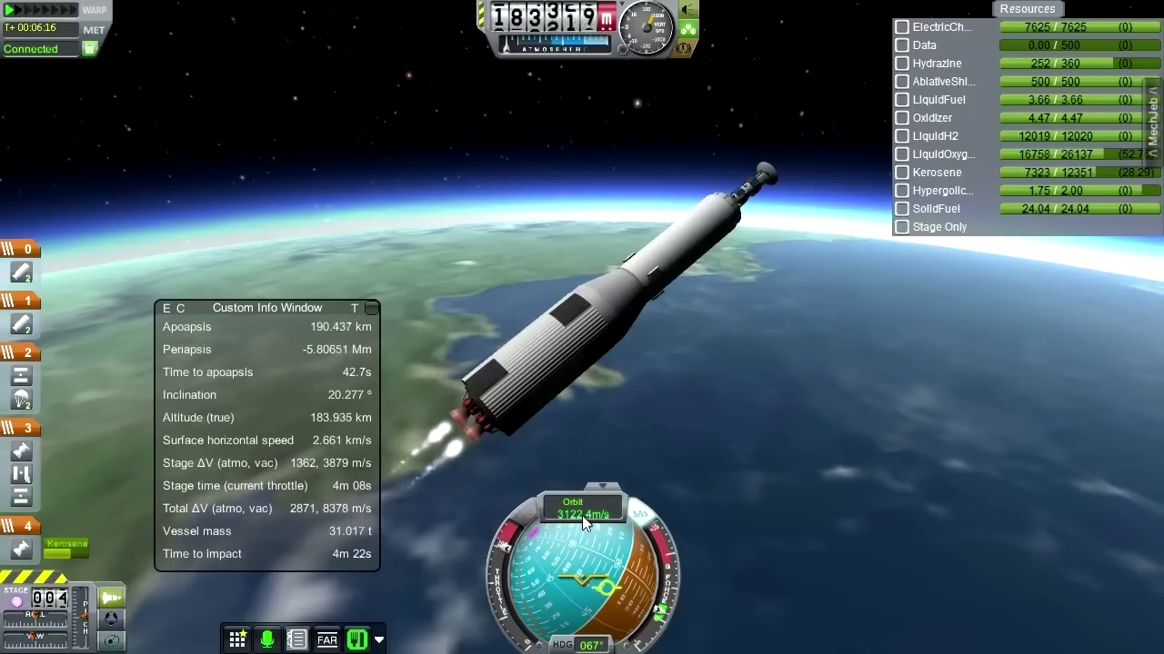
{"action": "left_click", "coordinate": [584, 509]}
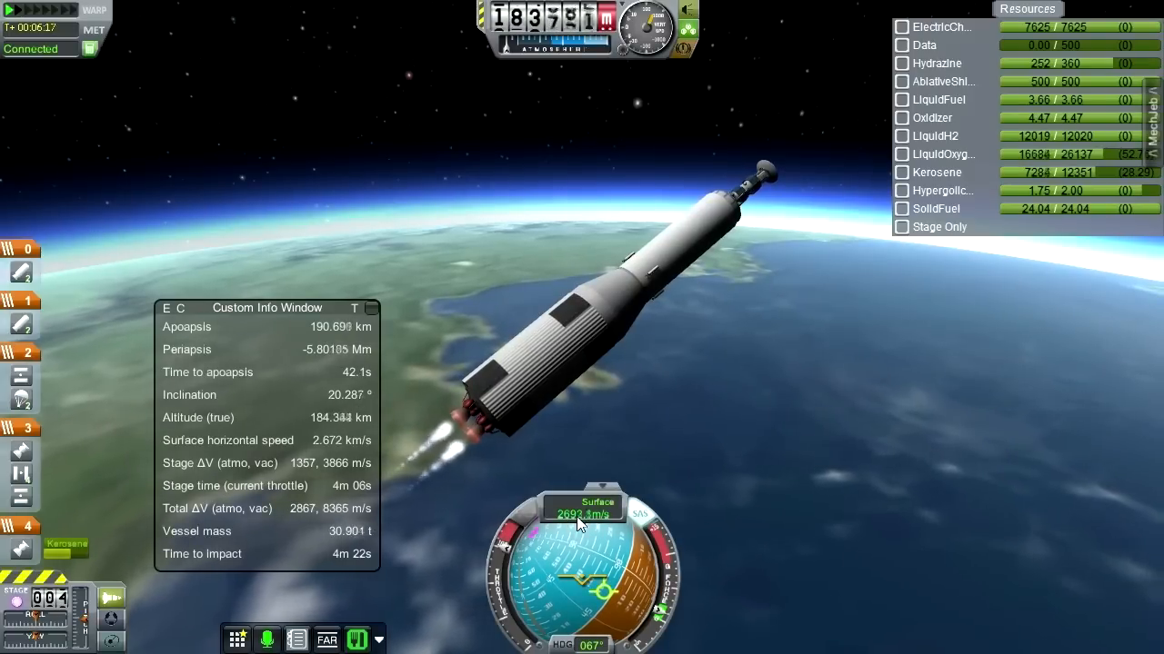
{"action": "left_click", "coordinate": [582, 509]}
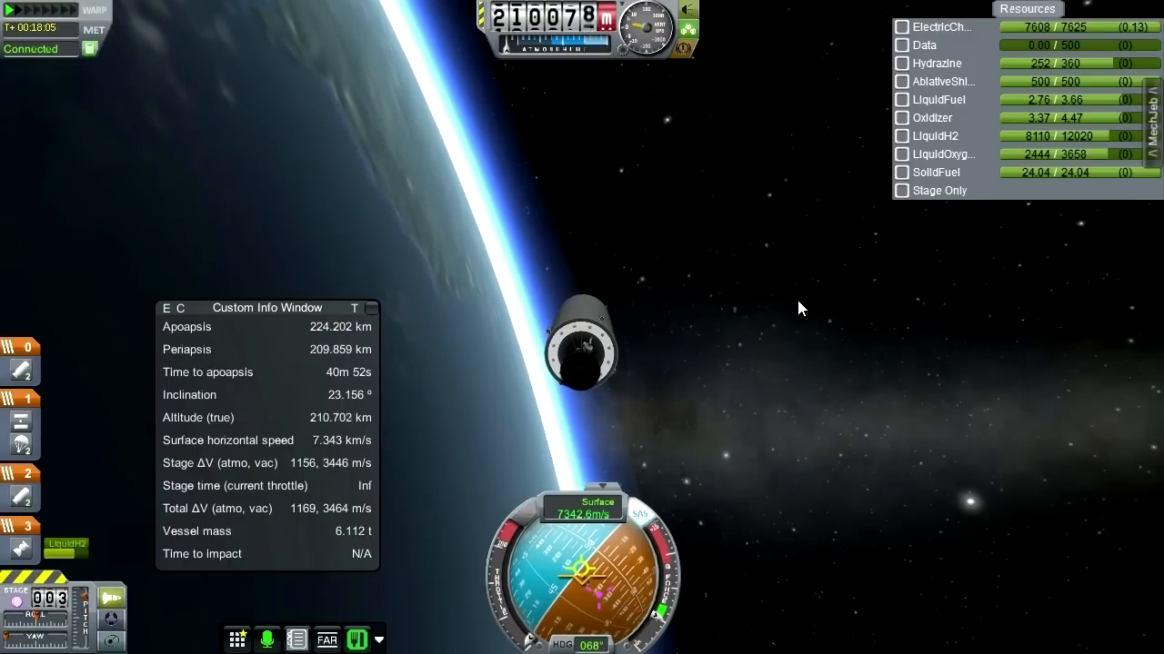
- Stage the probe in its 224 by 210 km orbit, leaving it at about 6.01 t
{"action": "key", "text": "space"}
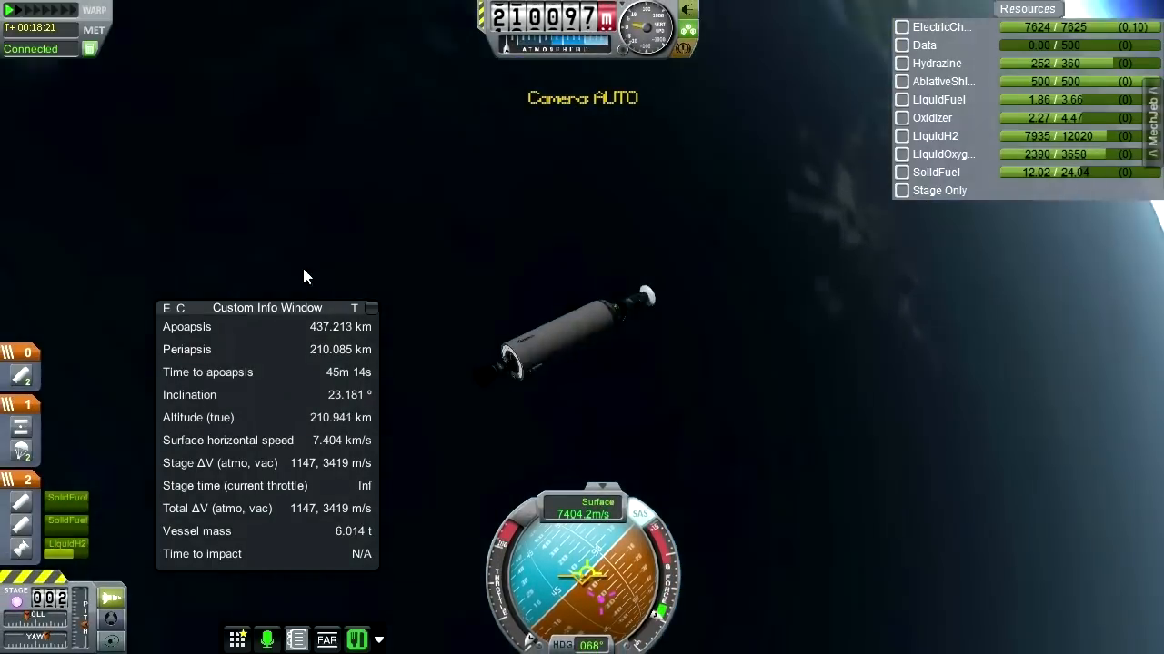
{"action": "mouse_move", "coordinate": [687, 271]}
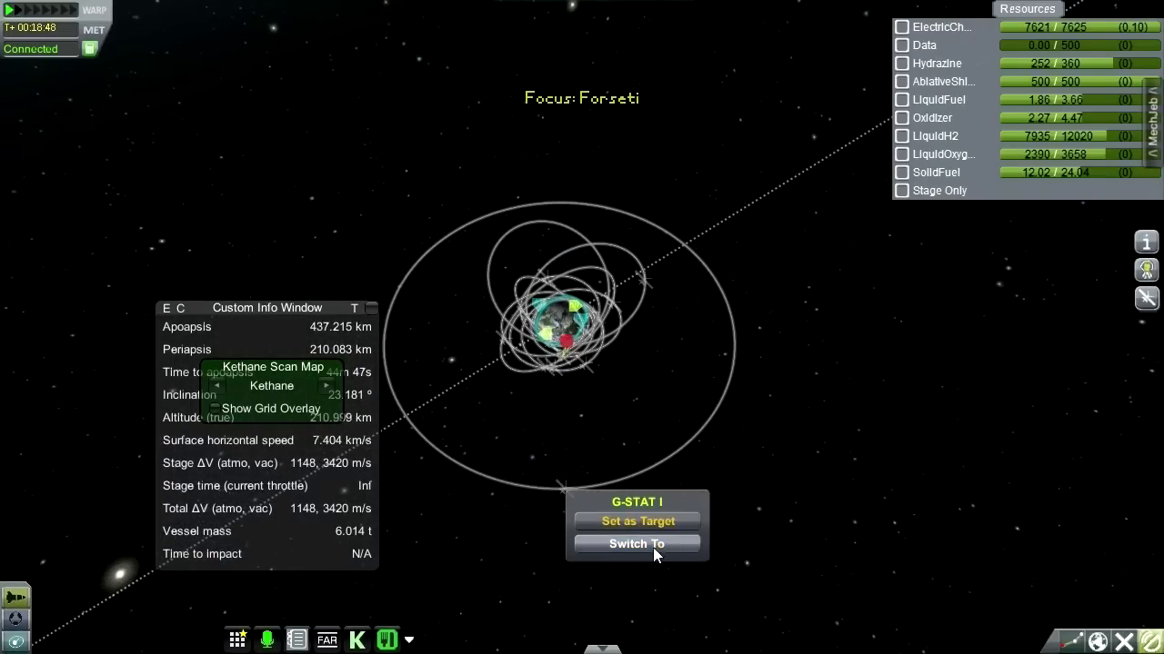
- Inspect Forseti's 438 by 210 km orbit among the satellites in map view, rotating the camera
{"action": "left_click", "coordinate": [637, 543]}
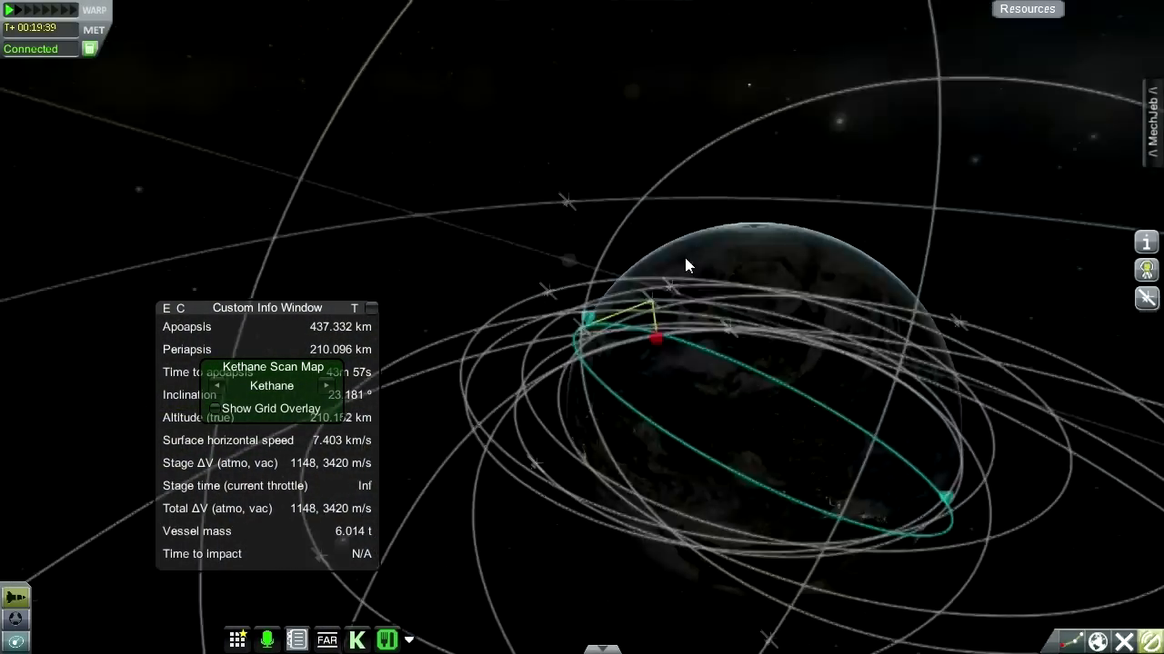
{"action": "left_click_drag", "start_coordinate": [687, 265], "coordinate": [836, 355]}
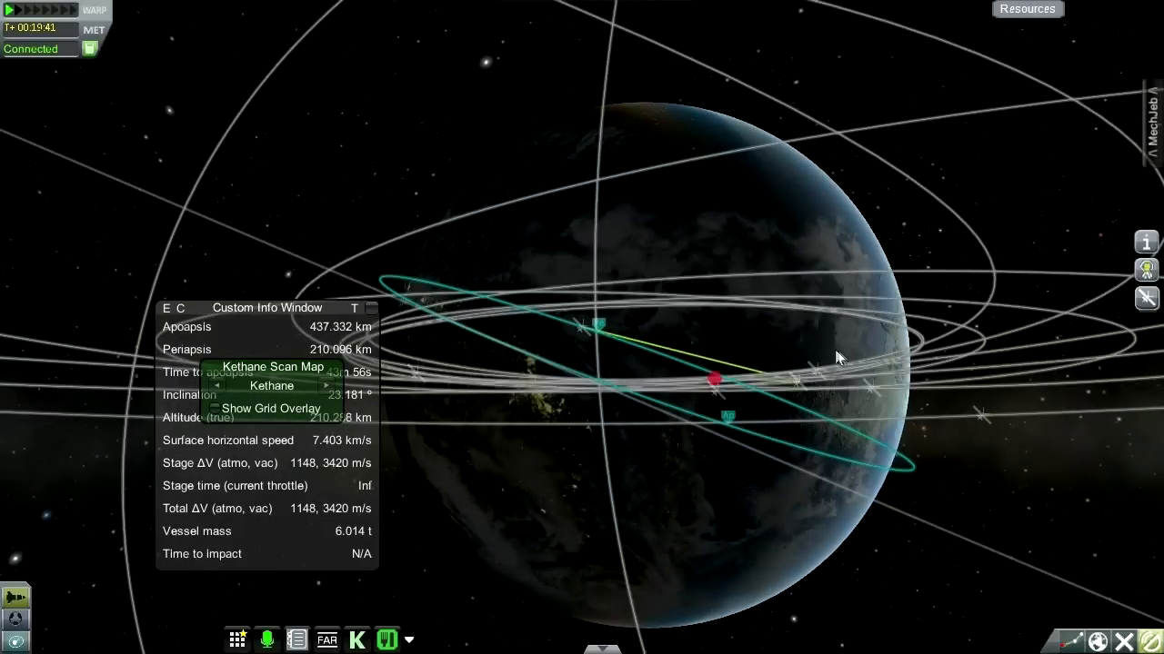
{"action": "left_click", "coordinate": [1025, 7]}
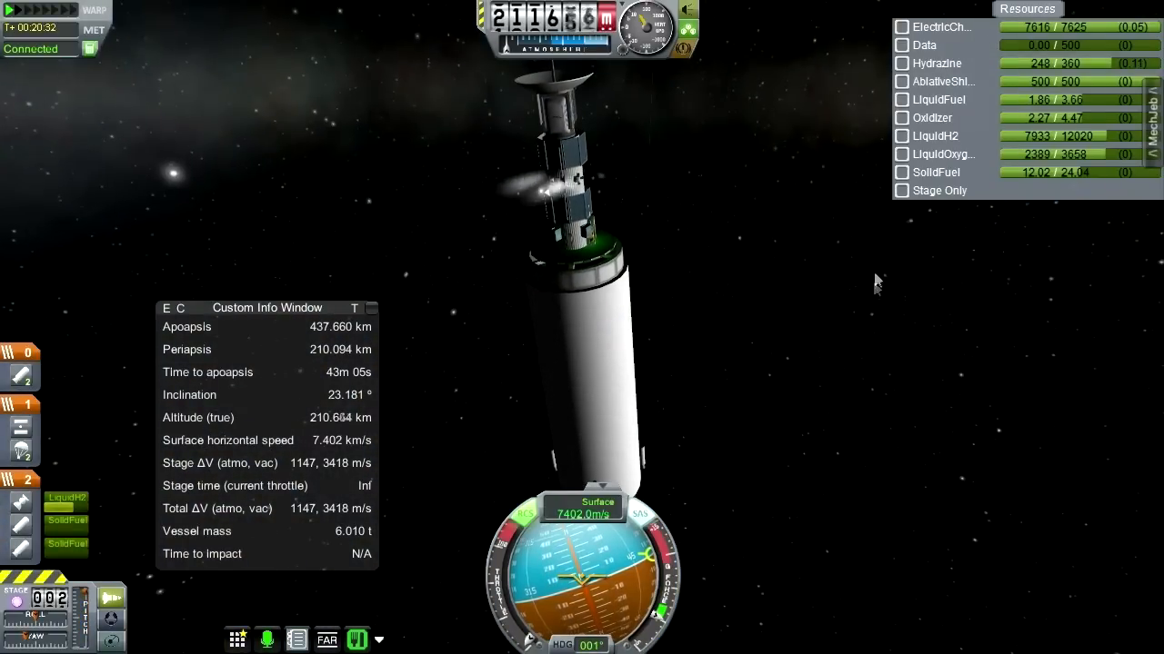
{"action": "mouse_move", "coordinate": [903, 342]}
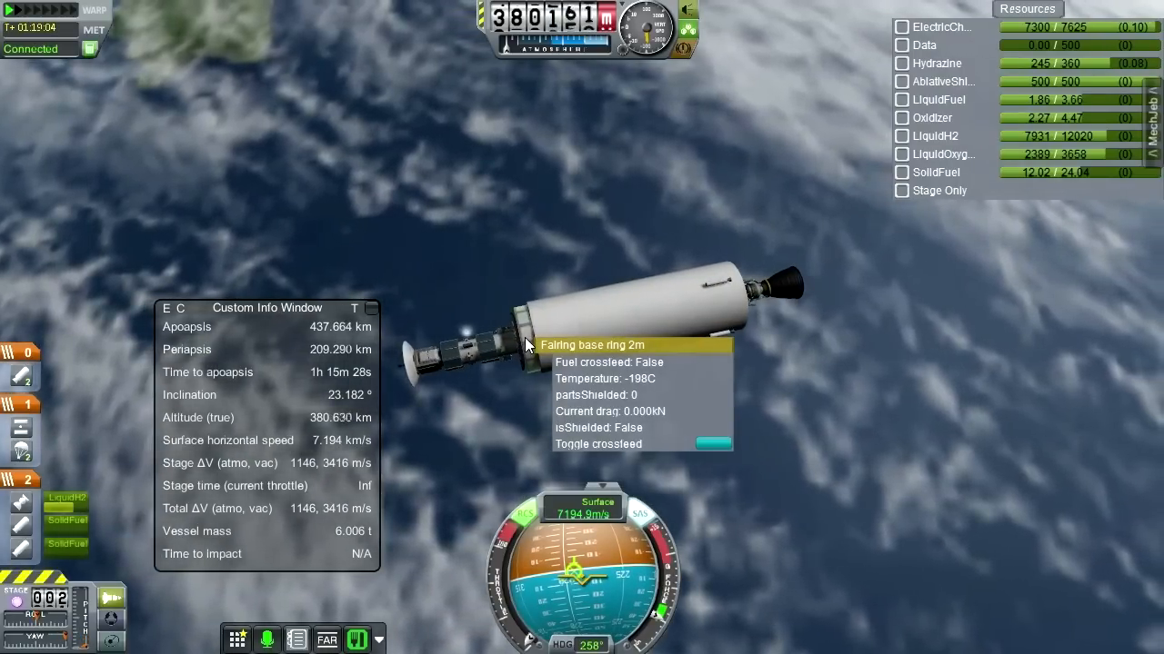
{"action": "mouse_move", "coordinate": [542, 249]}
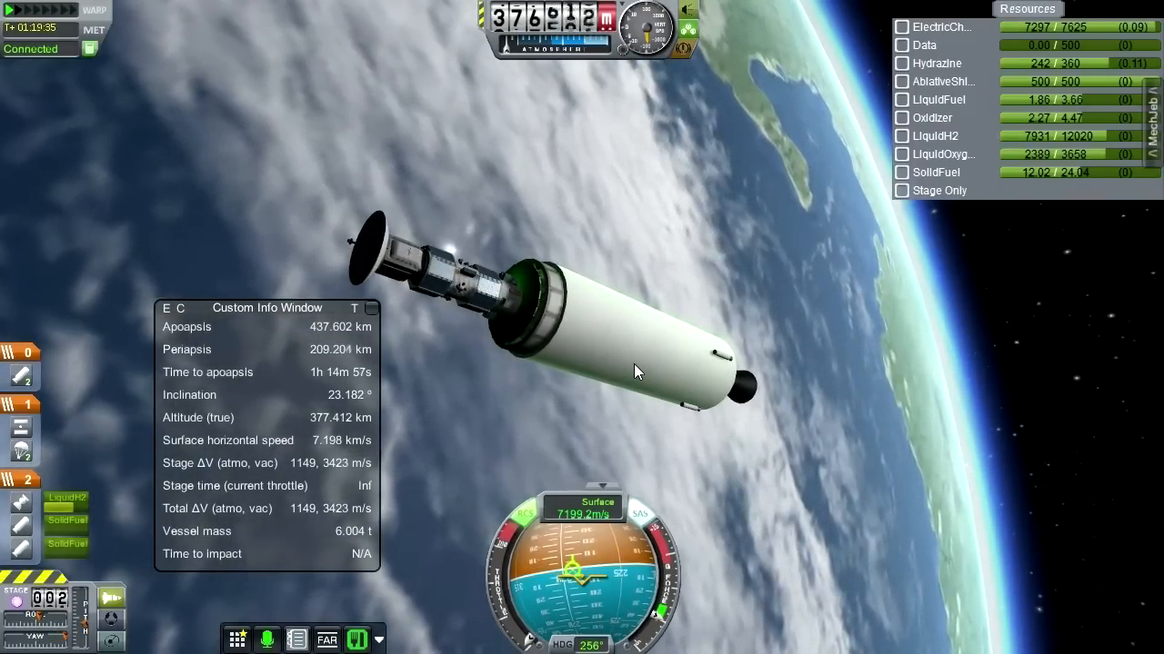
{"action": "mouse_move", "coordinate": [649, 374]}
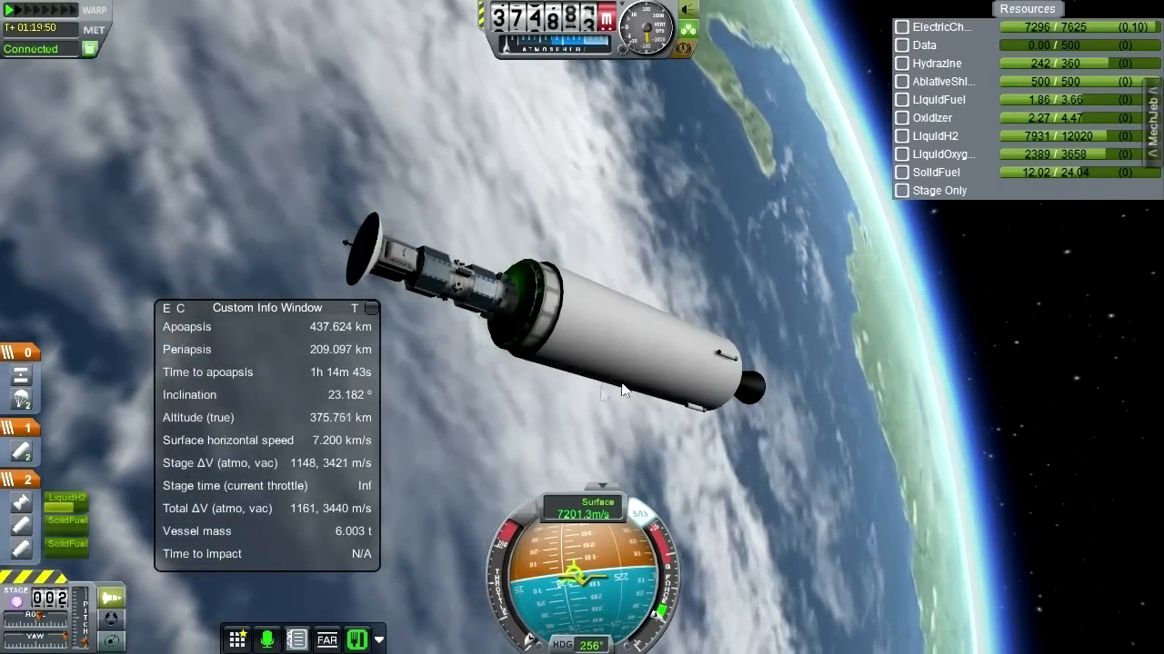
{"action": "mouse_move", "coordinate": [791, 347]}
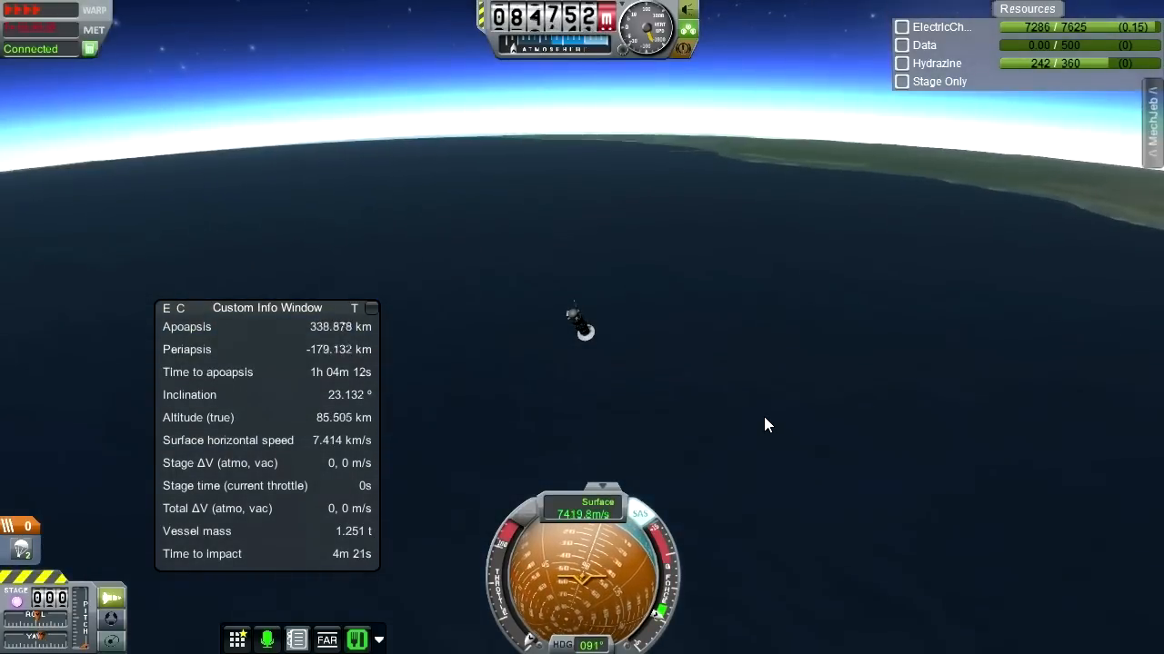
{"action": "mouse_move", "coordinate": [784, 480]}
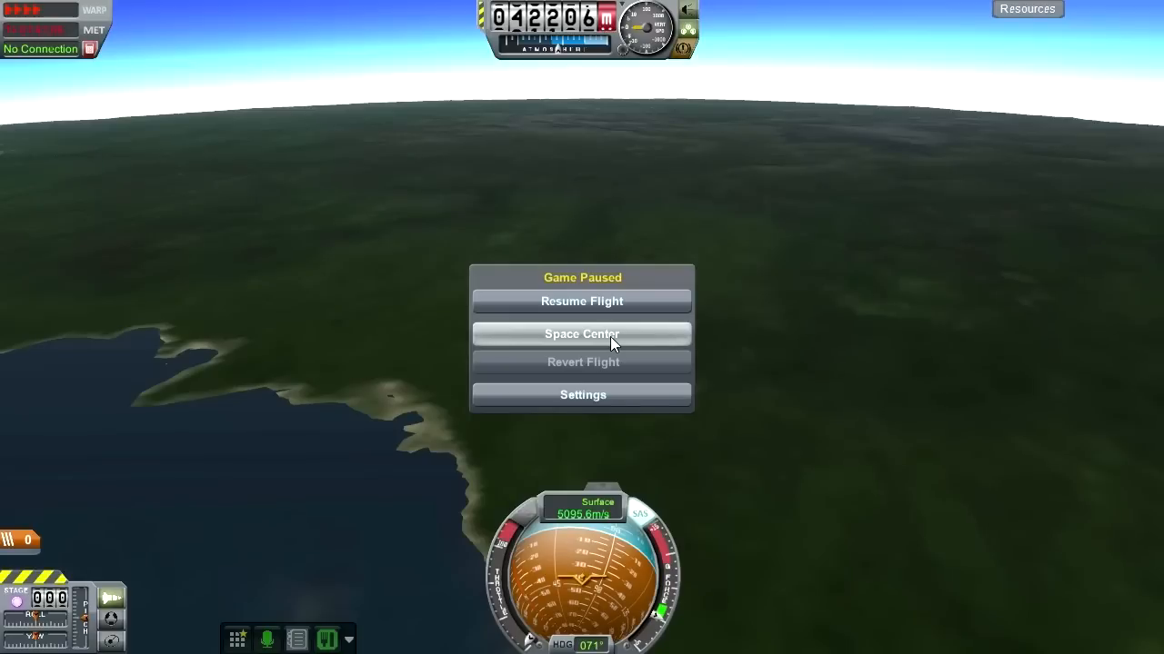
- End the flight, return to the hangar and pick up the small stack decoupler from the catalogue
{"action": "left_click", "coordinate": [582, 334]}
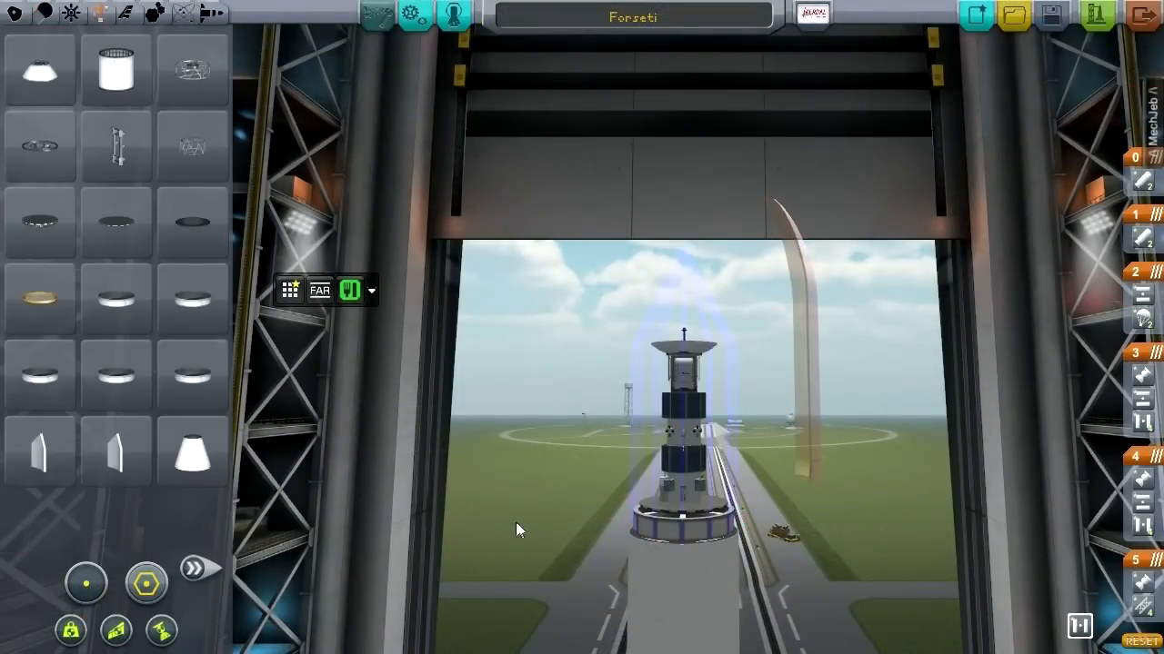
{"action": "mouse_move", "coordinate": [161, 60]}
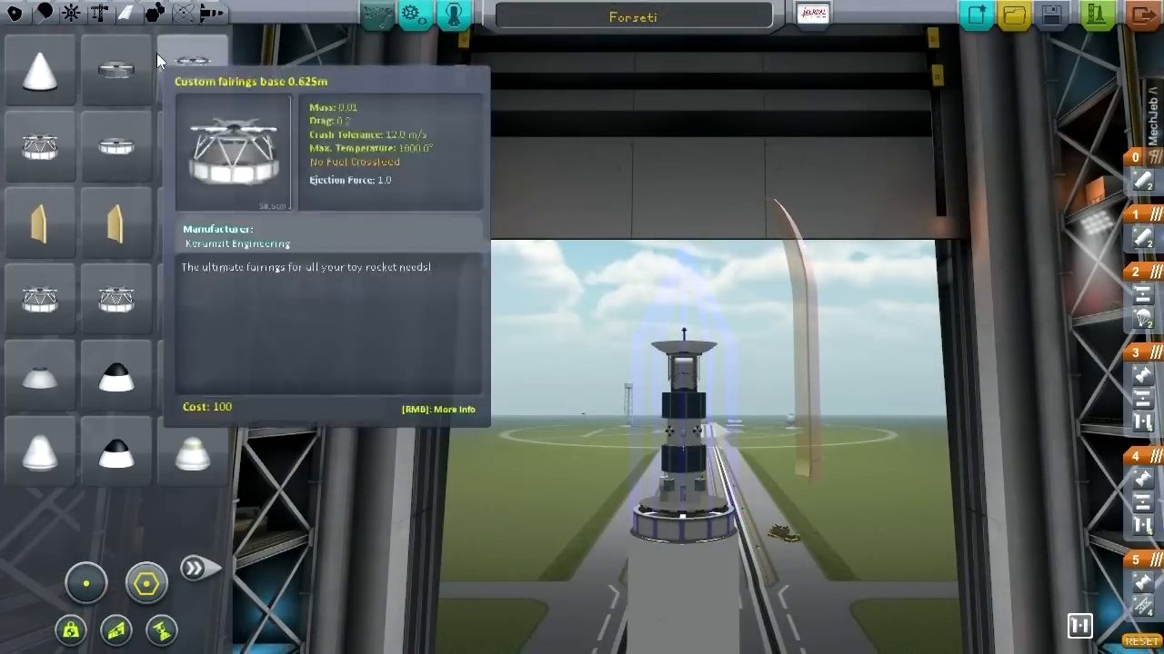
{"action": "mouse_move", "coordinate": [134, 62]}
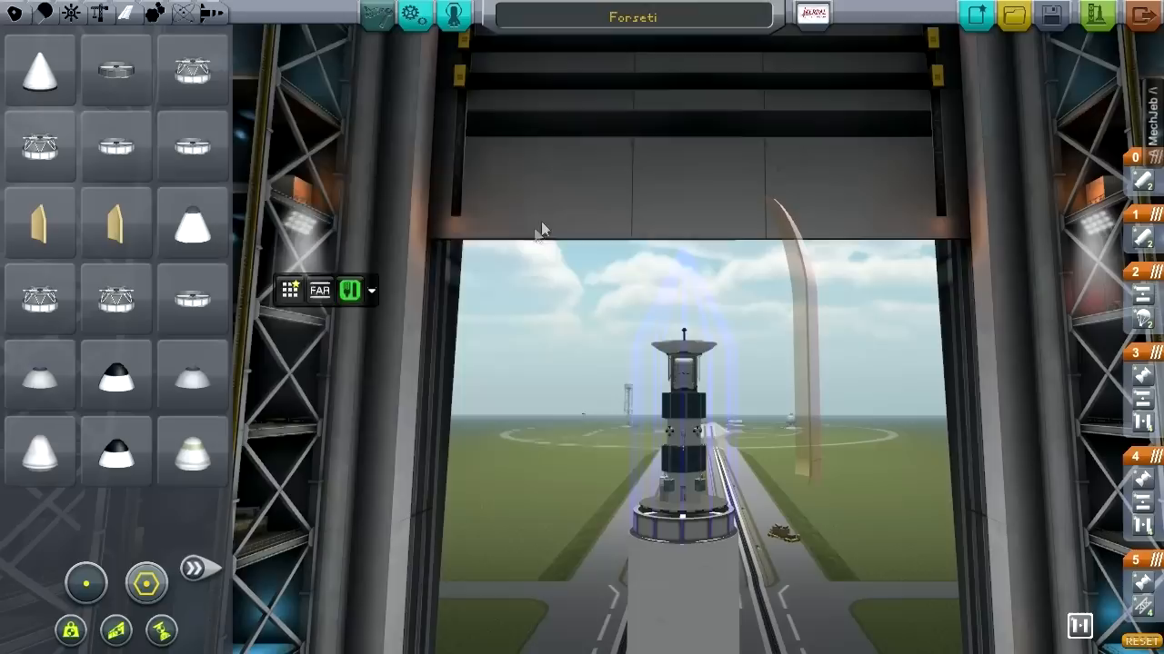
{"action": "mouse_move", "coordinate": [195, 71]}
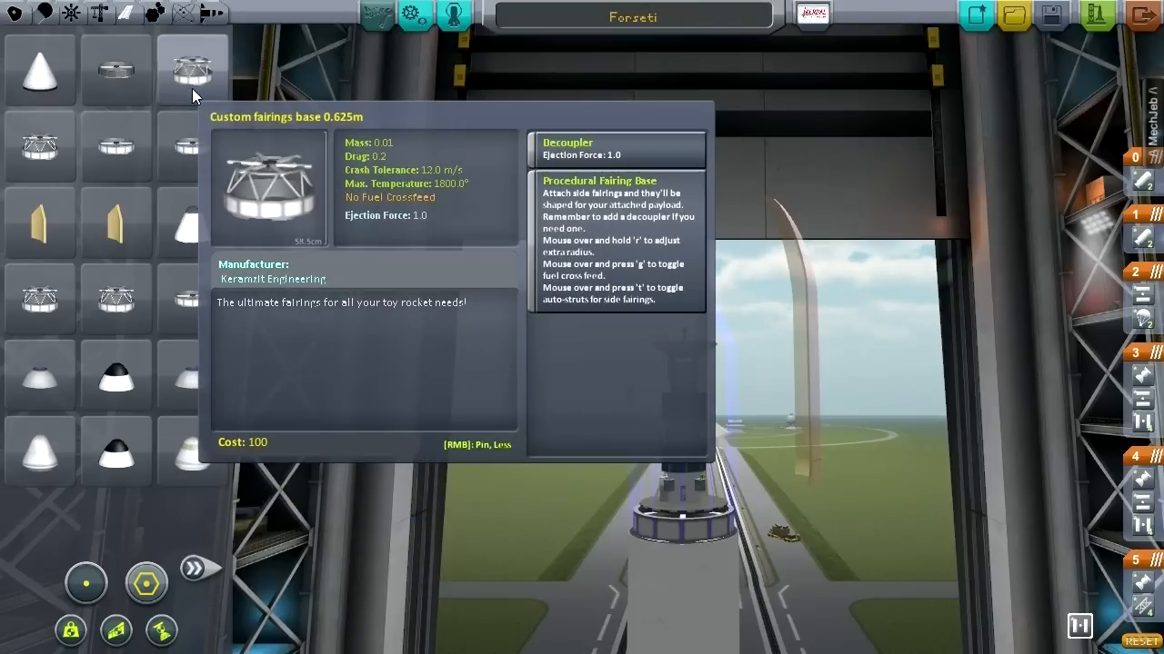
{"action": "mouse_move", "coordinate": [117, 147]}
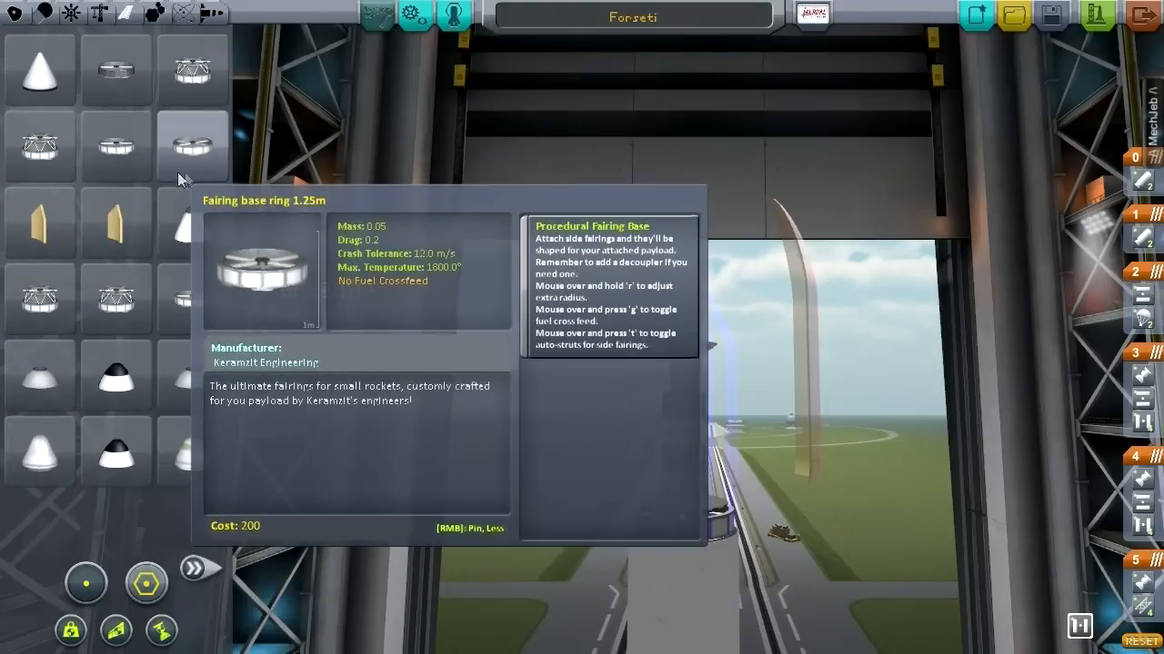
{"action": "mouse_move", "coordinate": [209, 307]}
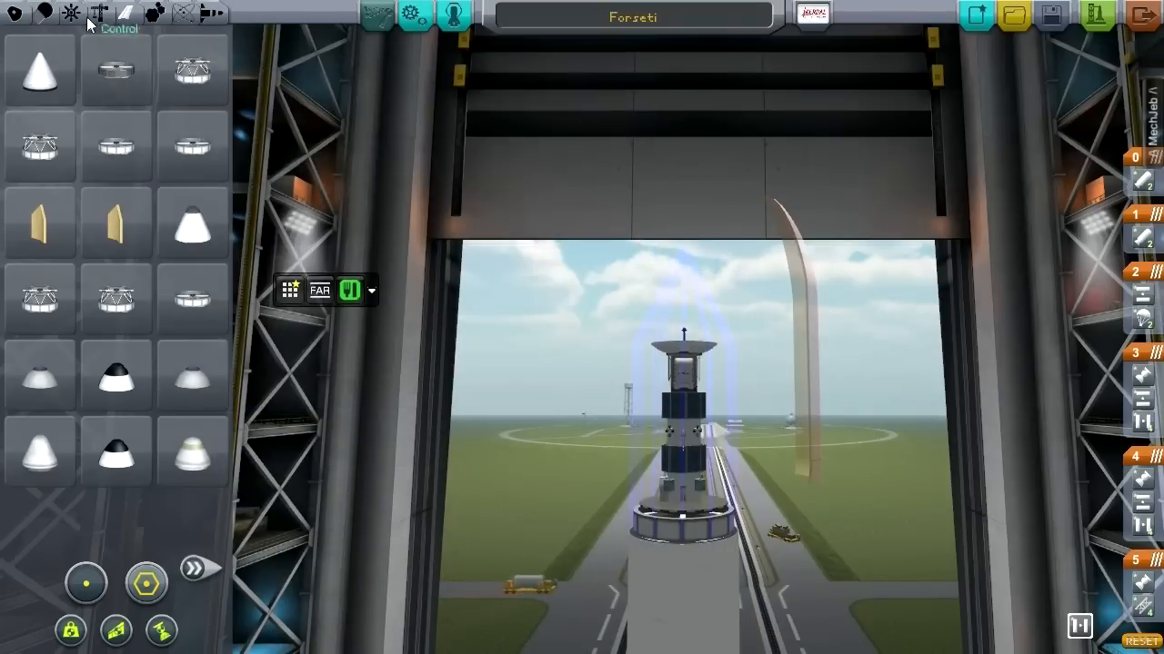
{"action": "left_click", "coordinate": [196, 571]}
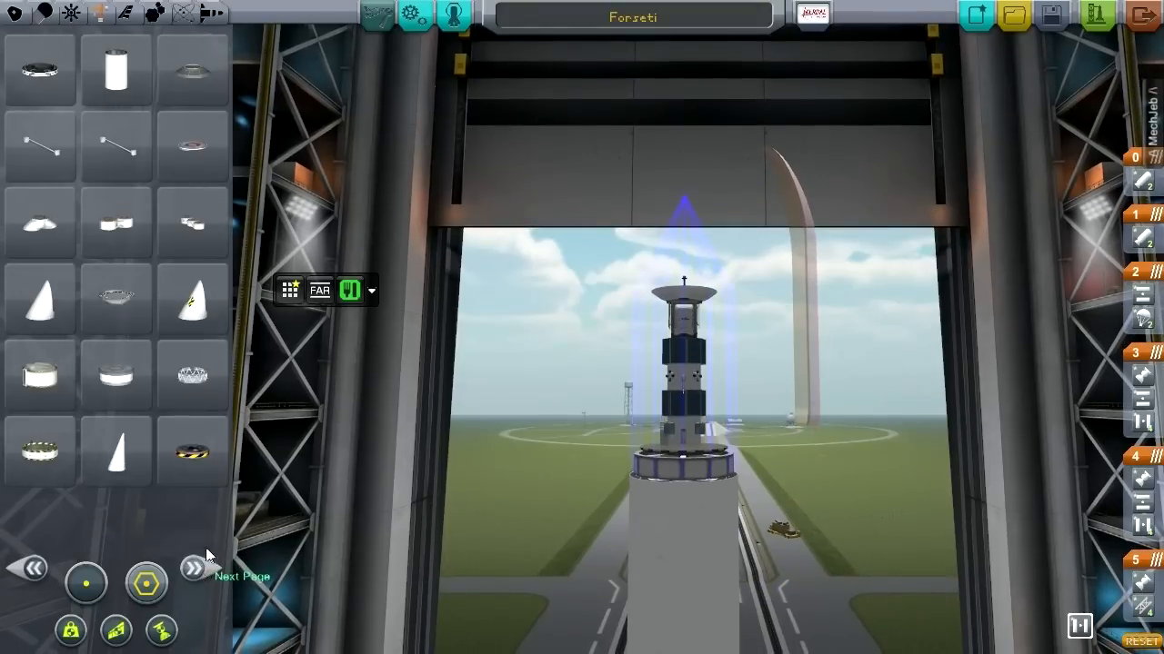
{"action": "mouse_move", "coordinate": [40, 451]}
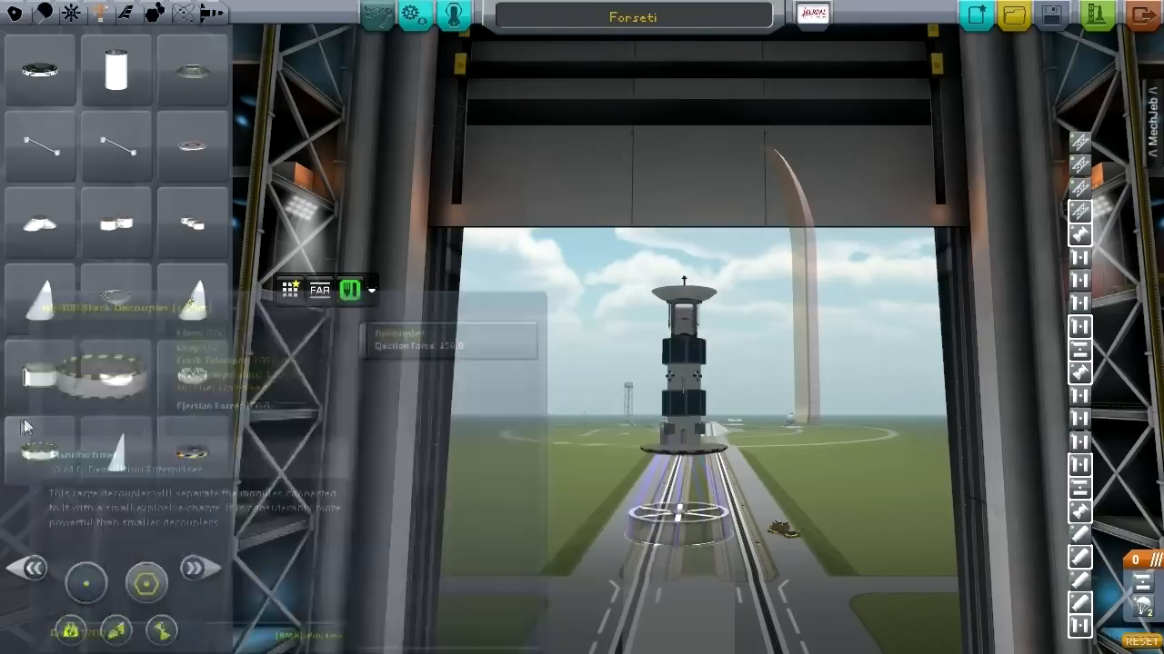
{"action": "left_click", "coordinate": [193, 567]}
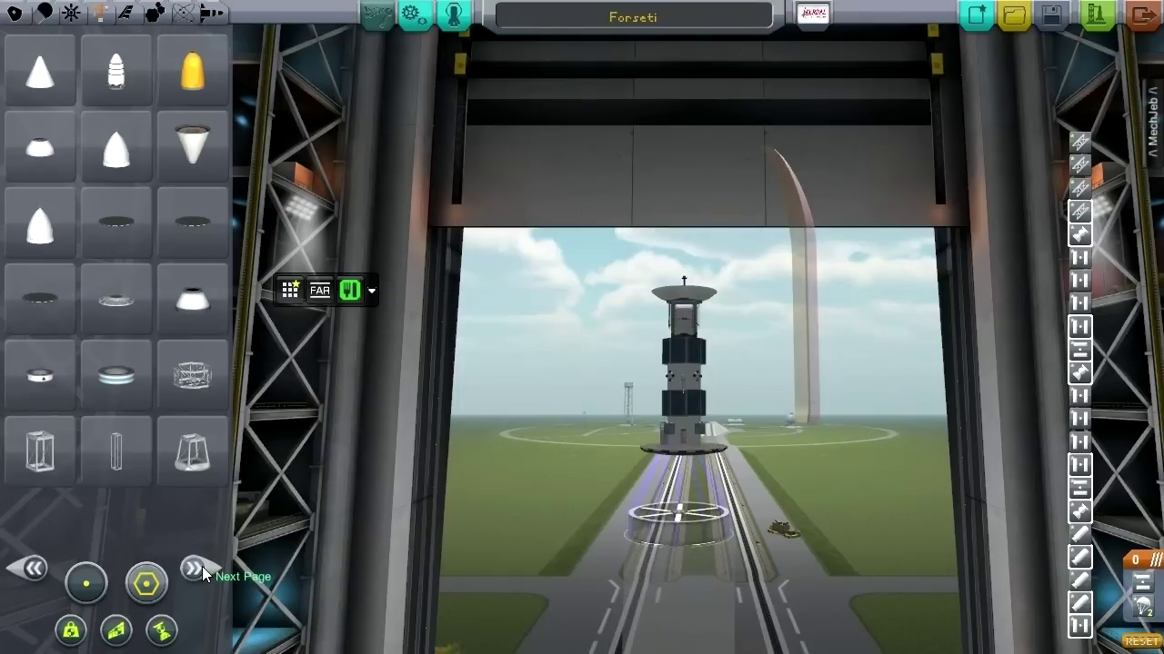
- Attach the small decoupler beneath Forseti's probe core
{"action": "left_click", "coordinate": [193, 569]}
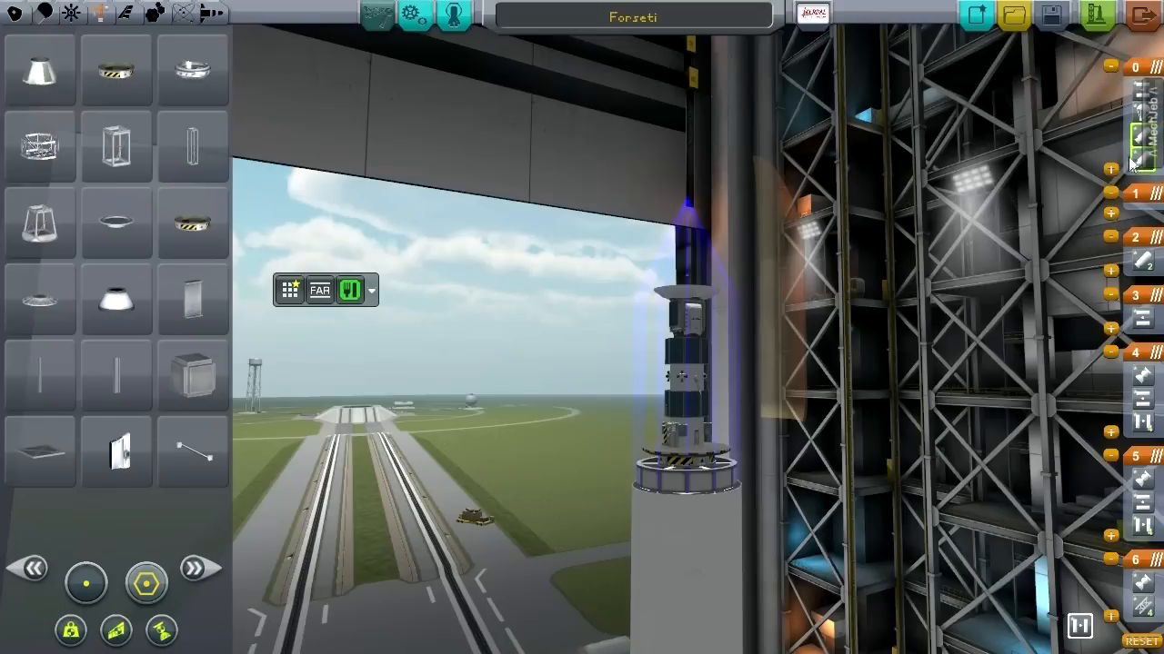
{"action": "mouse_move", "coordinate": [1136, 167]}
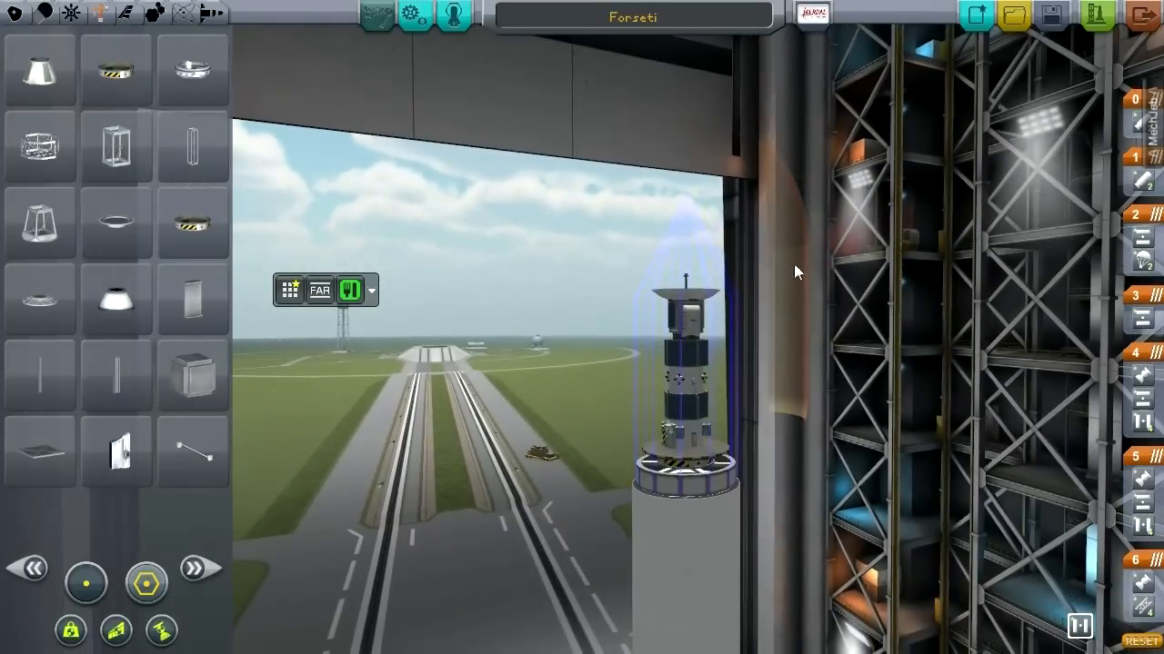
{"action": "mouse_move", "coordinate": [807, 233]}
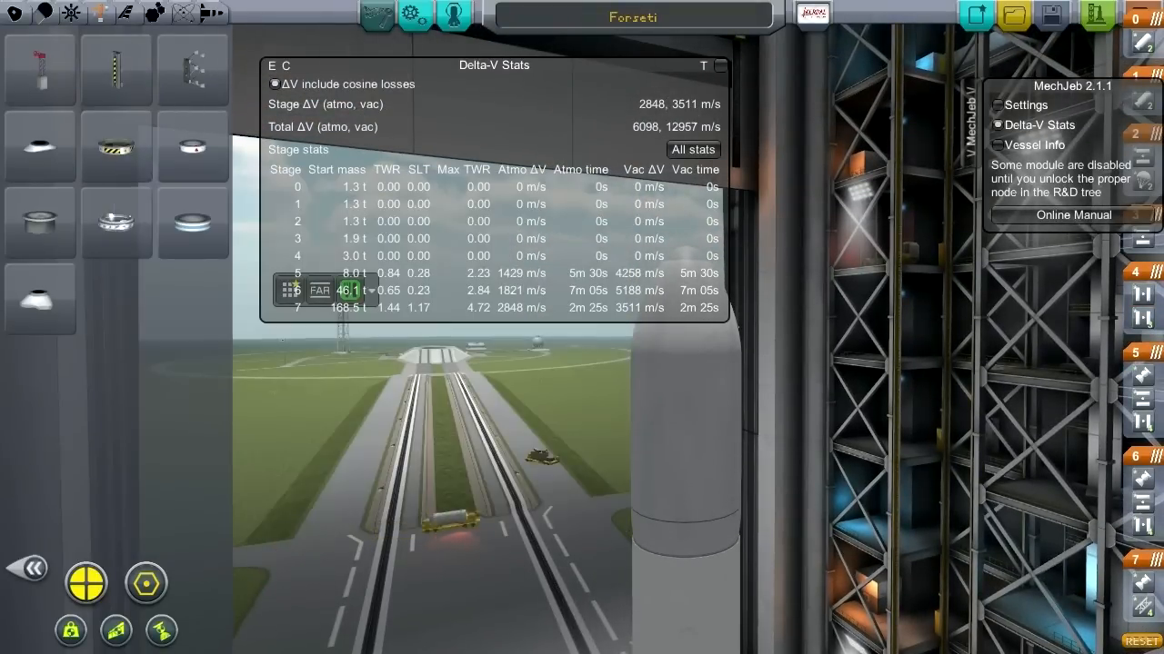
{"action": "mouse_move", "coordinate": [193, 221]}
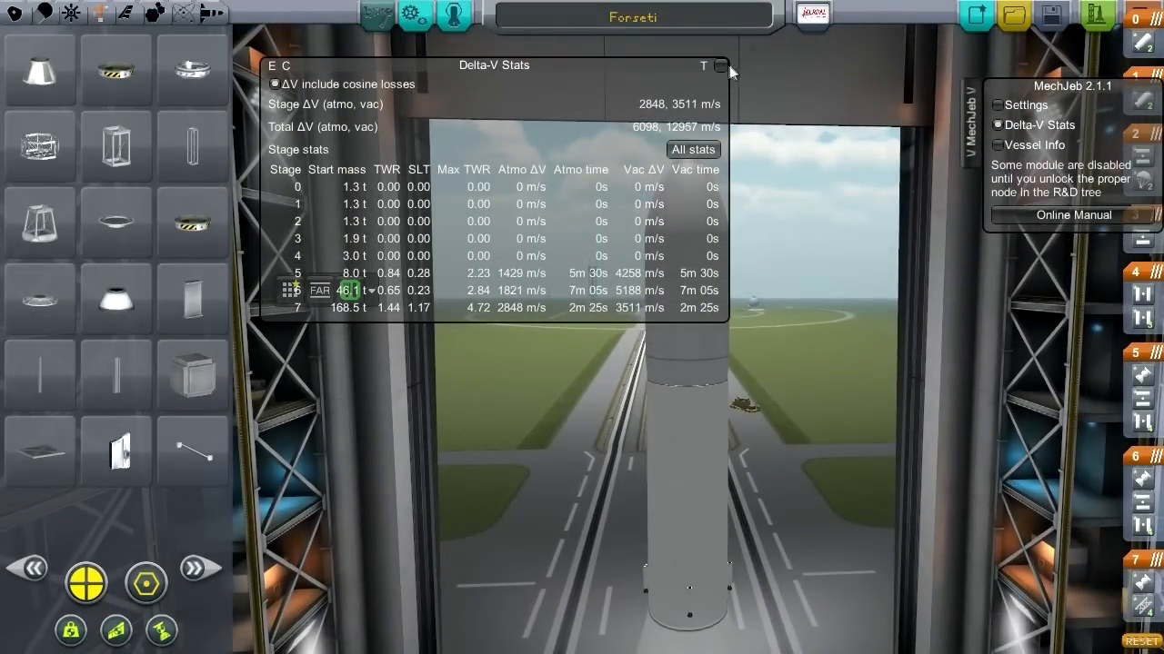
- Dismiss MechJeb's delta-V stats after reading 6098 m/s atmospheric and 12957 m/s vacuum
{"action": "left_click", "coordinate": [727, 65]}
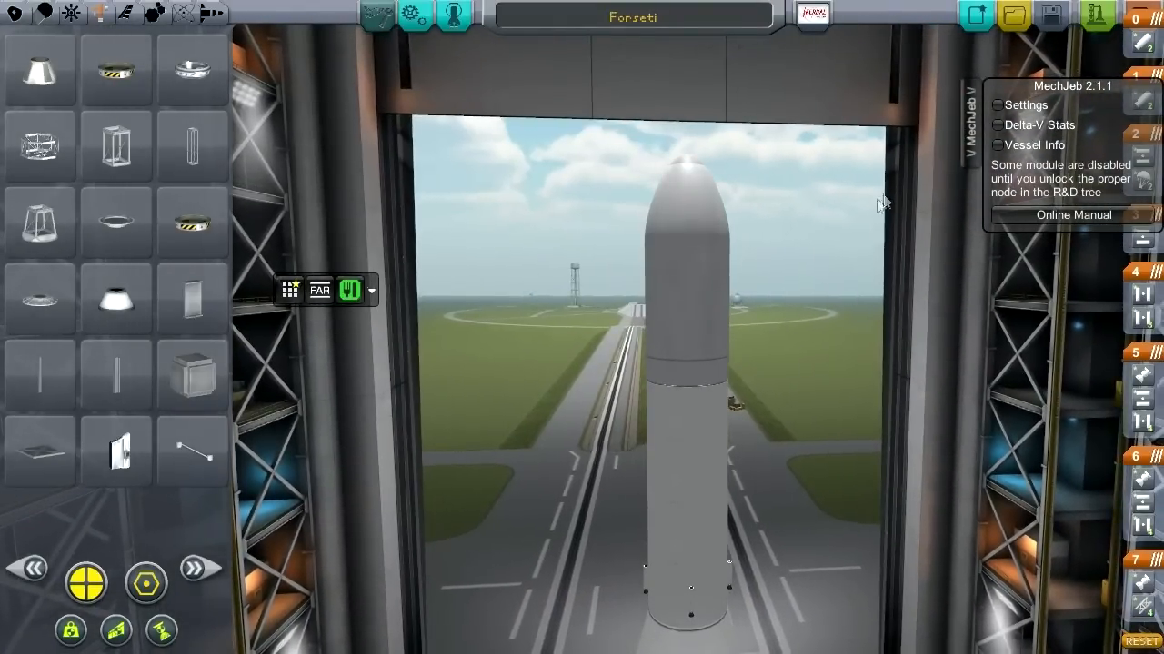